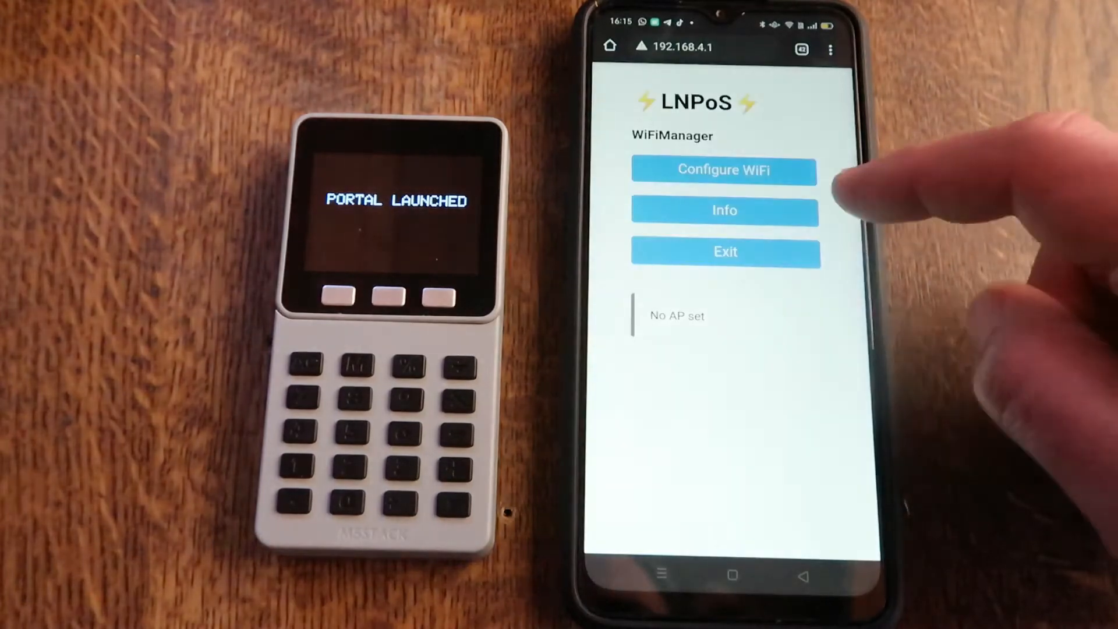
Choose the DaiOneEye network, enter the WiFi password and LNbits invoice key, and save
click(725, 169)
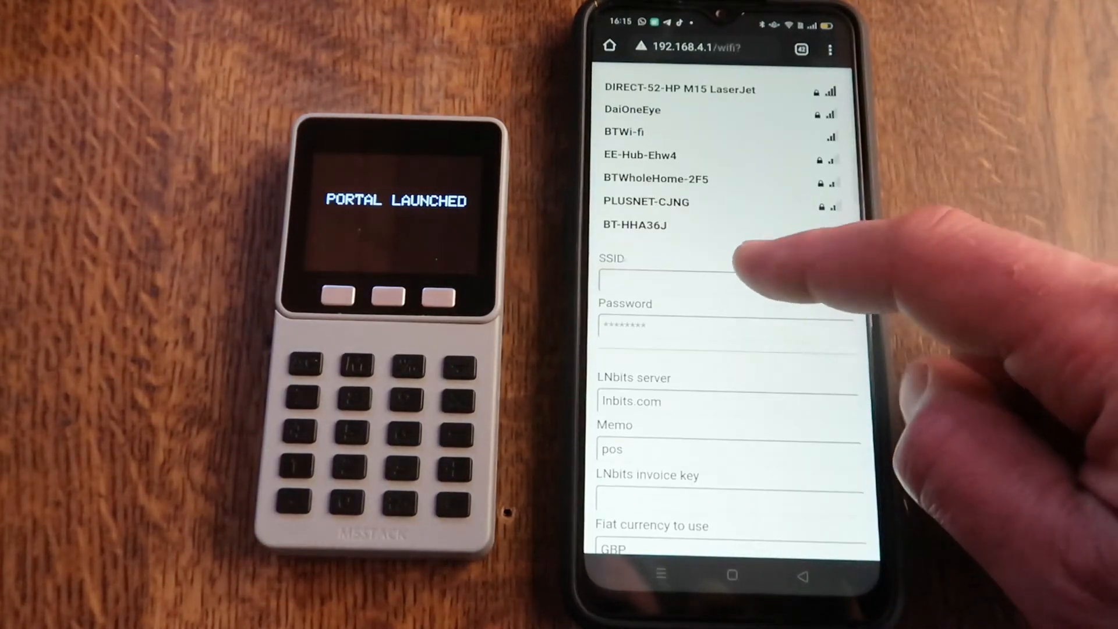
click(636, 110)
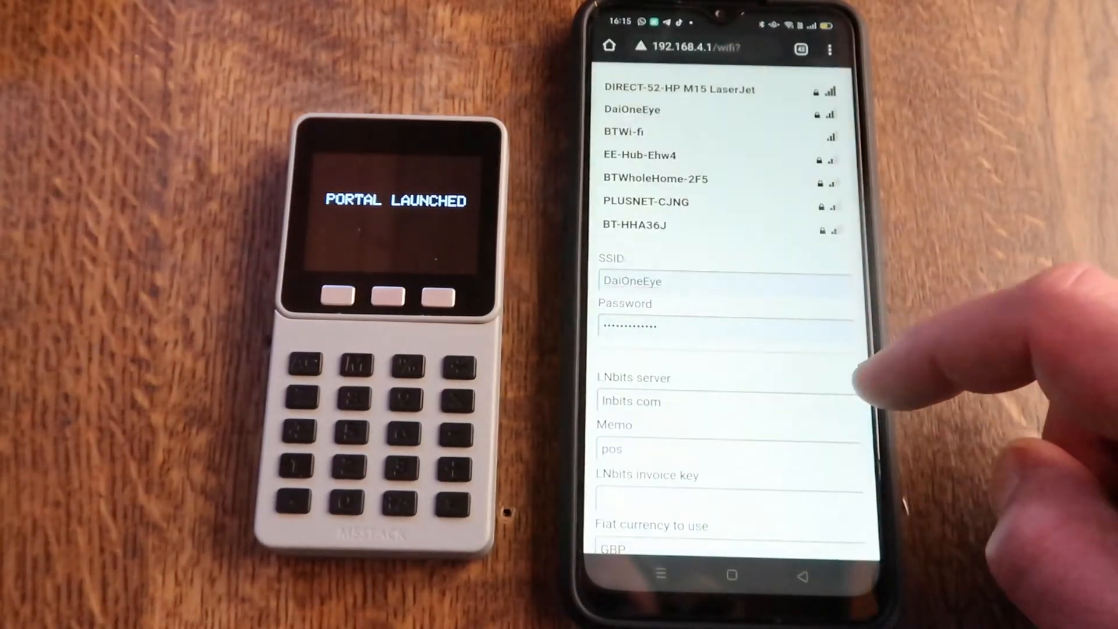
scroll(down, 3)
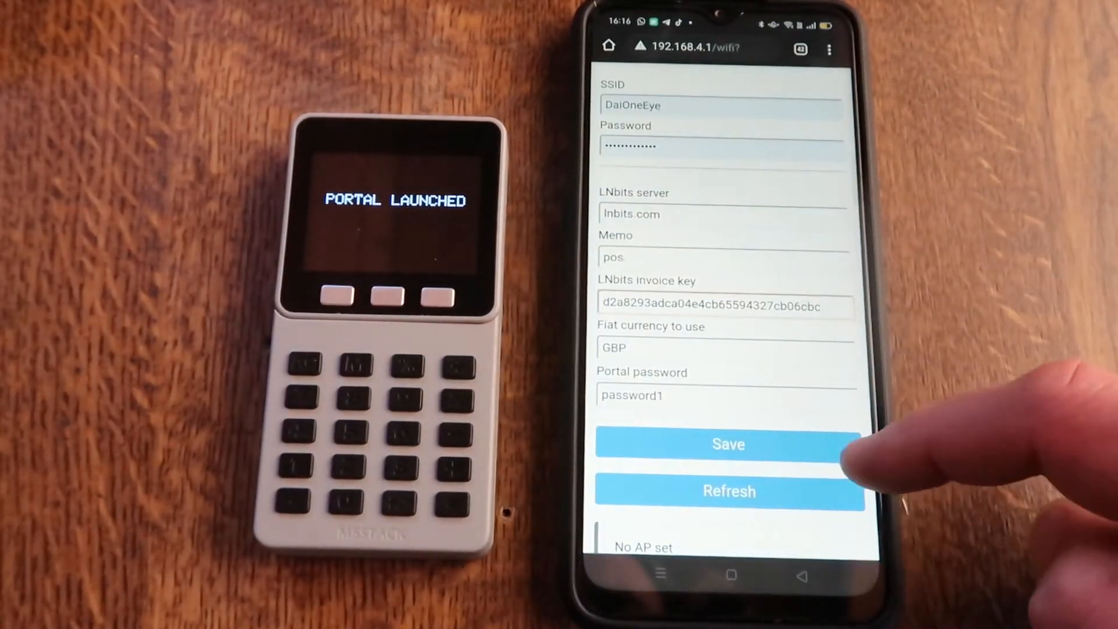
click(729, 444)
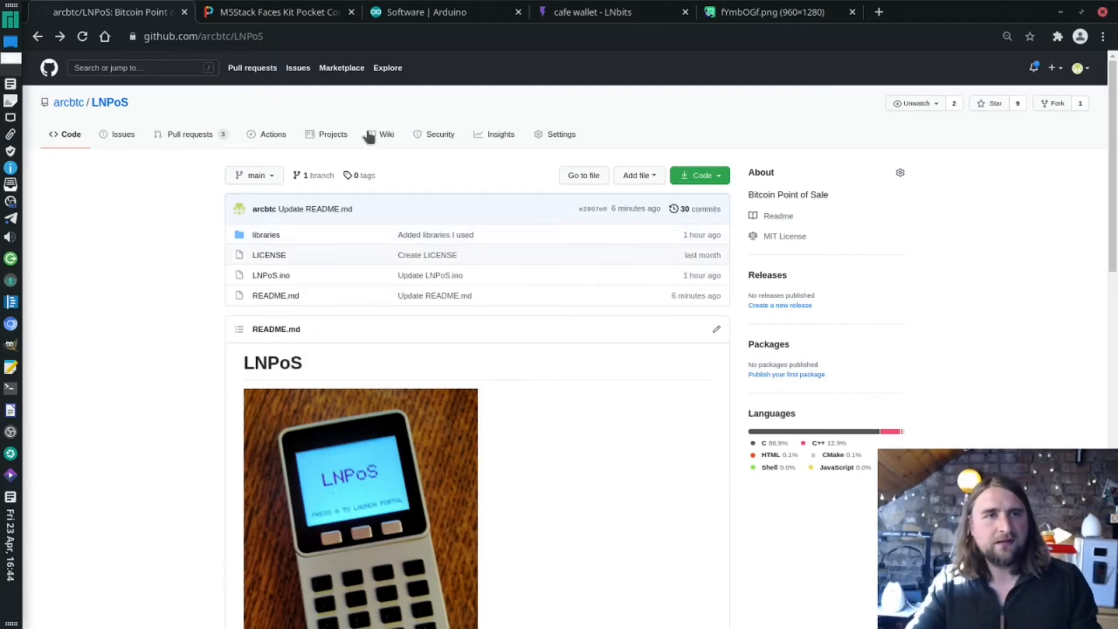
Switch to the Pimoroni page for the M5Stack Faces Kit Pocket Computer, in stock at £60
click(287, 11)
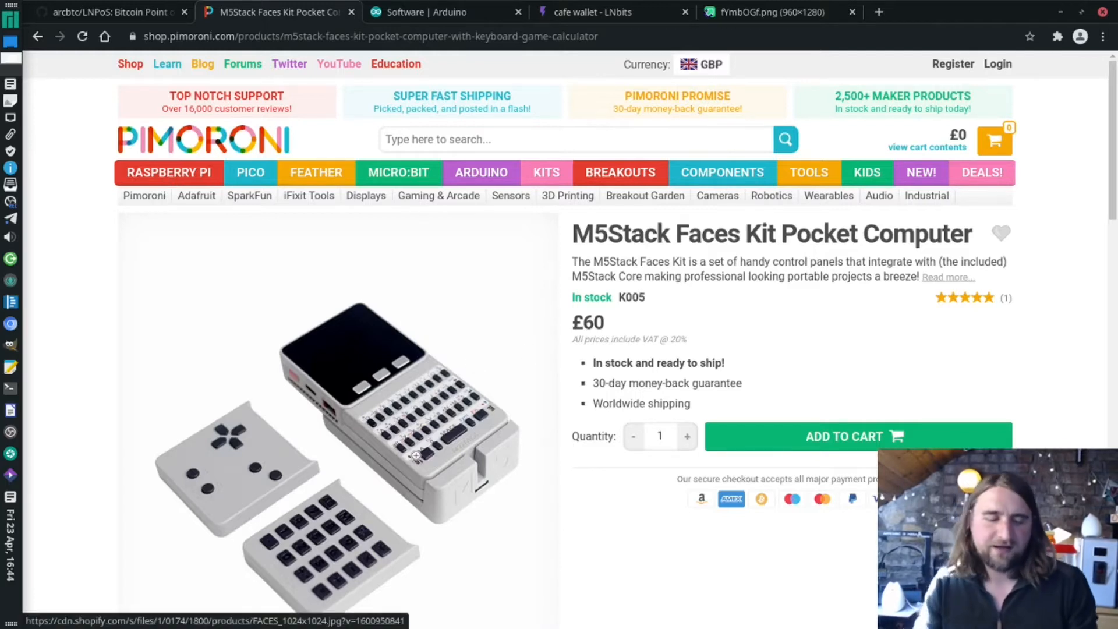
mouse_move(417, 470)
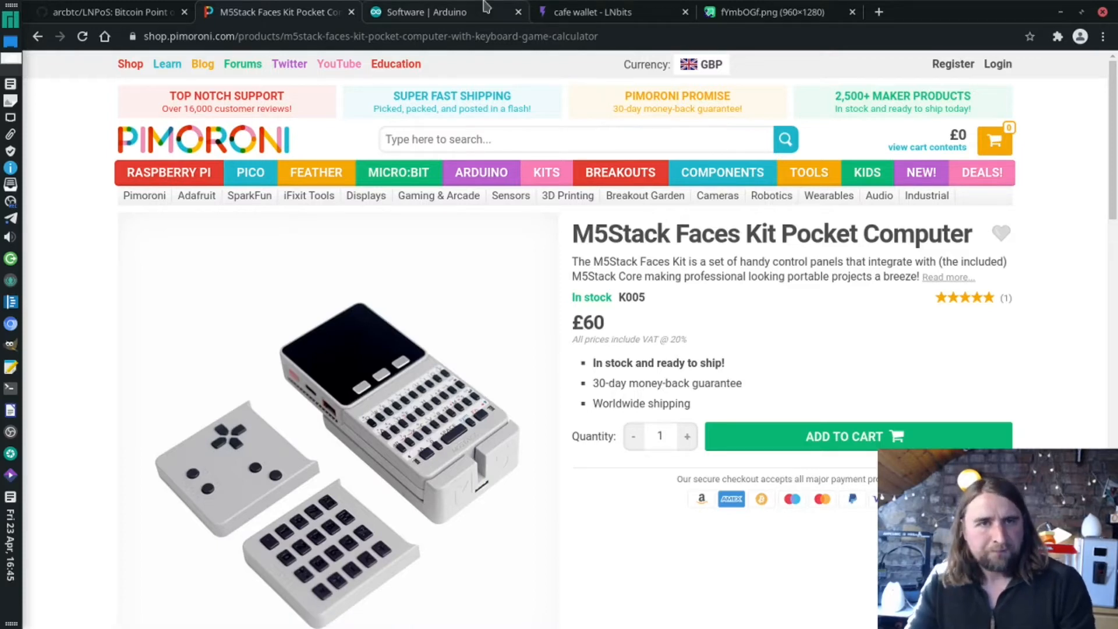
Scroll the Arduino Software page to the IDE 2.0 beta Linux download, then open the LNbits cafe wallet
click(433, 11)
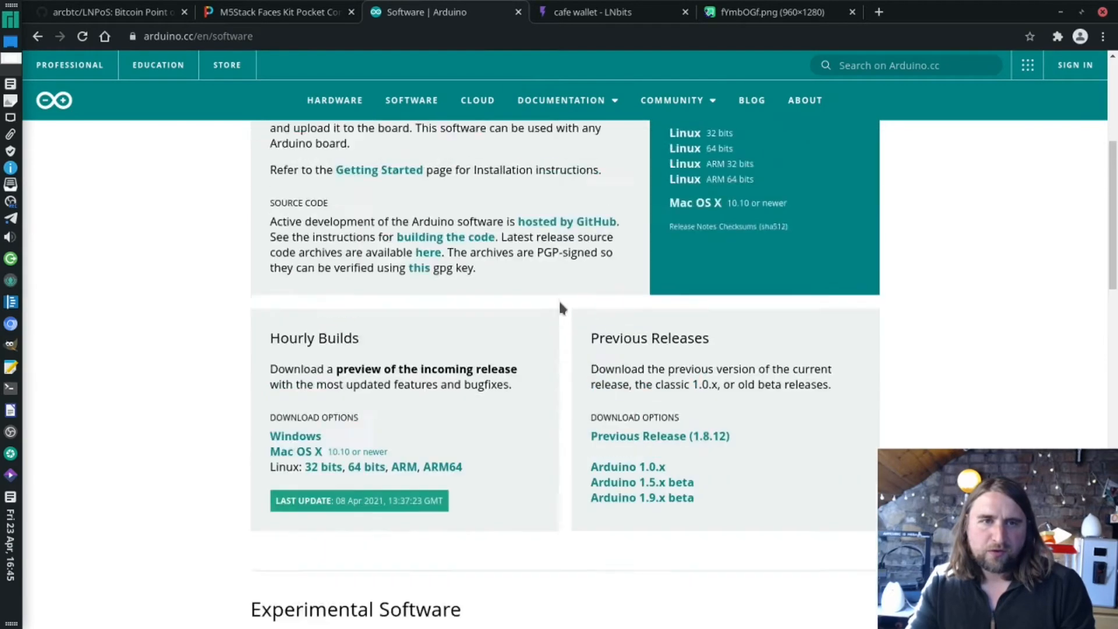
scroll(up, 3)
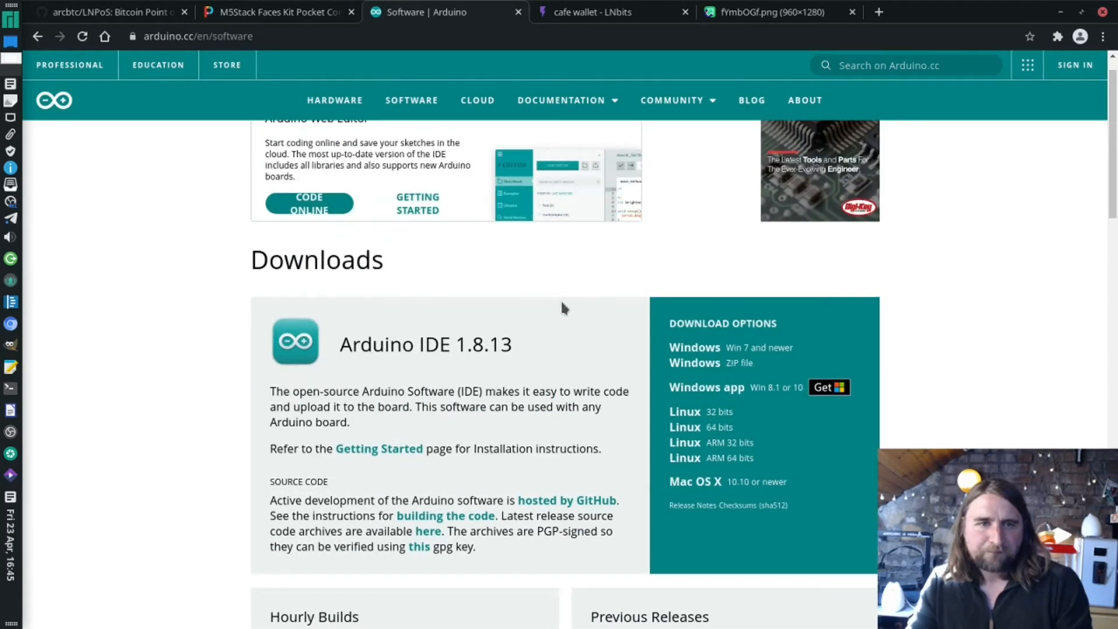
scroll(down, 3)
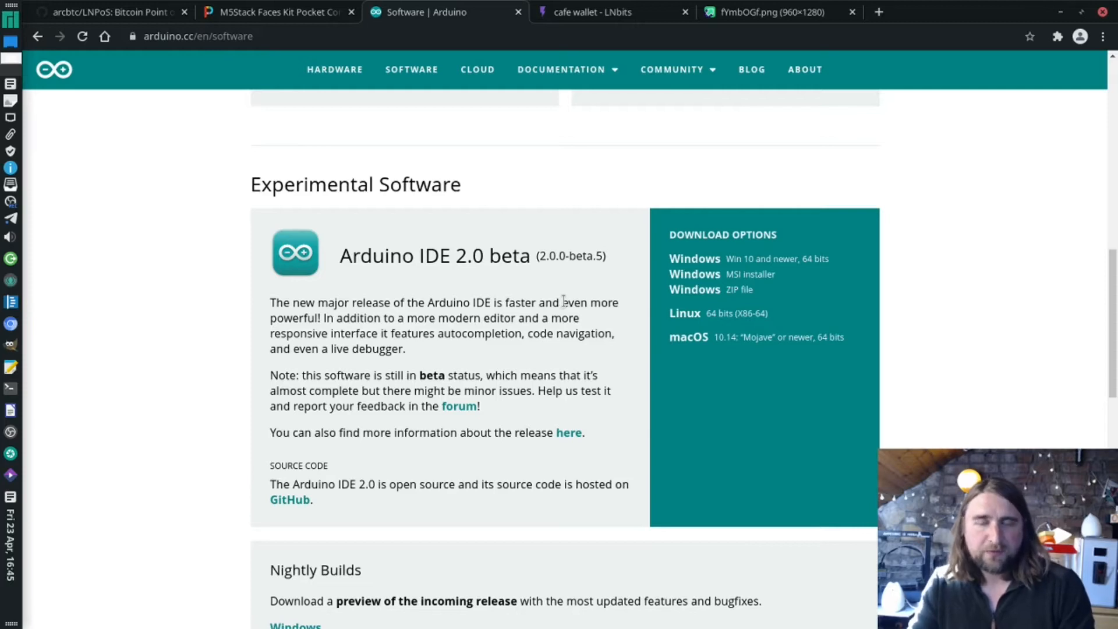
mouse_move(528, 407)
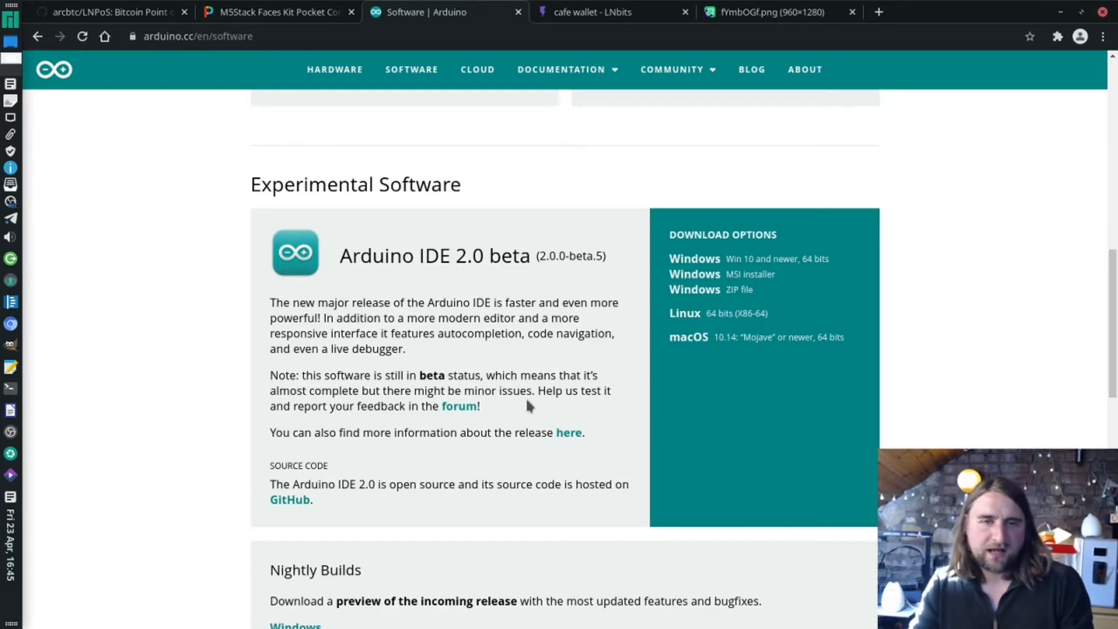
mouse_move(529, 407)
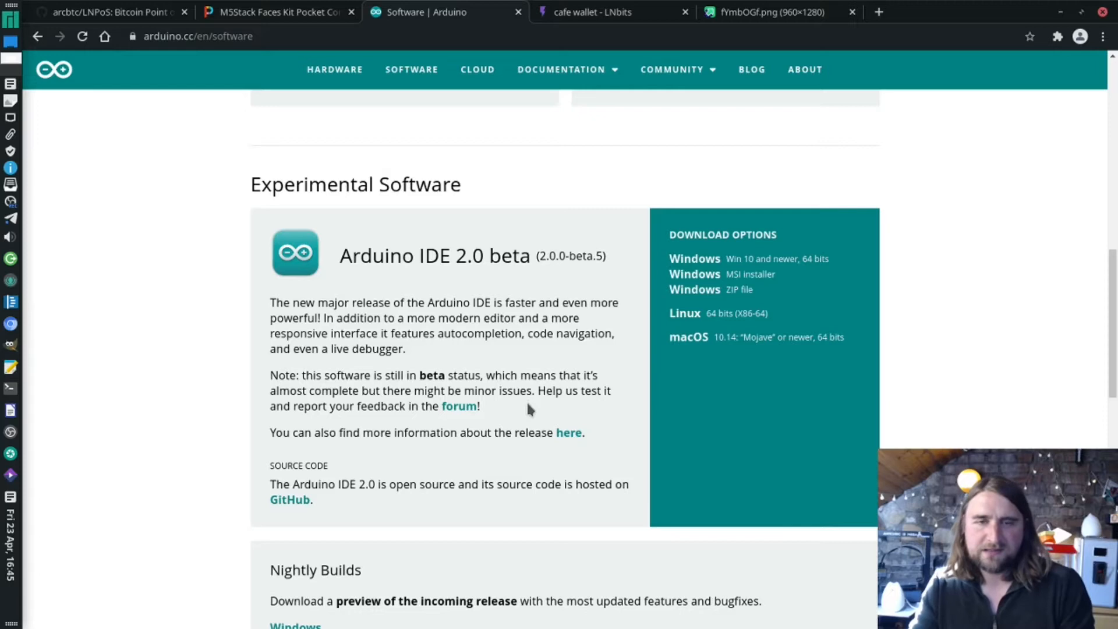
scroll(up, 3)
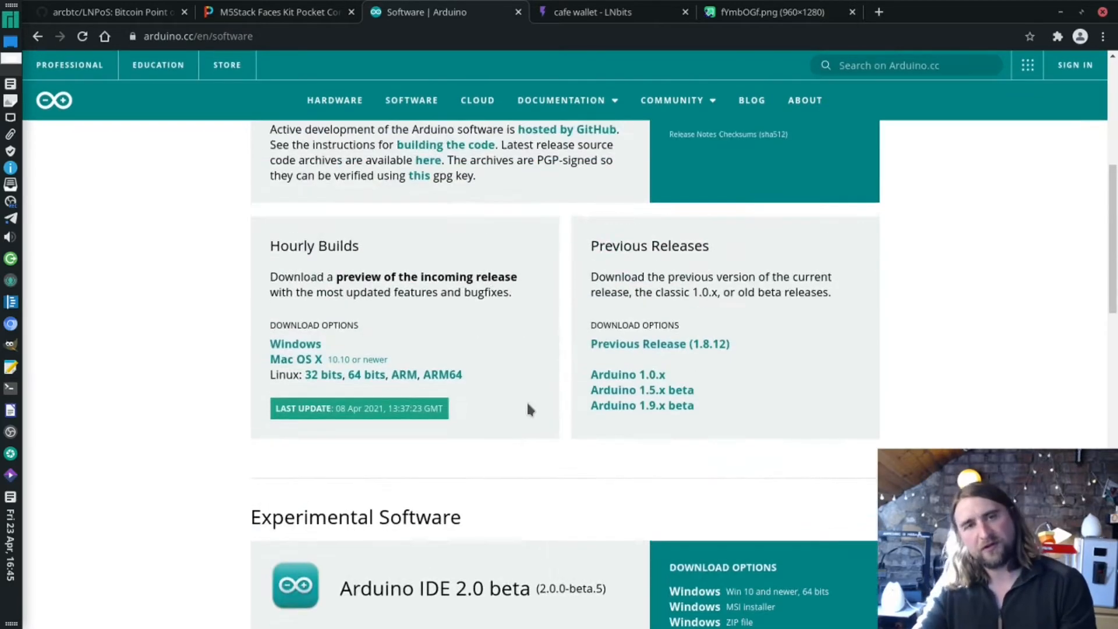
scroll(down, 3)
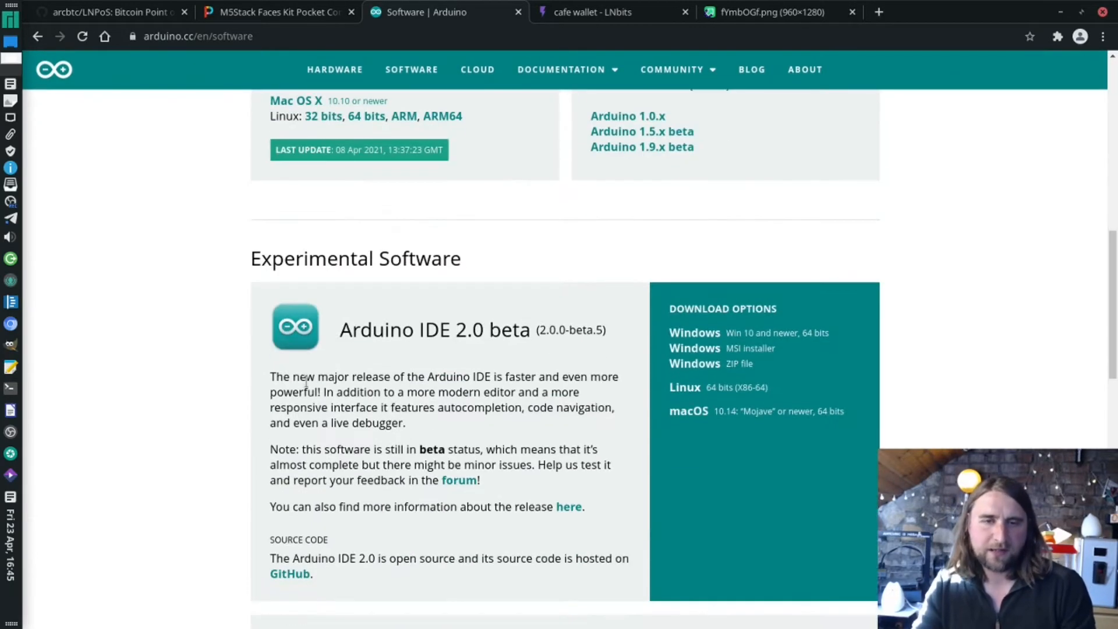
mouse_move(729, 392)
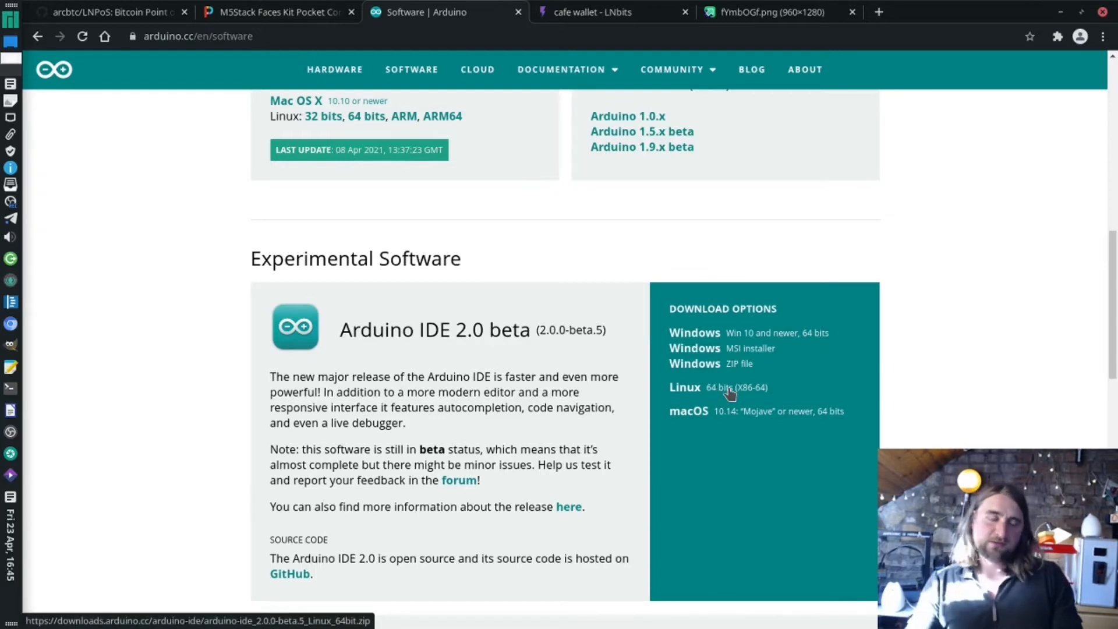
mouse_move(727, 390)
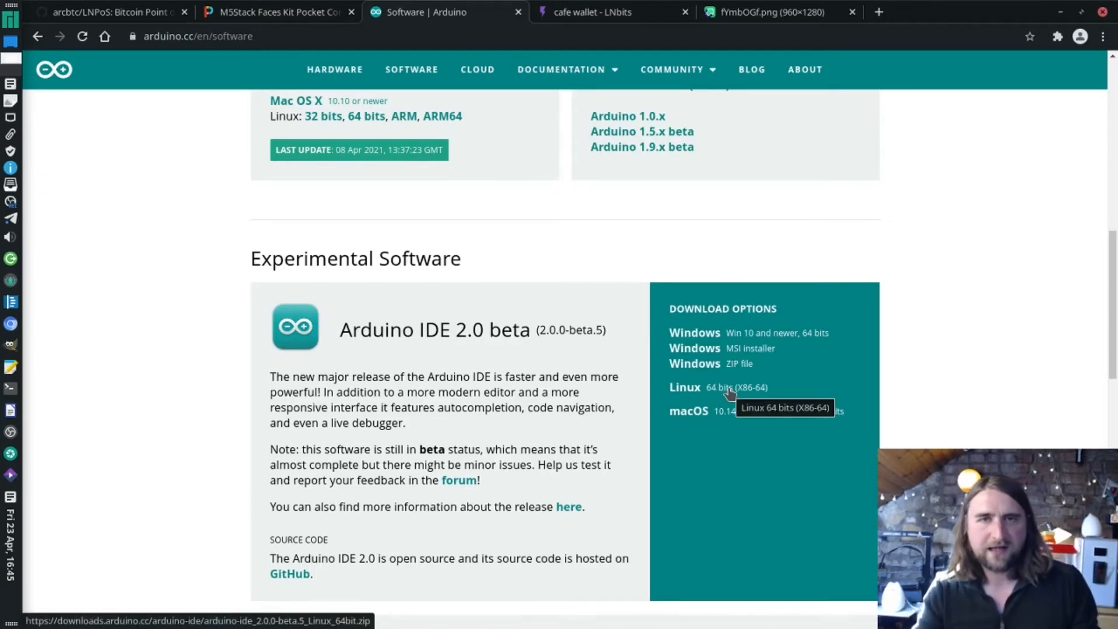
click(672, 70)
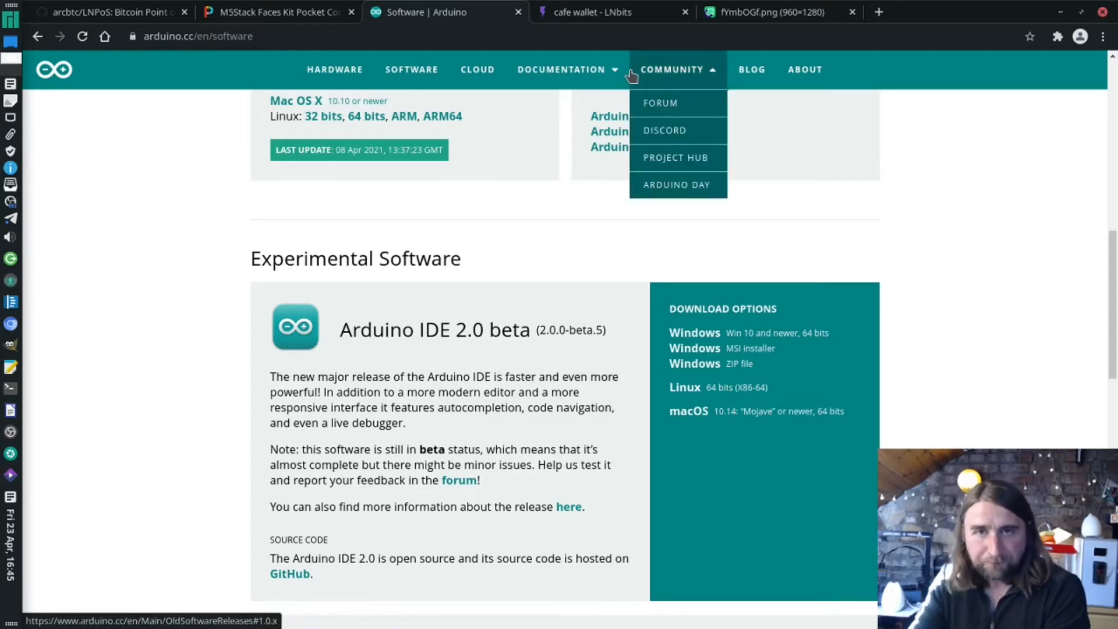
click(591, 12)
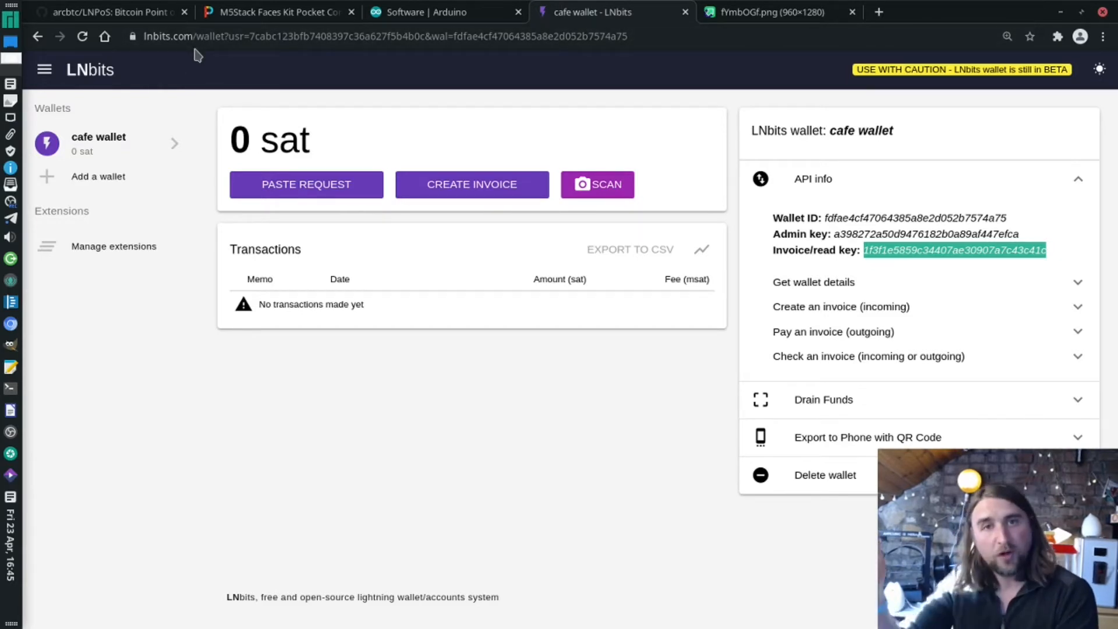
mouse_move(263, 97)
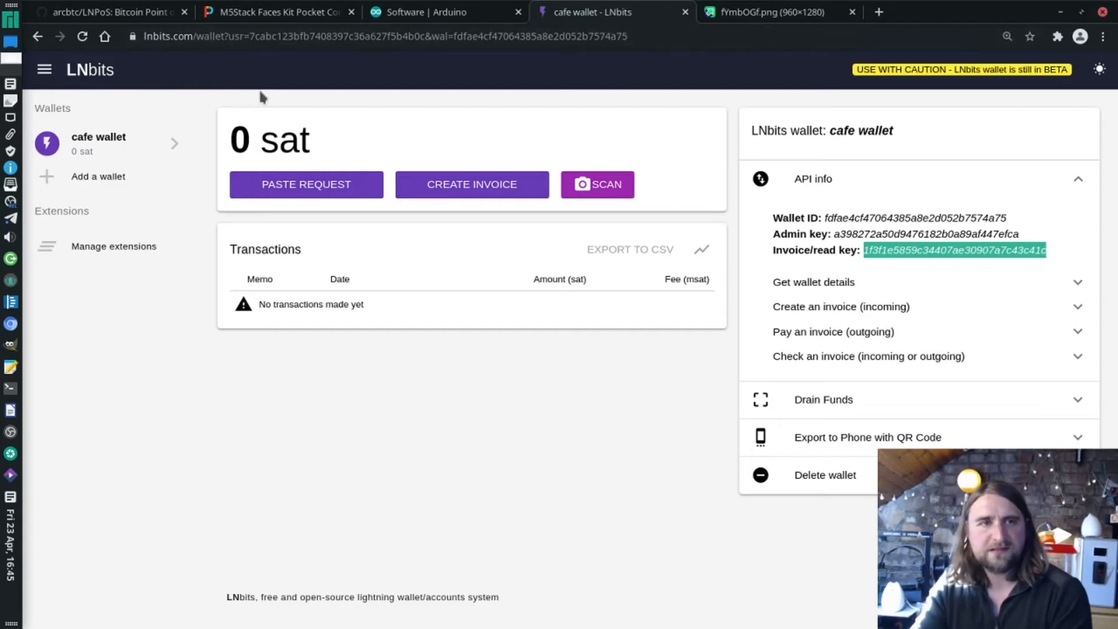
mouse_move(241, 95)
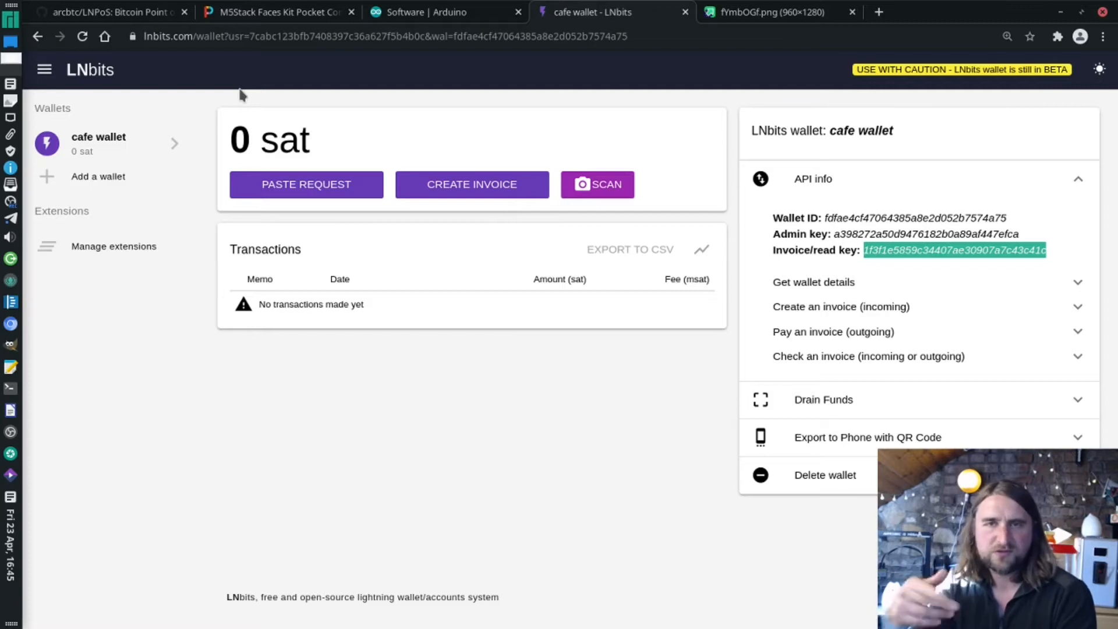
mouse_move(270, 56)
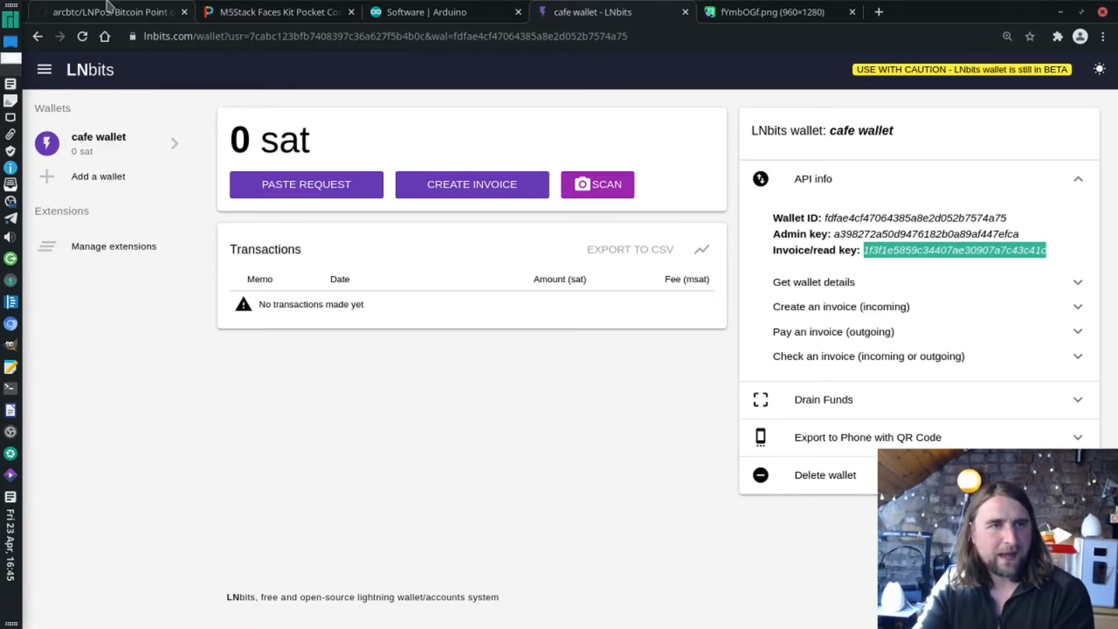
Return to the LNPoS repository and scroll the README to its Installation section
click(110, 12)
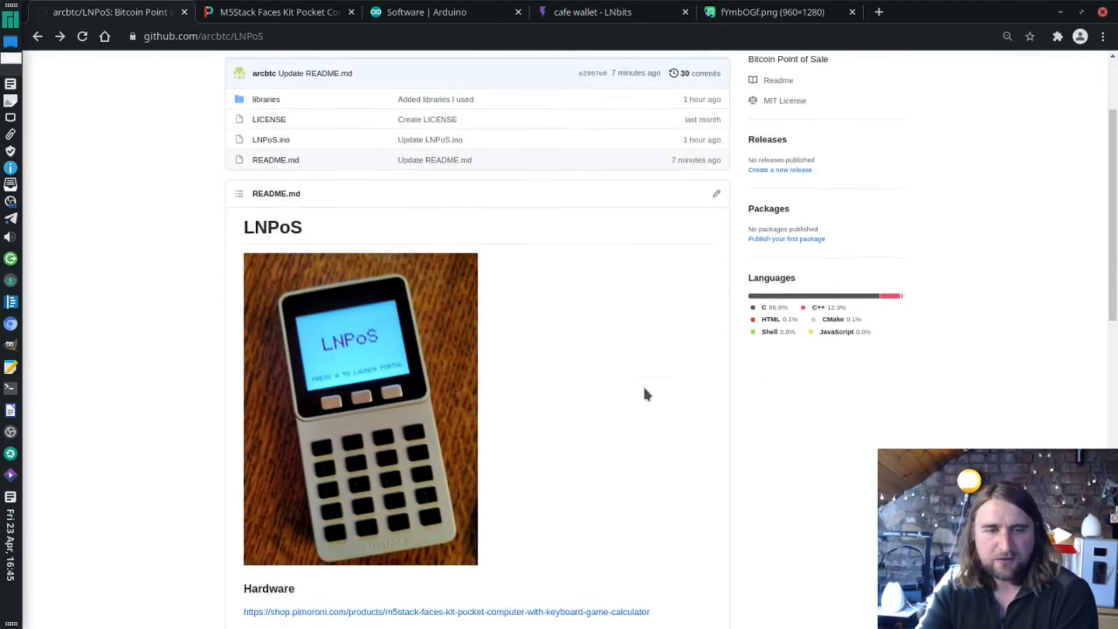
scroll(down, 3)
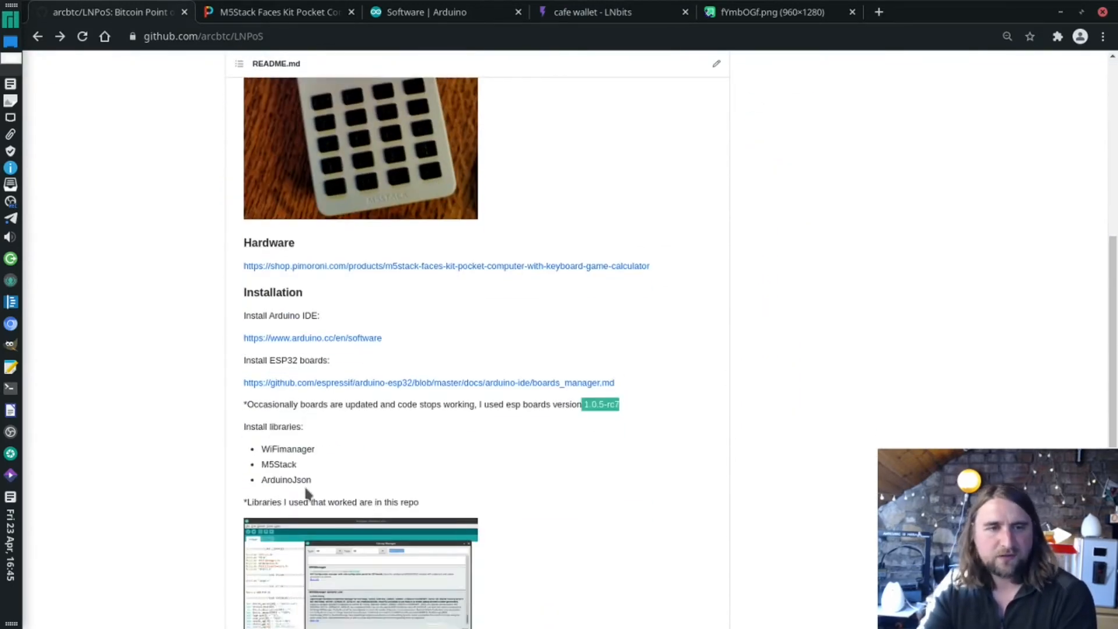
drag(261, 449, 313, 479)
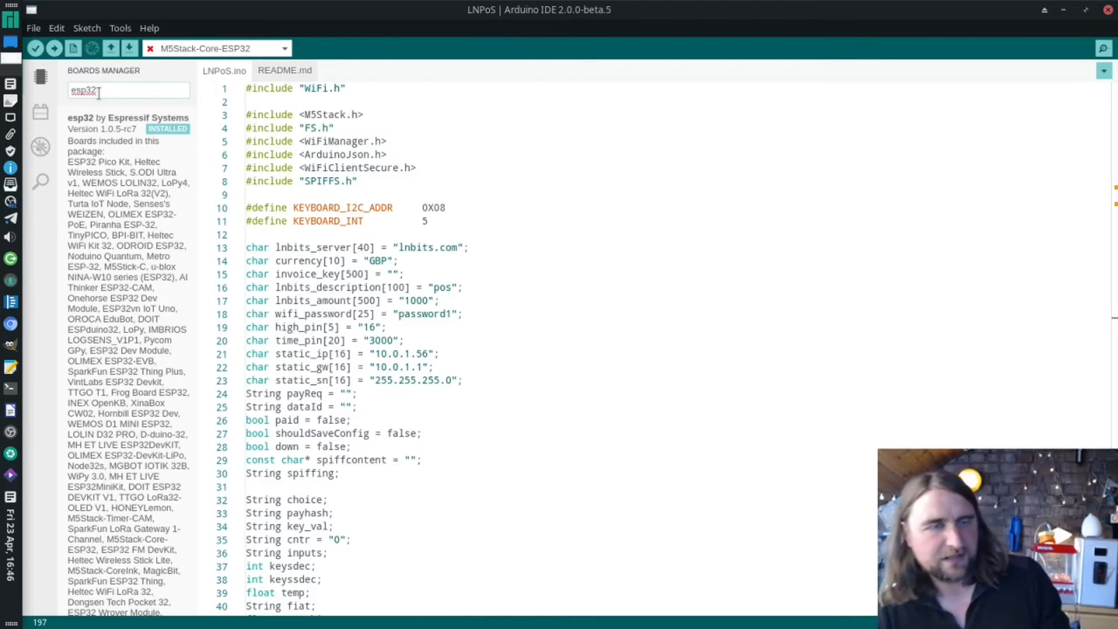
Search libraries for 'WiFiM', scroll to tzapu's installed WiFiManager, then highlight the WiFiClientSecure include
scroll(down, 3)
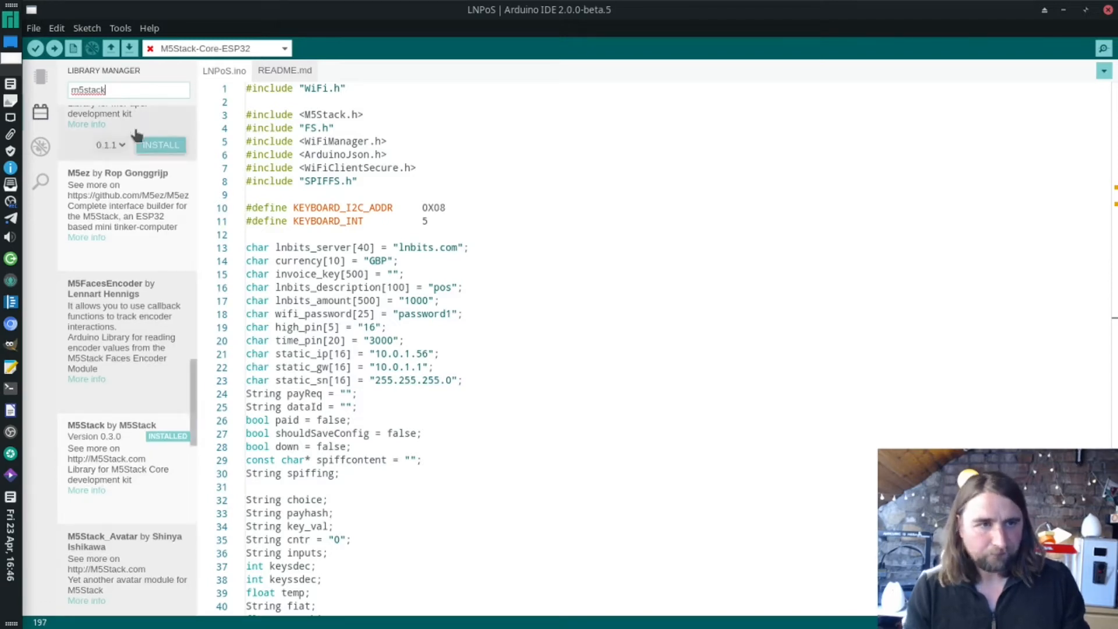
scroll(down, 3)
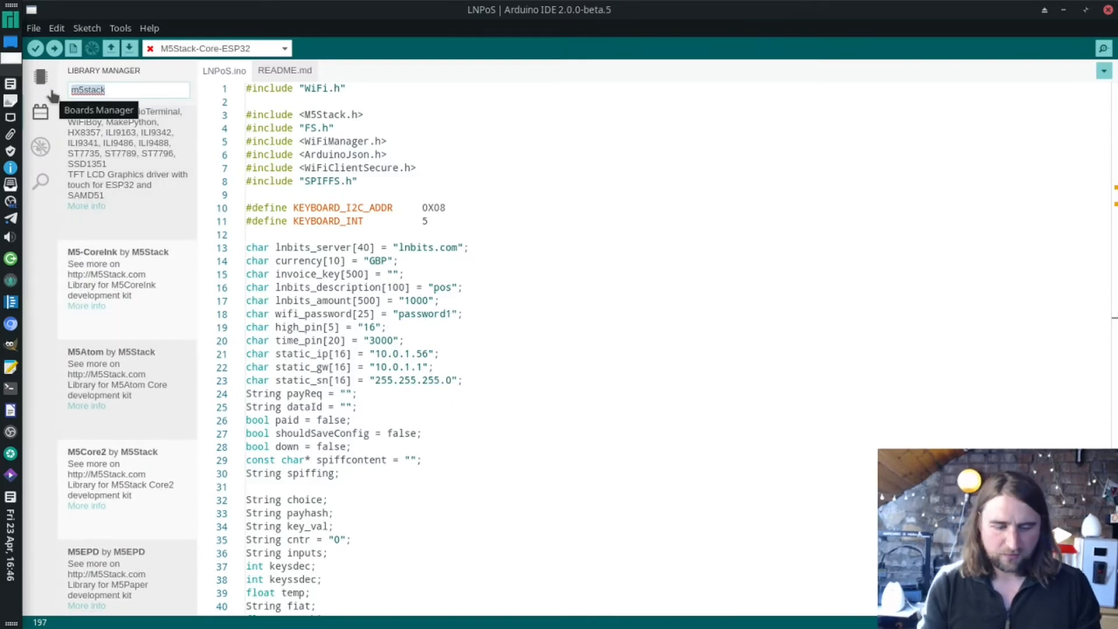
text(WiFiManager)
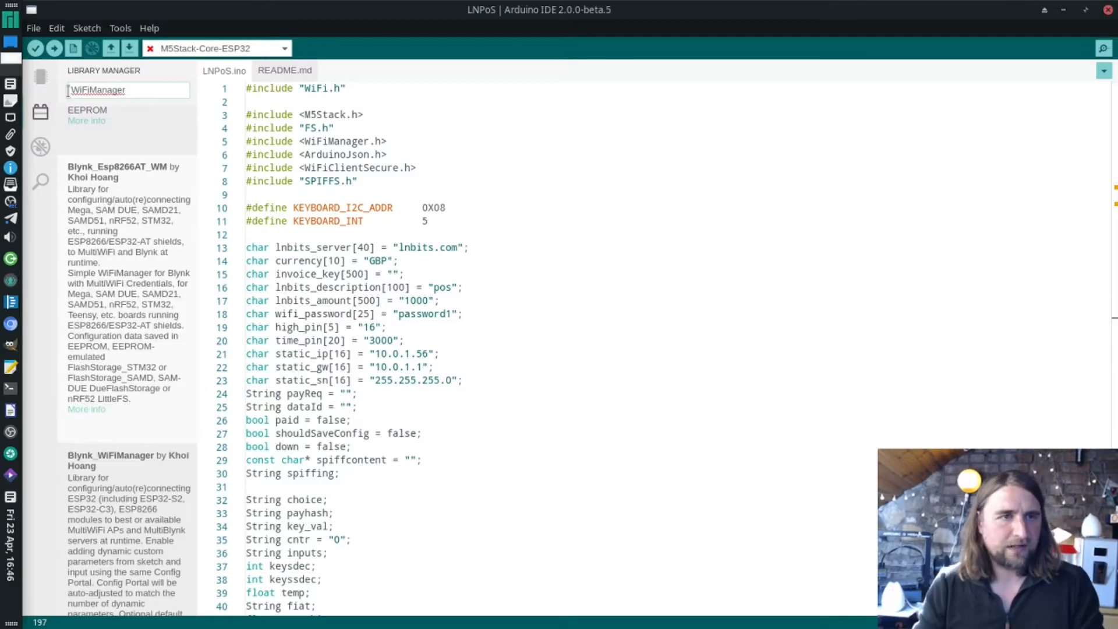
scroll(down, 3)
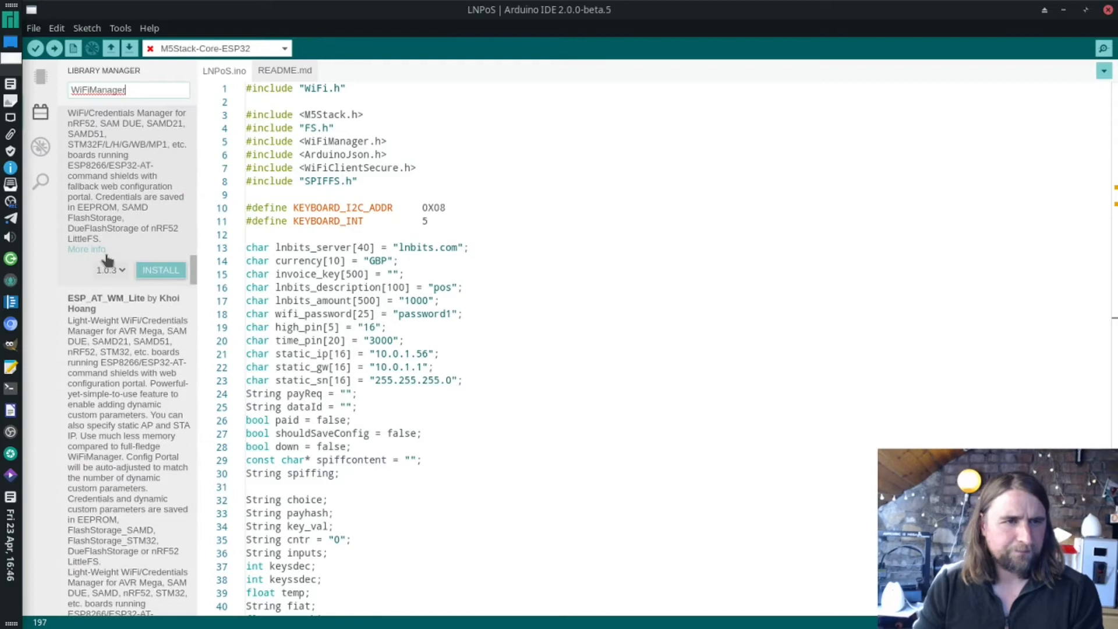
scroll(down, 3)
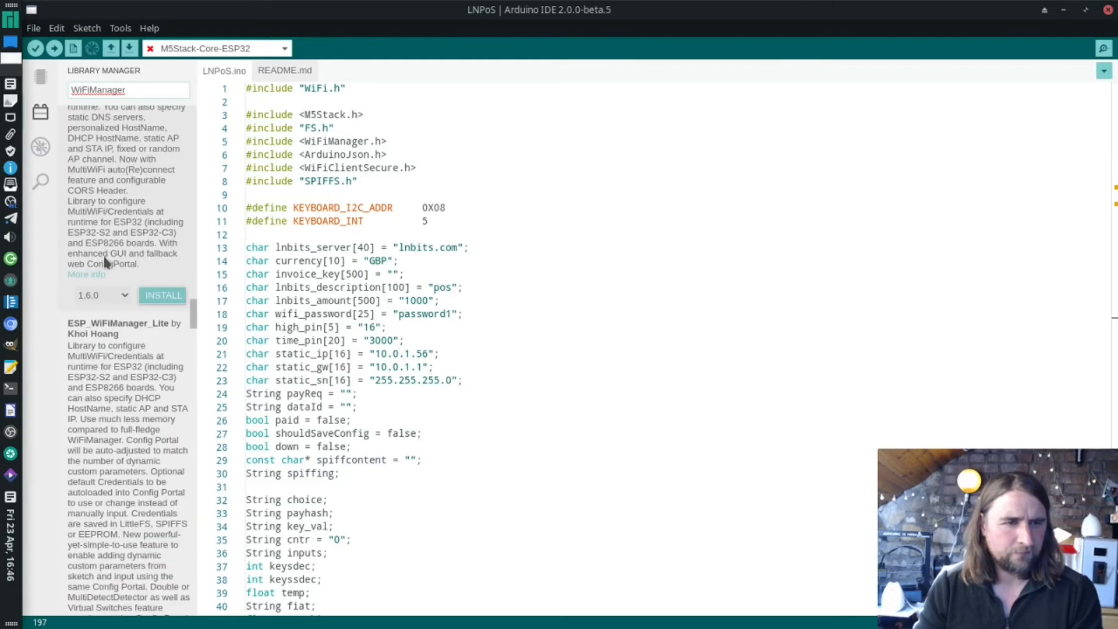
scroll(down, 3)
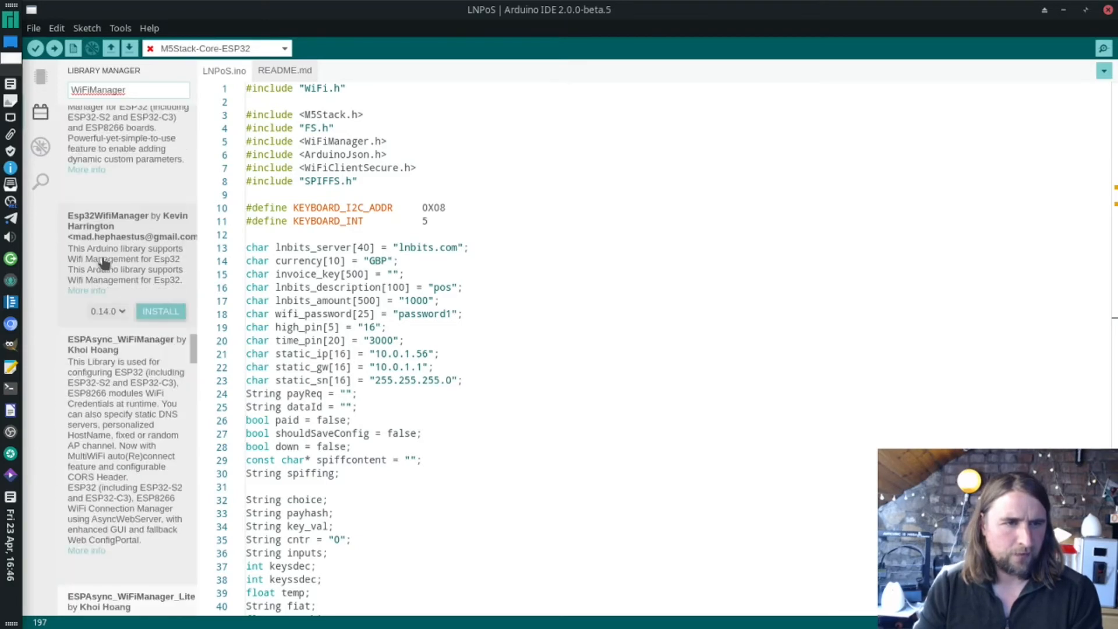
scroll(down, 3)
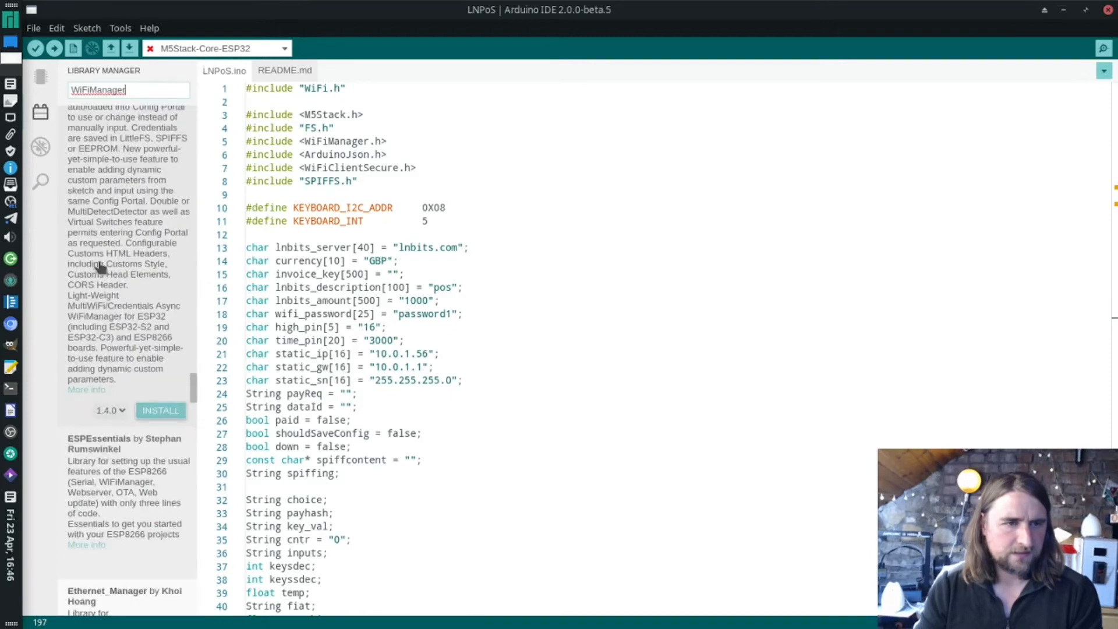
scroll(down, 3)
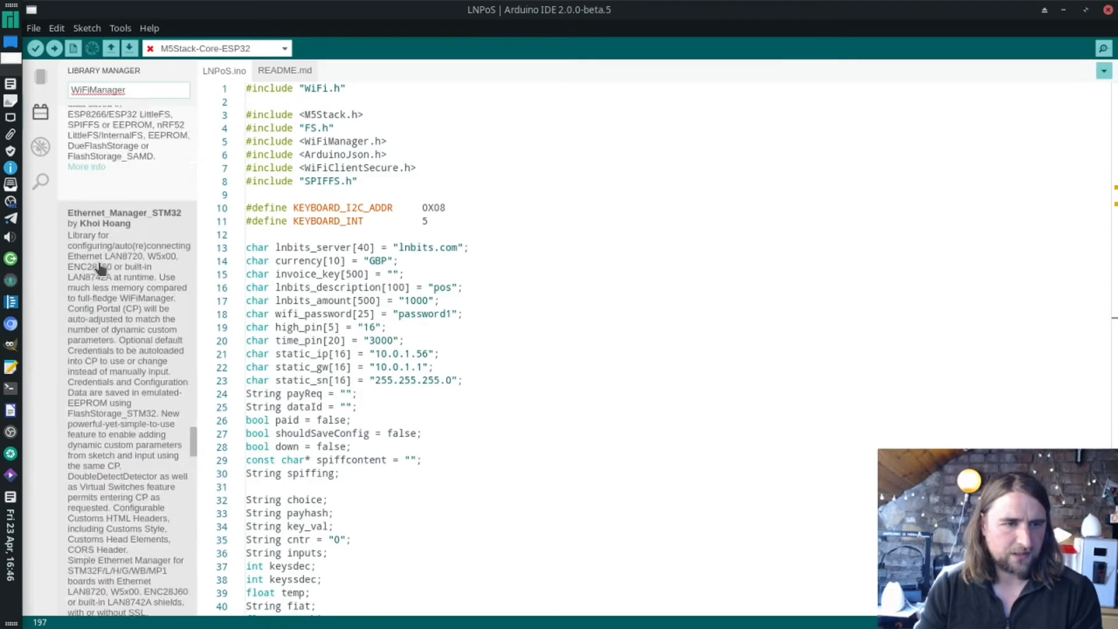
scroll(down, 3)
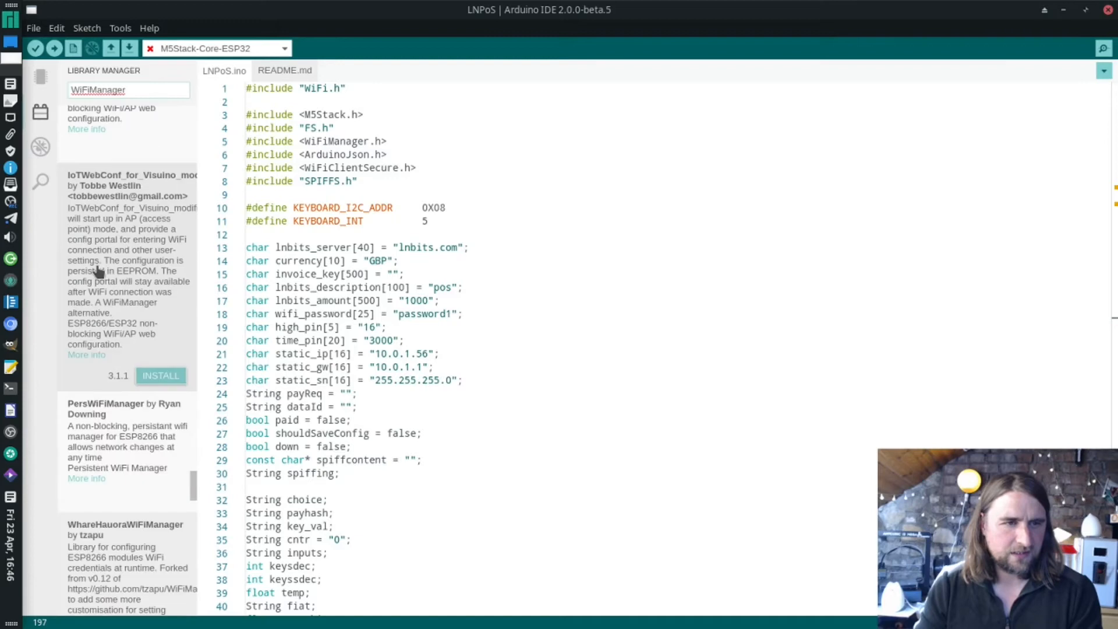
scroll(down, 3)
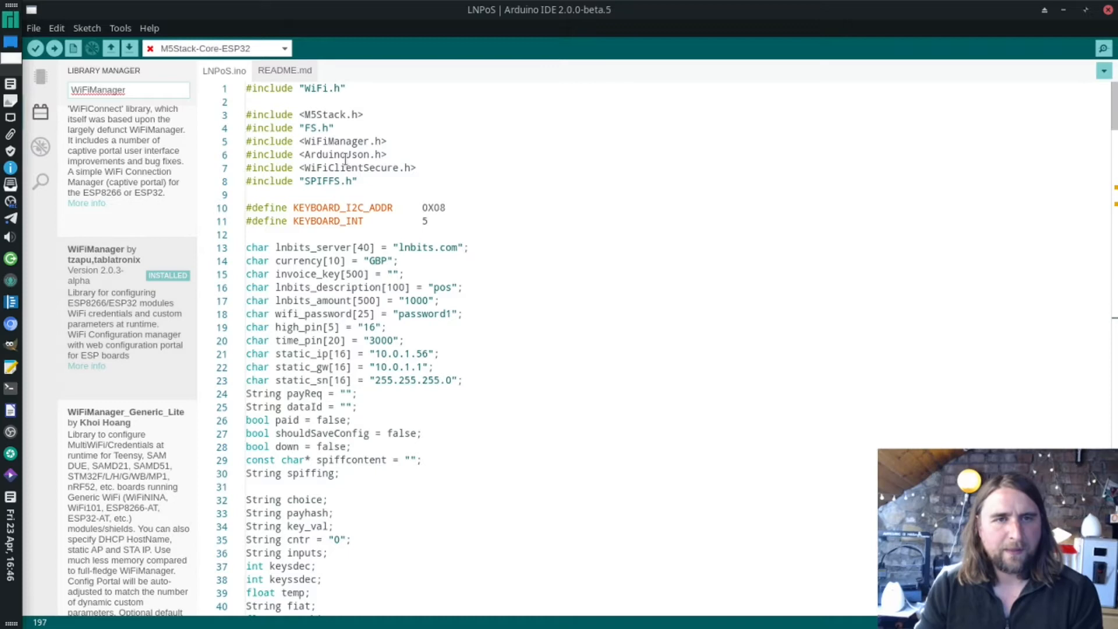
double_click(339, 154)
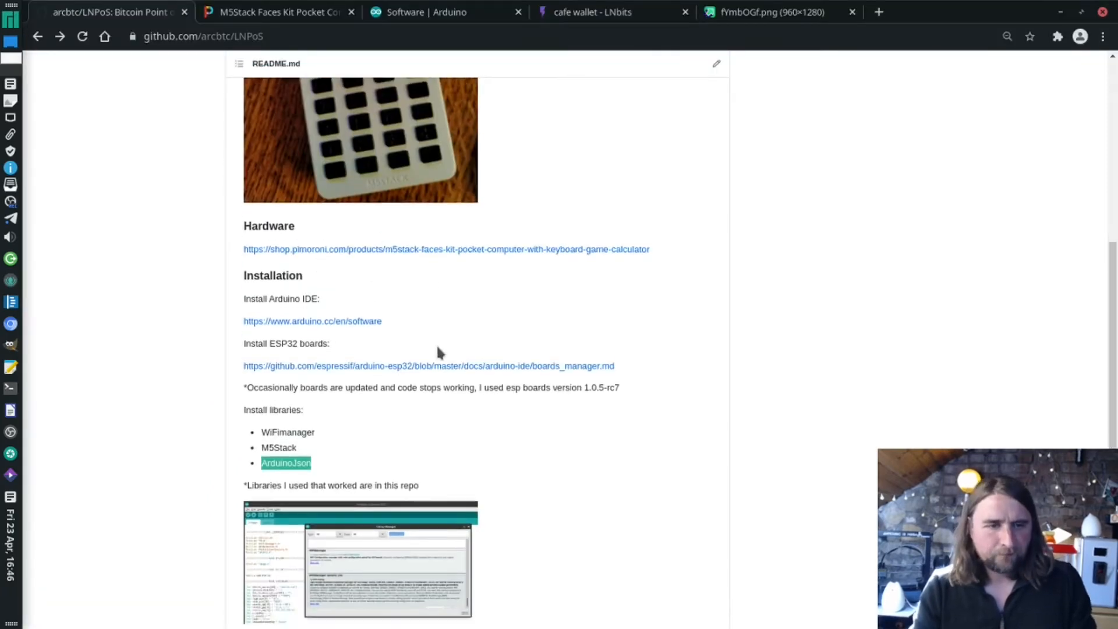
View the espressif arduino-esp32 Boards Manager instructions from the README, then close that tab
scroll(down, 3)
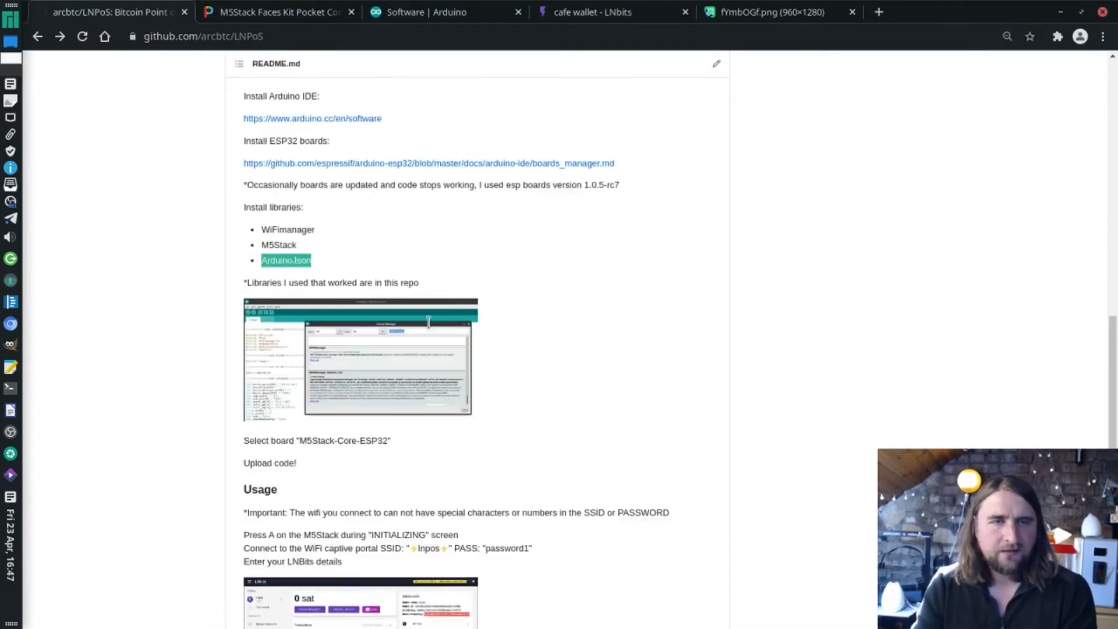
scroll(up, 3)
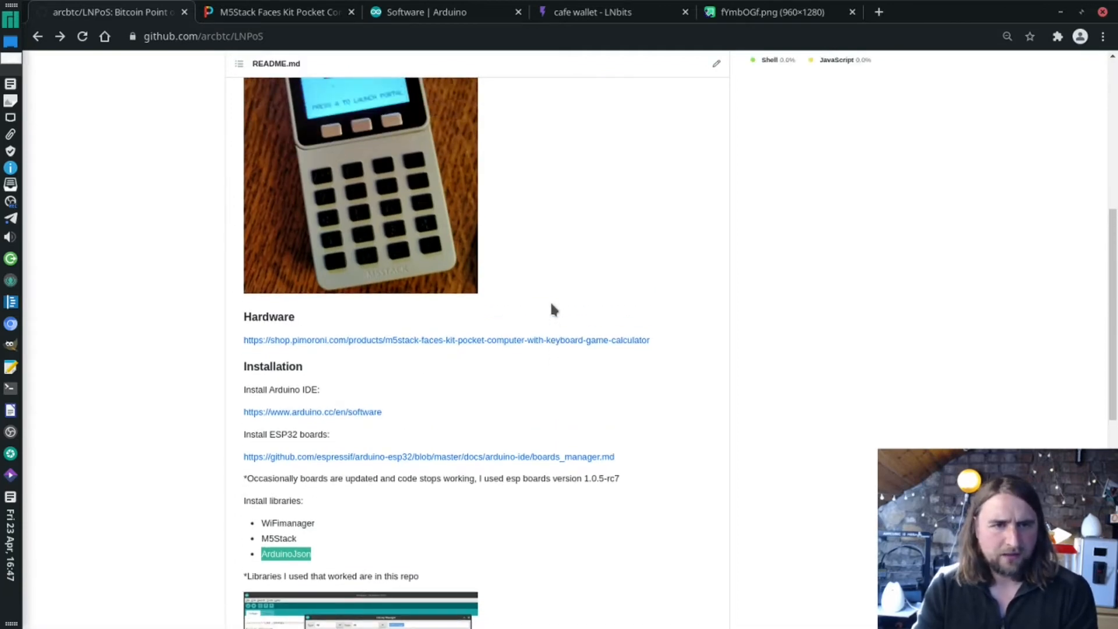
scroll(down, 3)
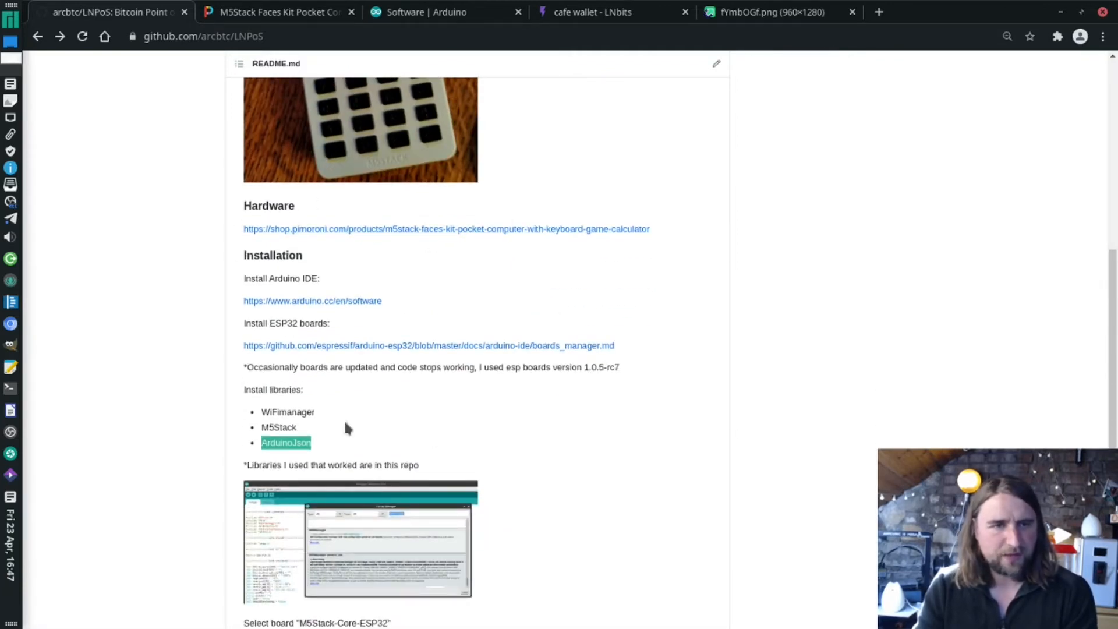
mouse_move(395, 351)
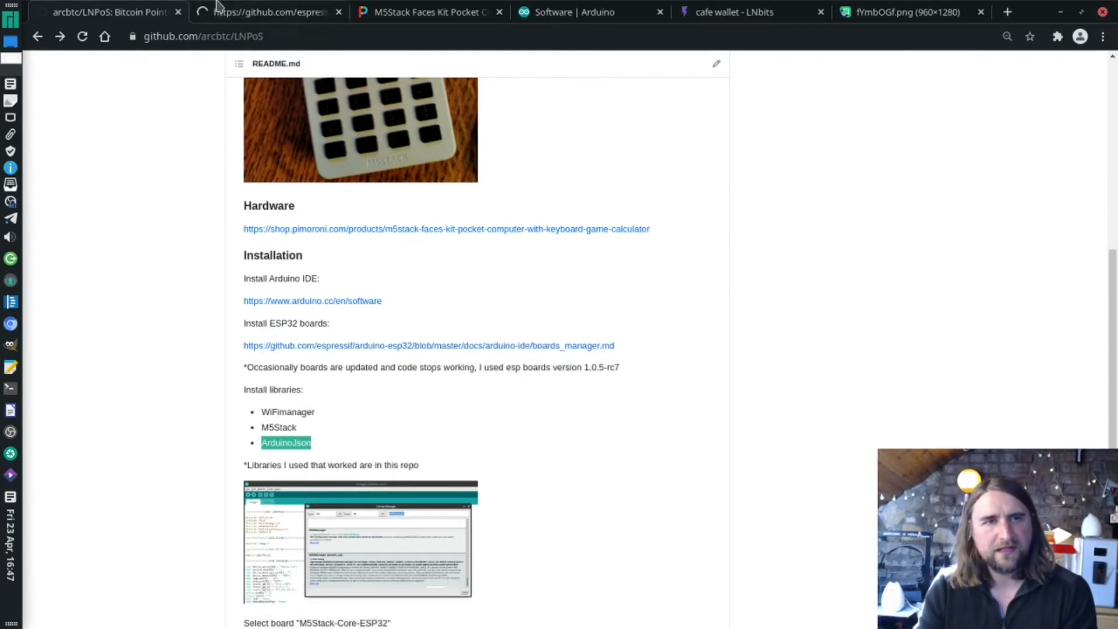
click(428, 346)
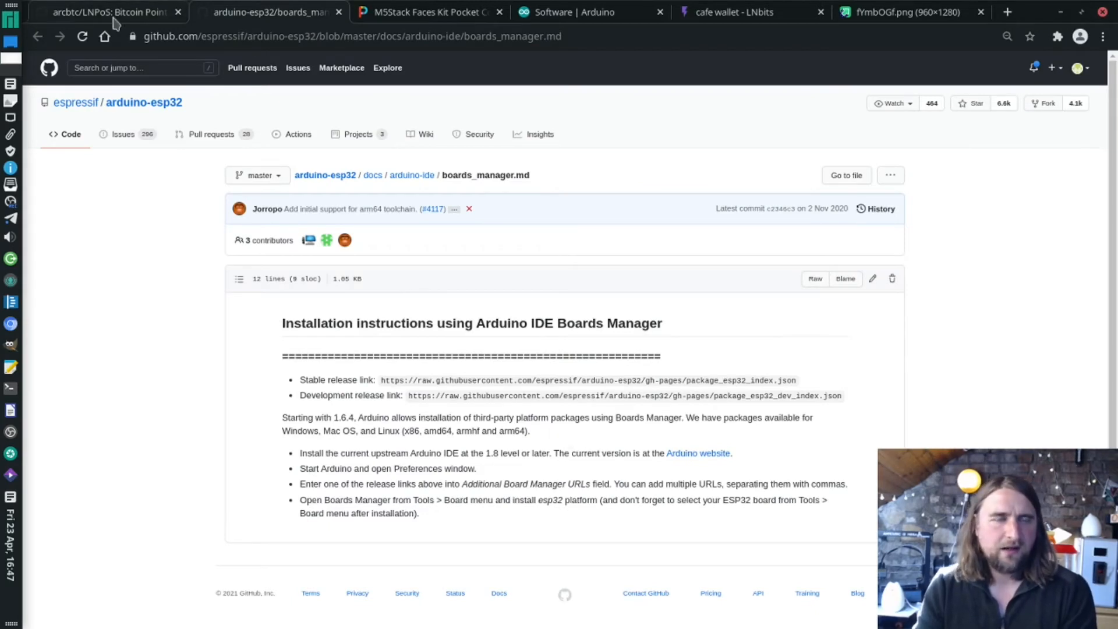
mouse_move(346, 22)
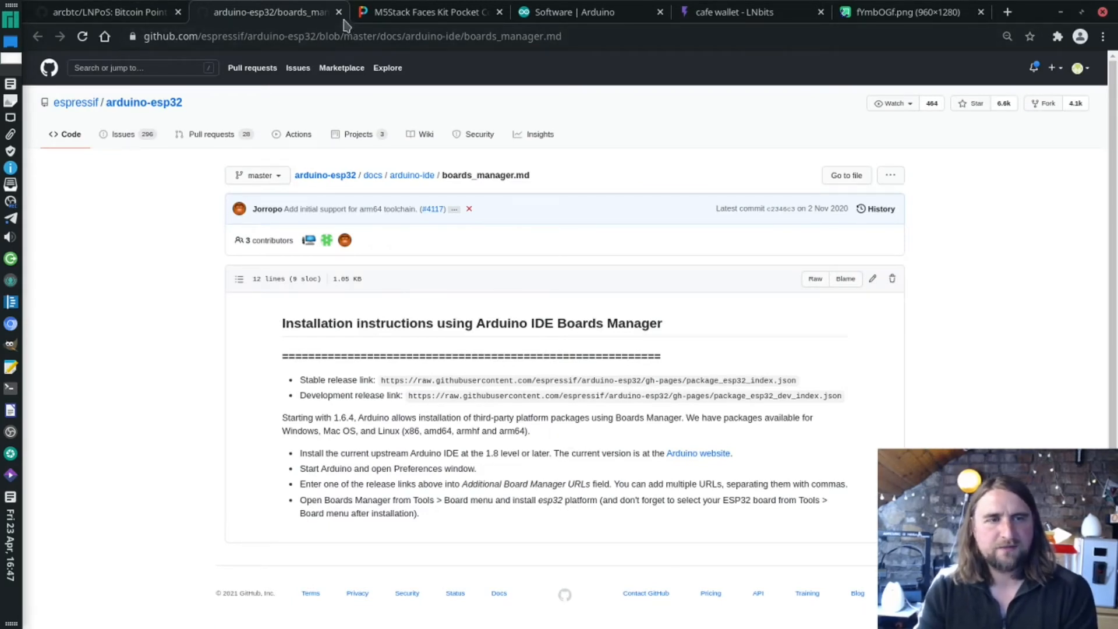
mouse_move(455, 396)
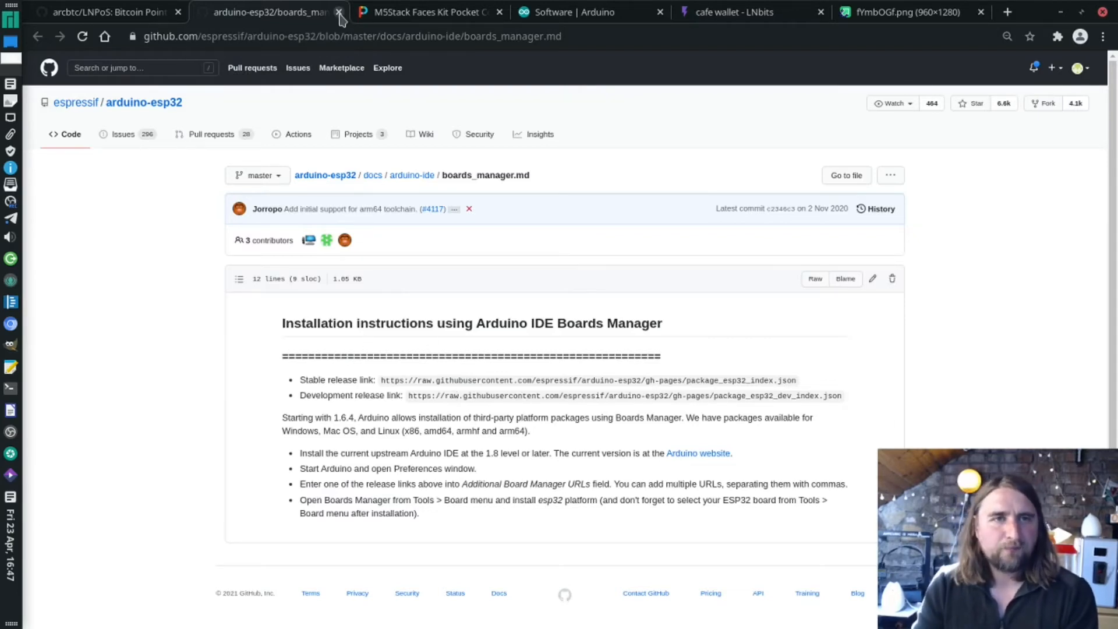
click(339, 13)
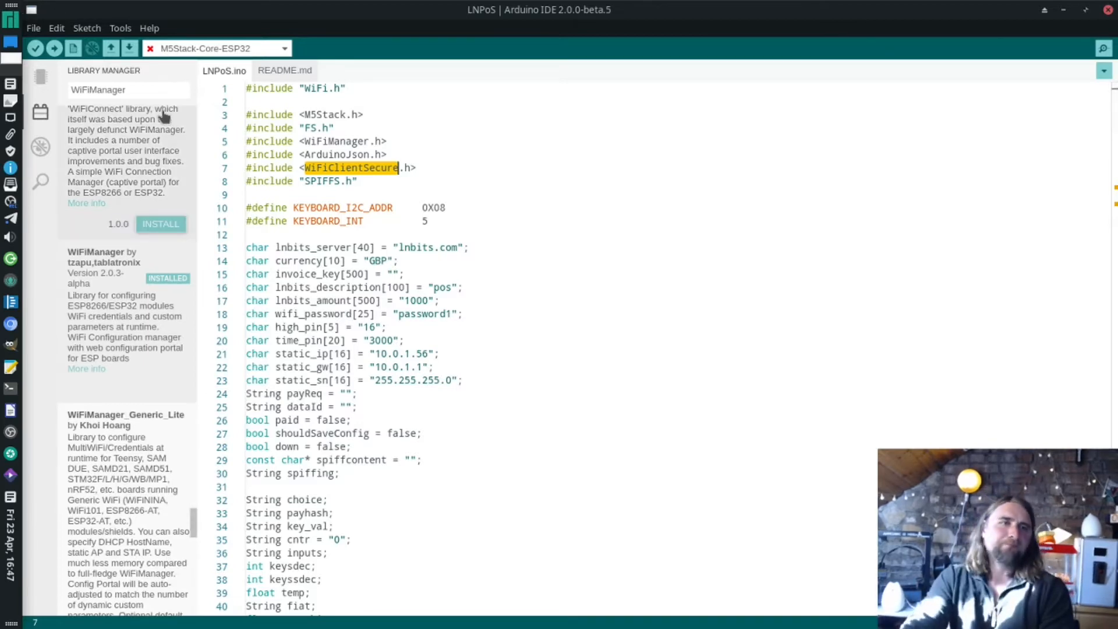
Check esp32 by Espressif is installed, collapse the sidebar, and highlight library includes like M5Stack
click(10, 84)
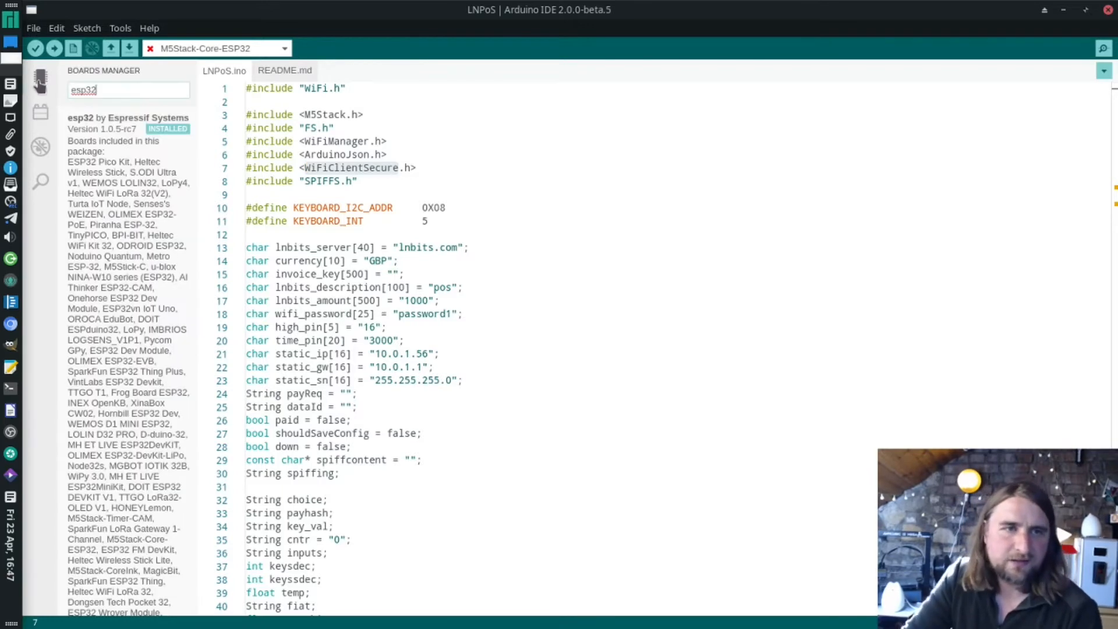
click(40, 80)
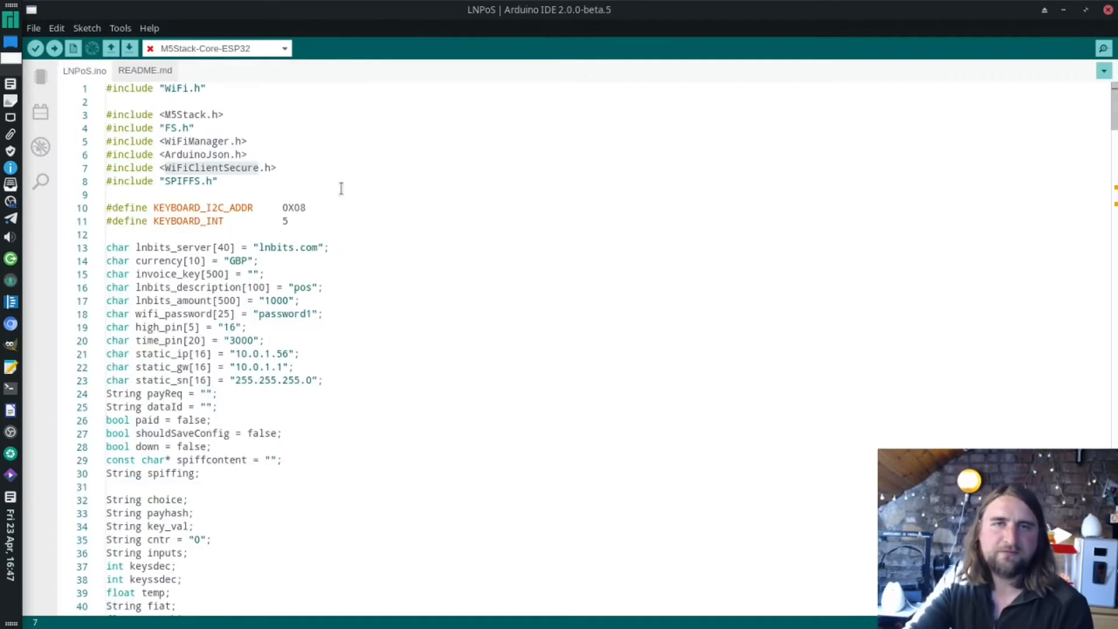
mouse_move(348, 184)
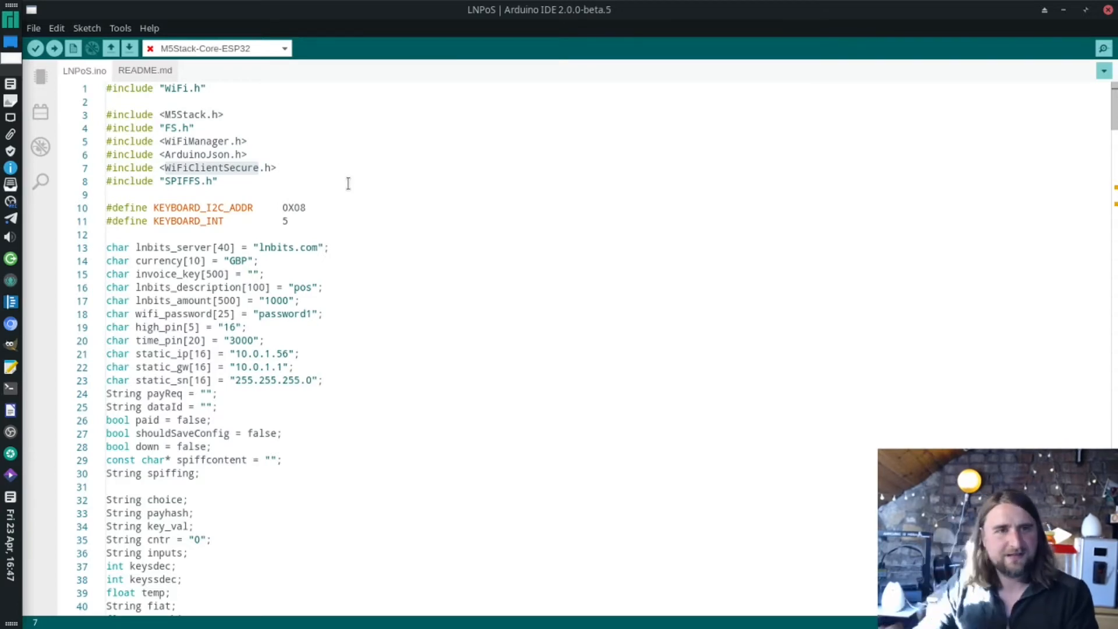
click(222, 181)
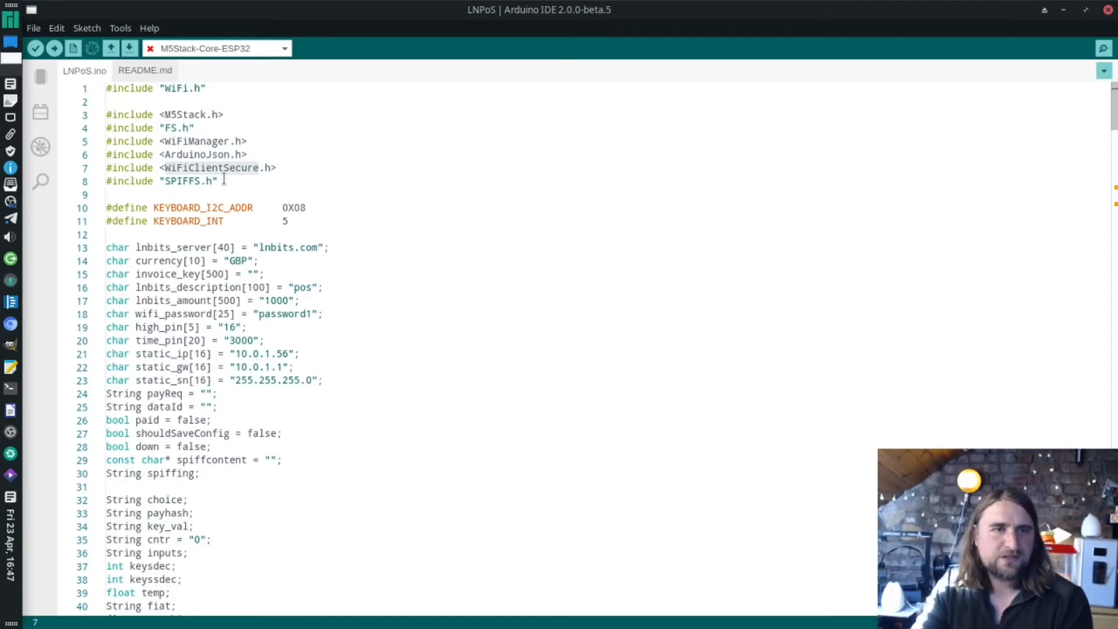
click(191, 88)
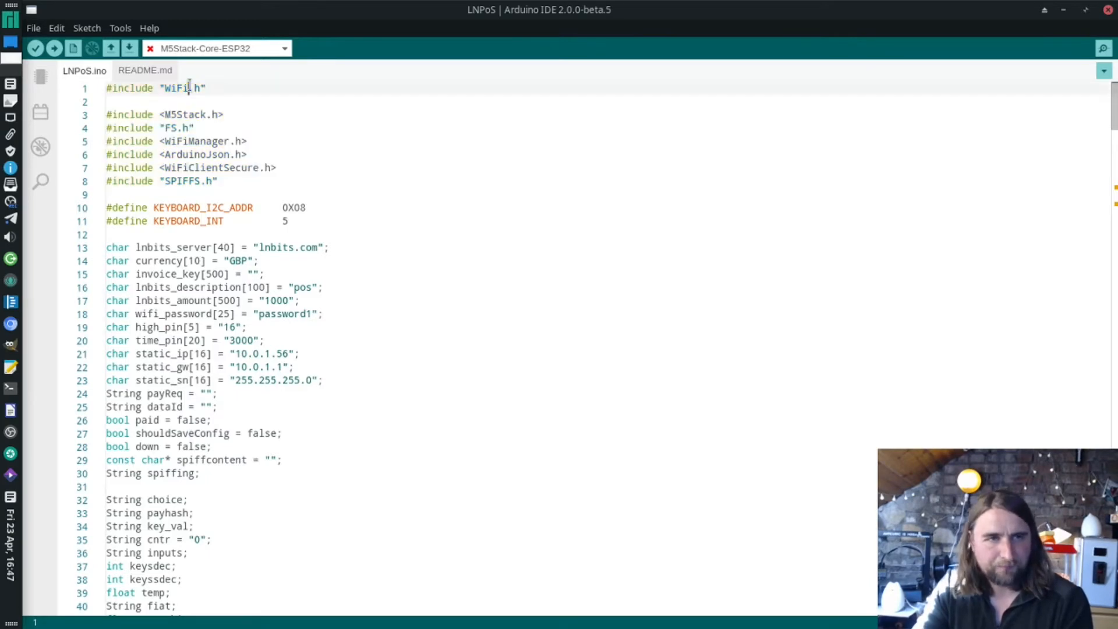
double_click(179, 88)
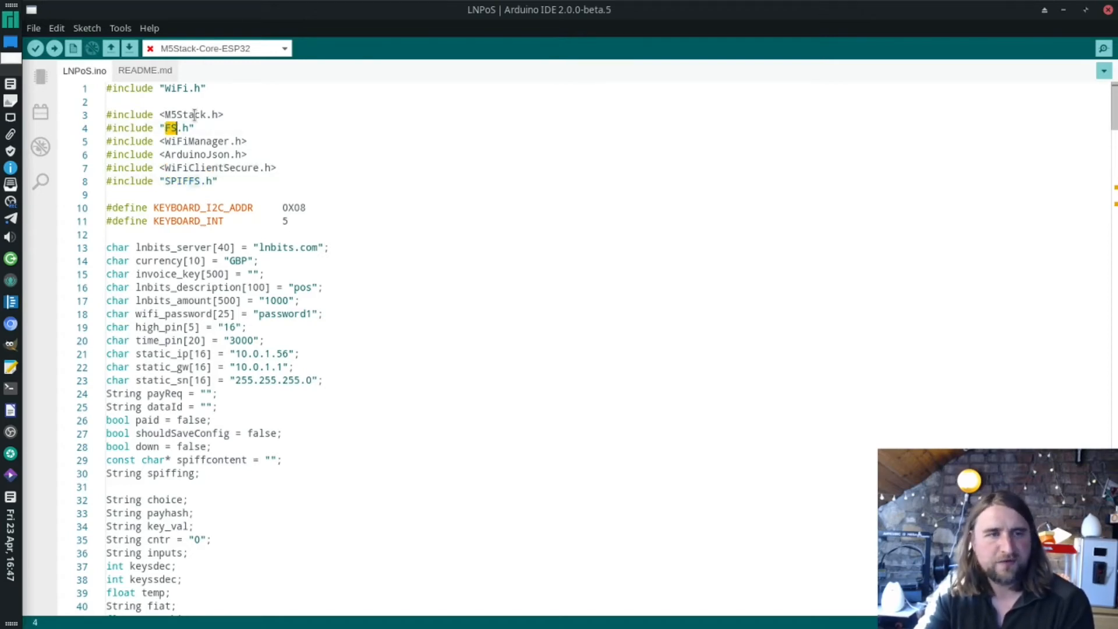
double_click(197, 140)
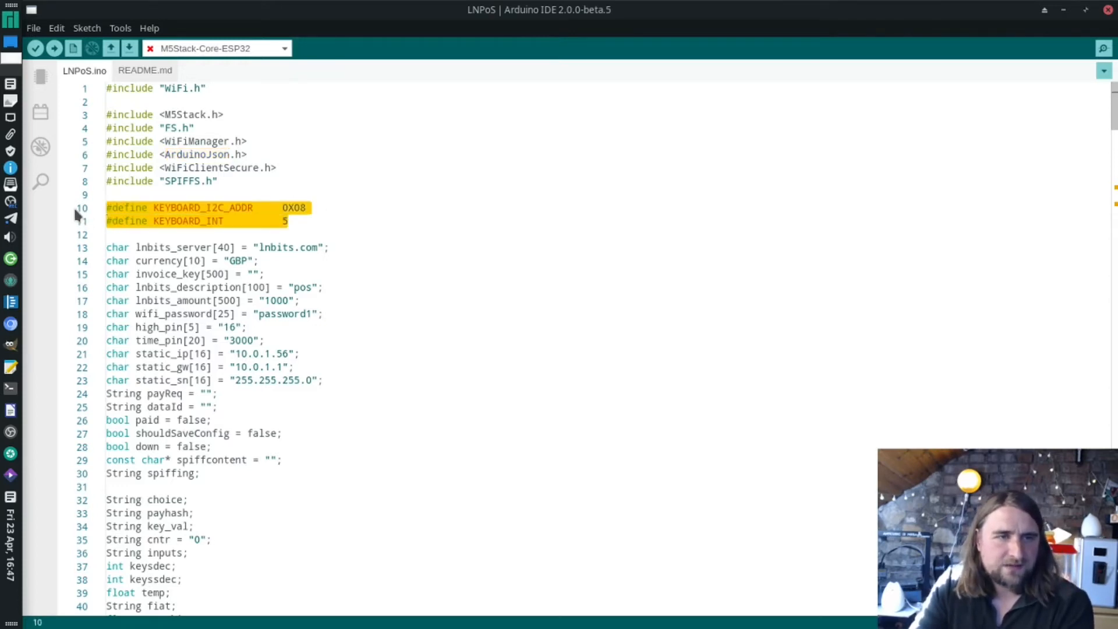
mouse_move(203, 212)
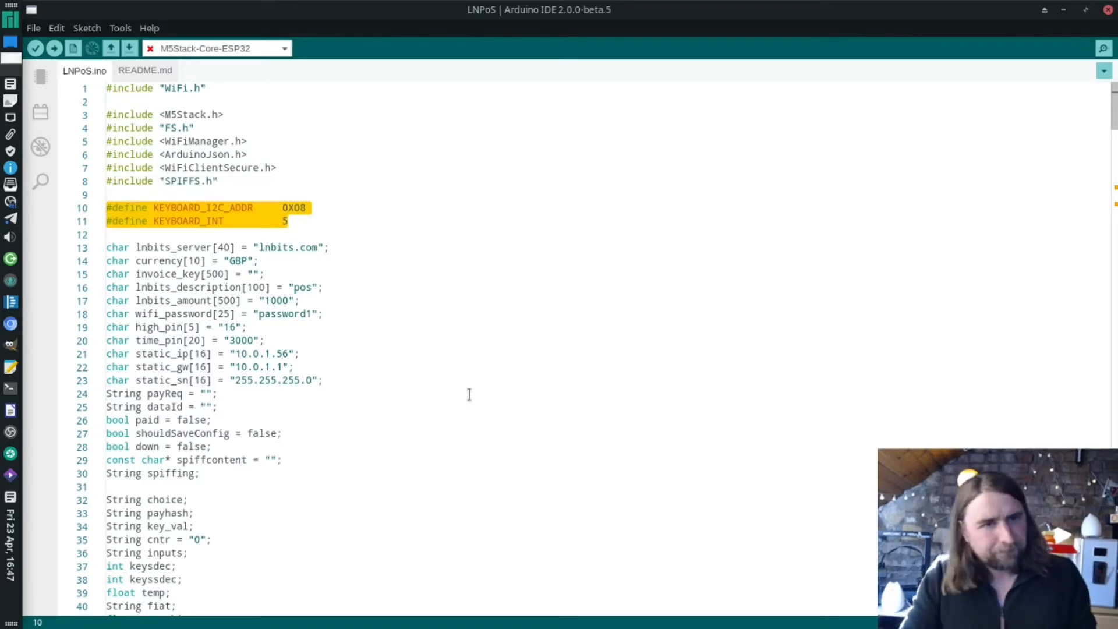
scroll(down, 3)
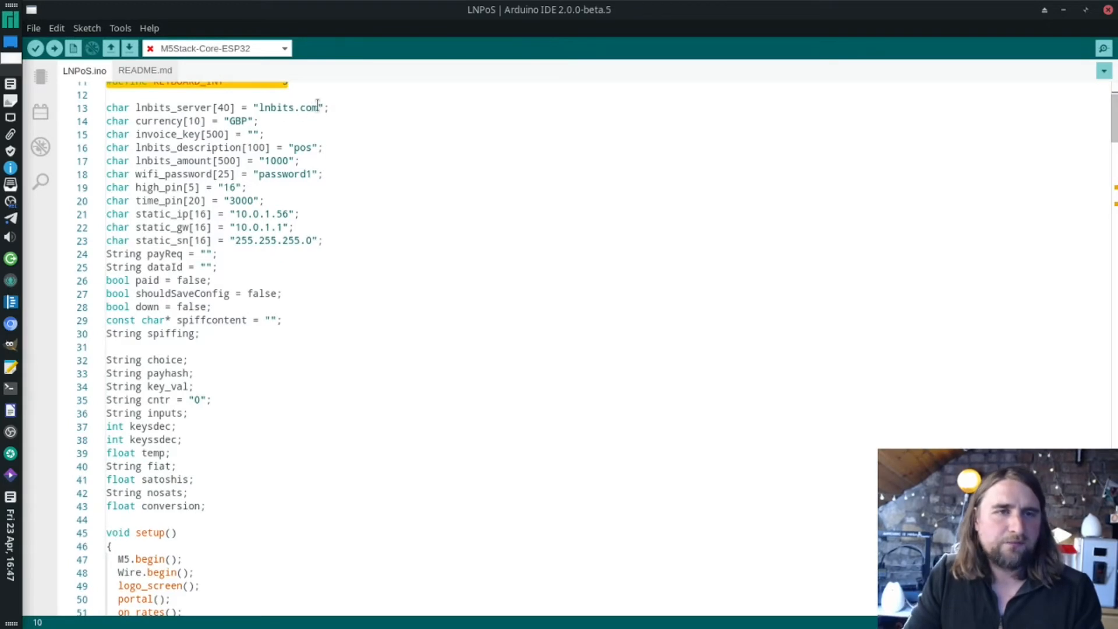
double_click(283, 107)
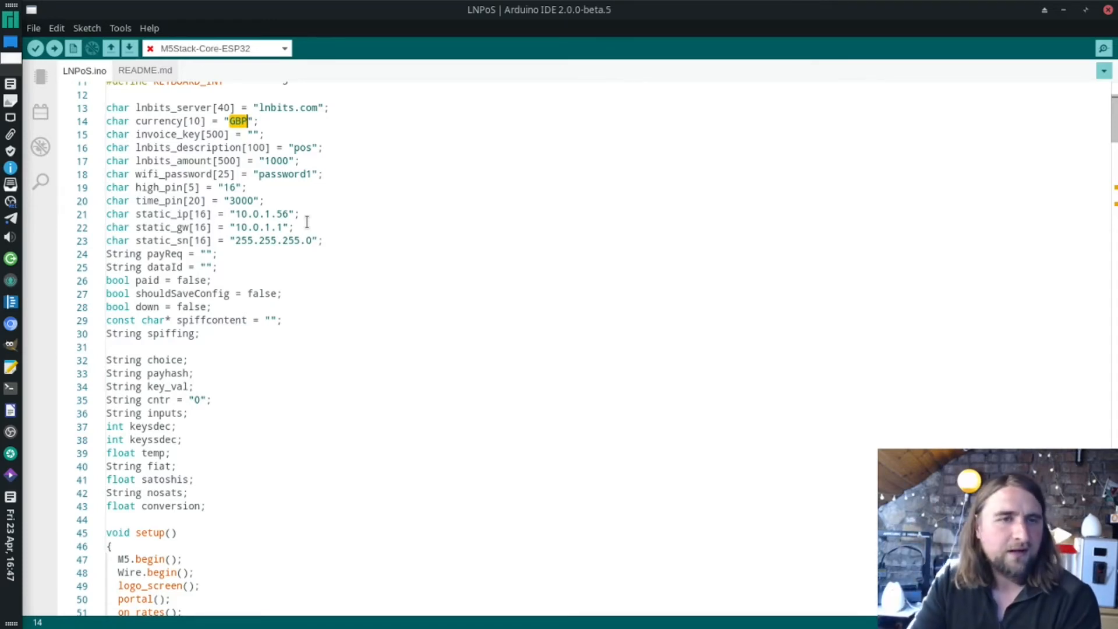
double_click(285, 174)
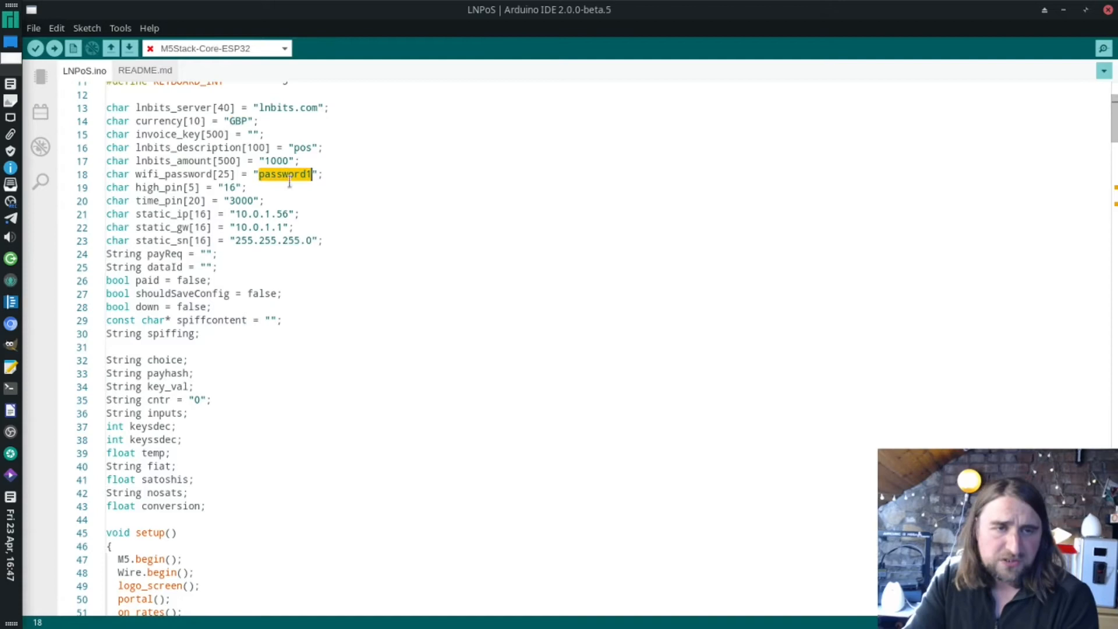
mouse_move(406, 296)
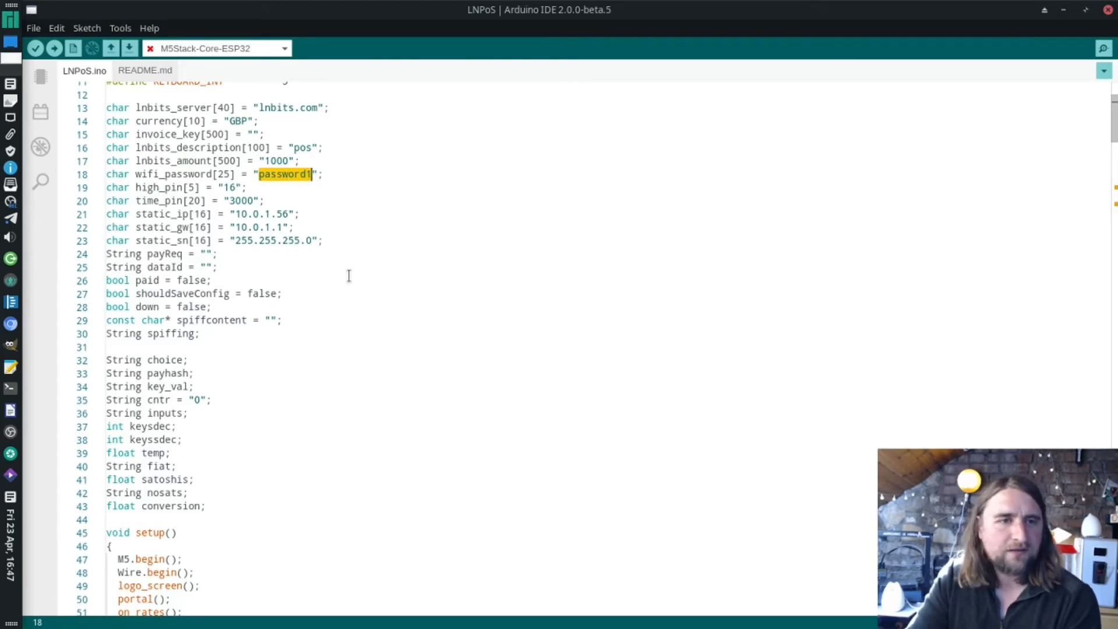
mouse_move(329, 297)
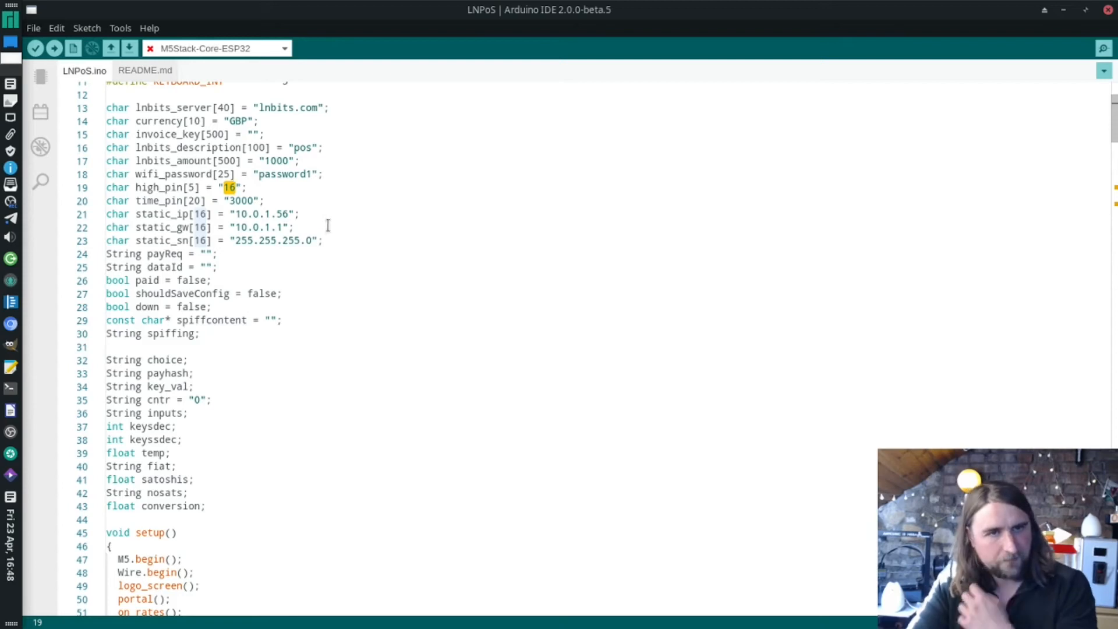
scroll(down, 3)
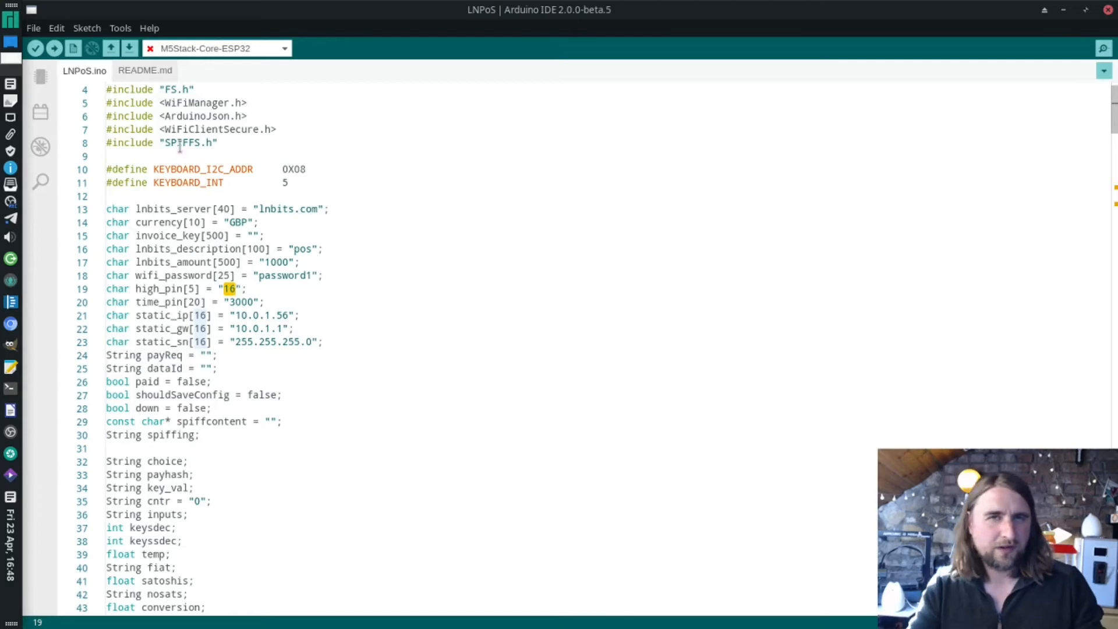
mouse_move(358, 364)
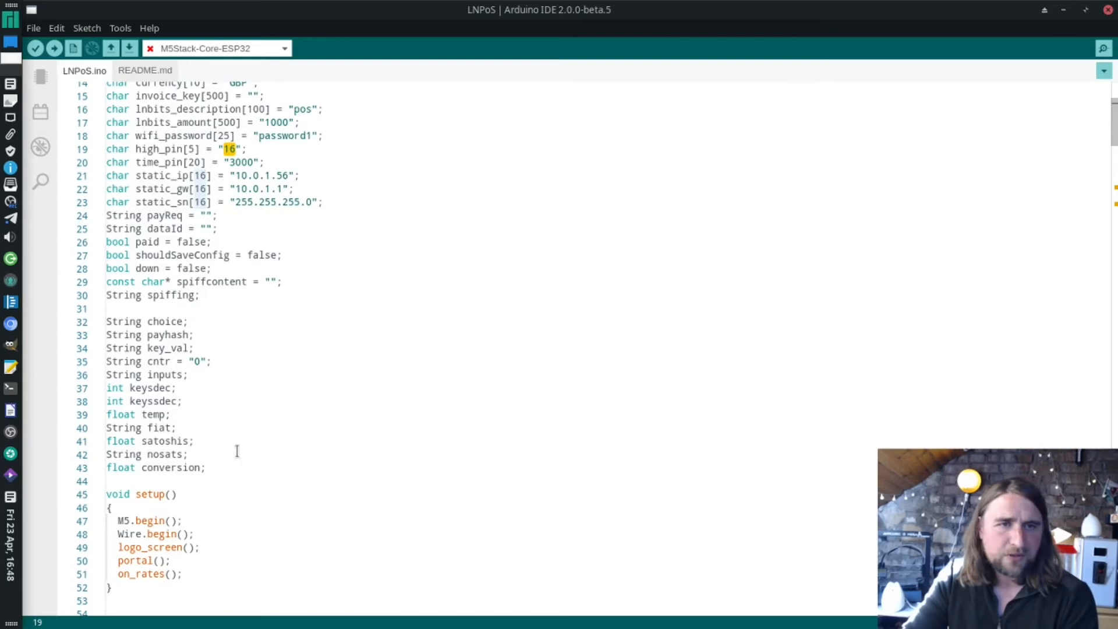
scroll(down, 3)
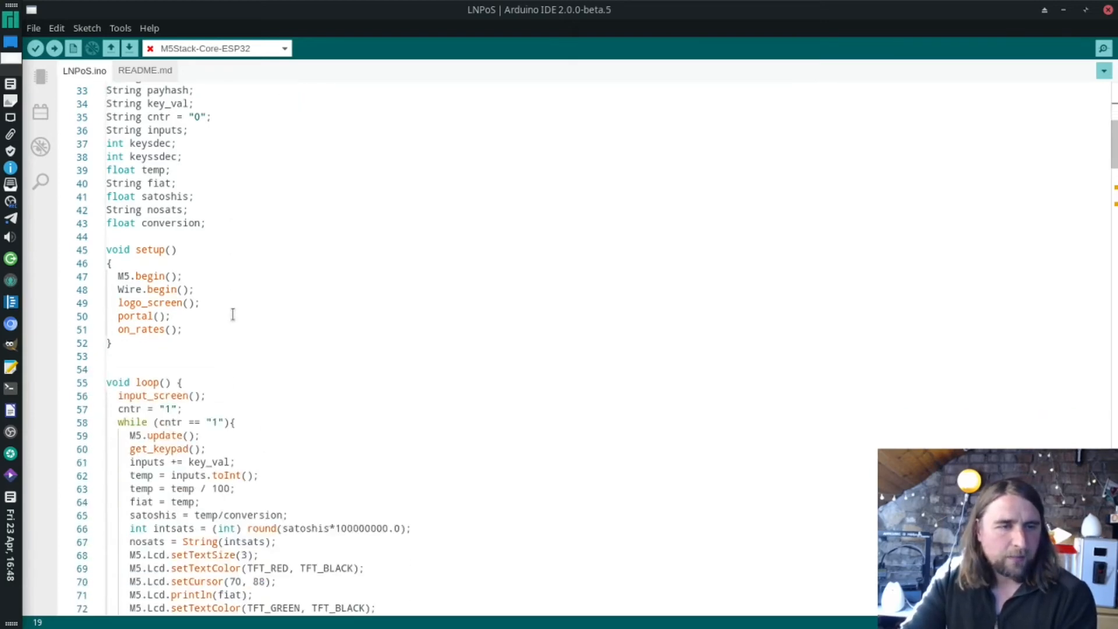
drag(106, 237, 105, 355)
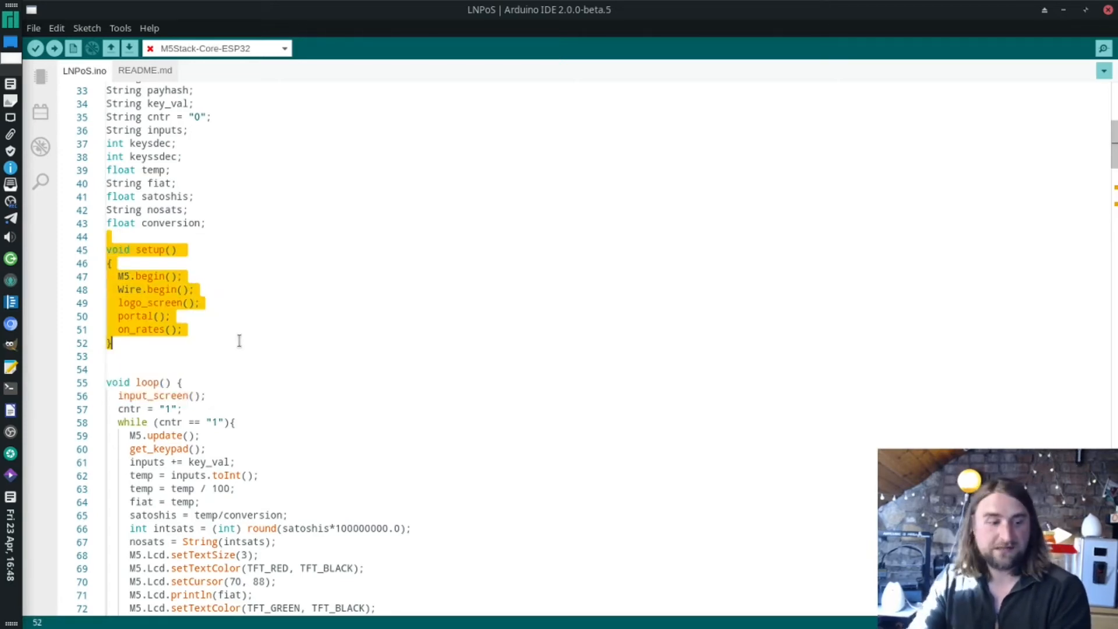
click(153, 276)
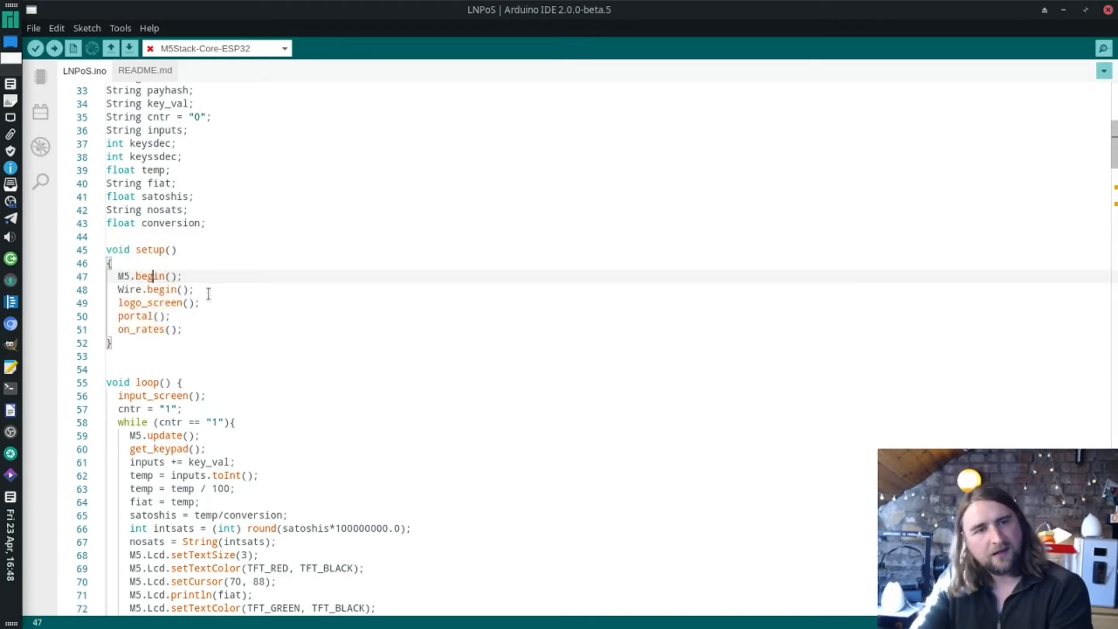
double_click(149, 303)
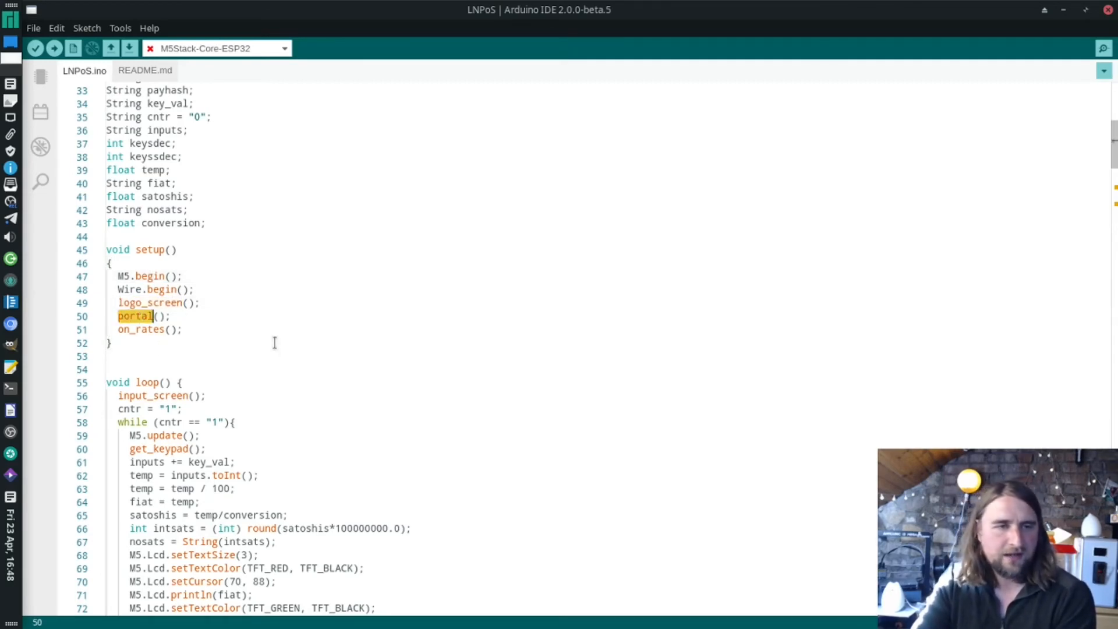
Scroll the M5STACK section, highlighting processing_screen, lnbits_screen and COMPLETE, down to on_rates()
scroll(down, 3)
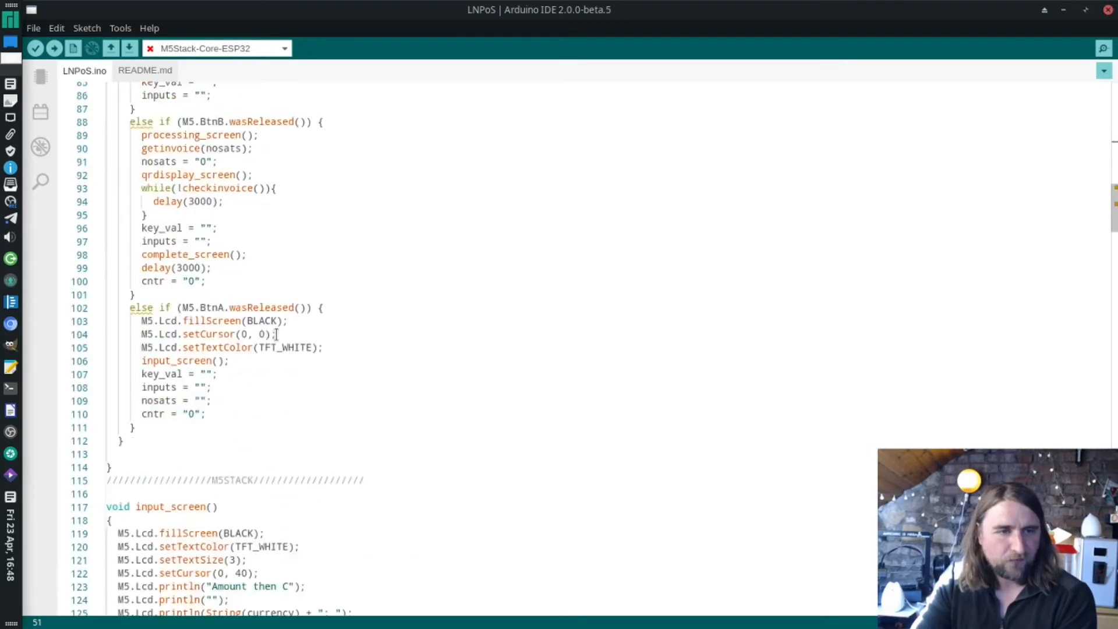
scroll(down, 3)
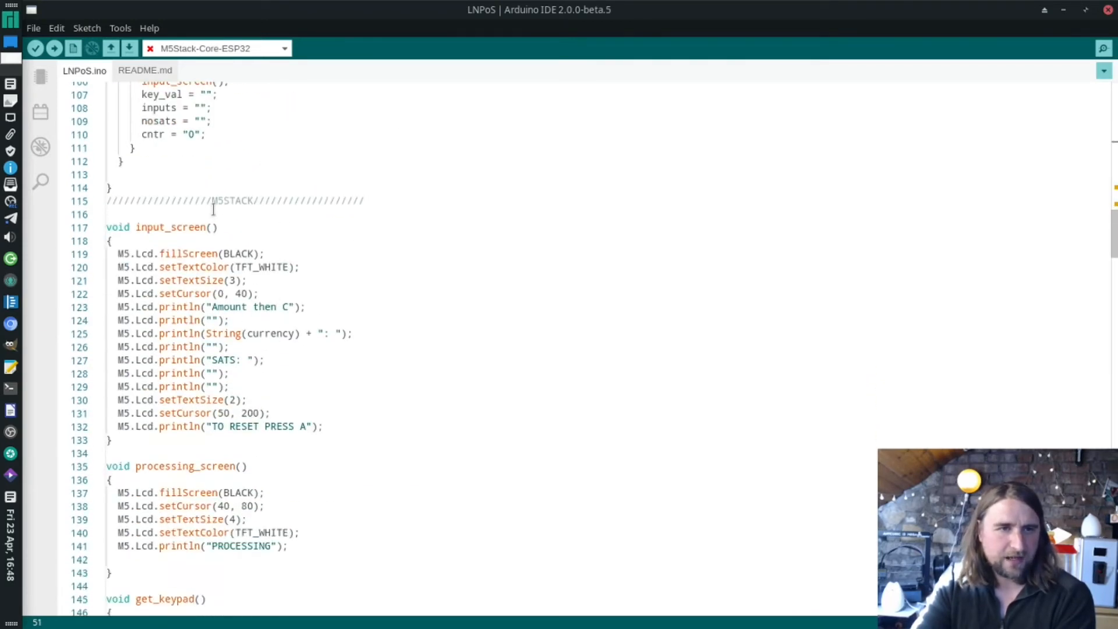
double_click(232, 200)
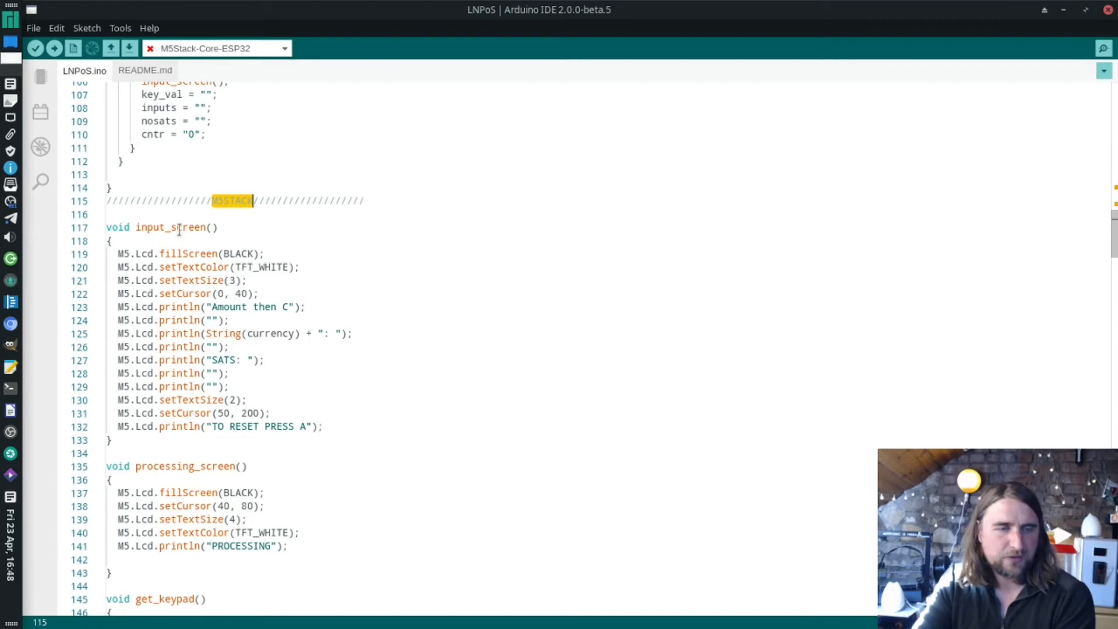
double_click(169, 227)
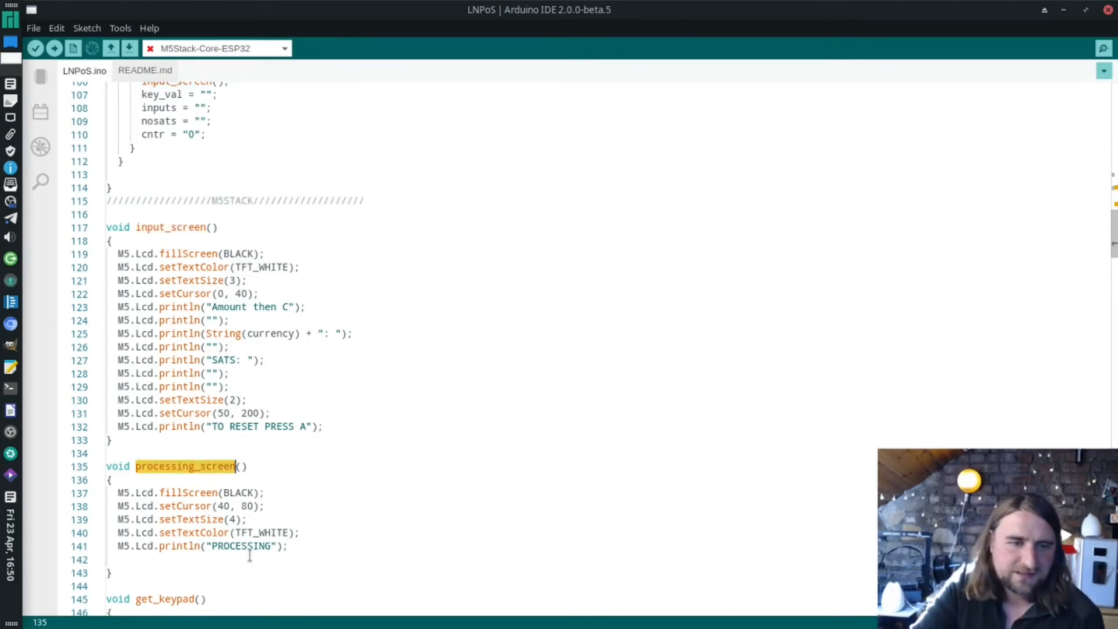
scroll(down, 3)
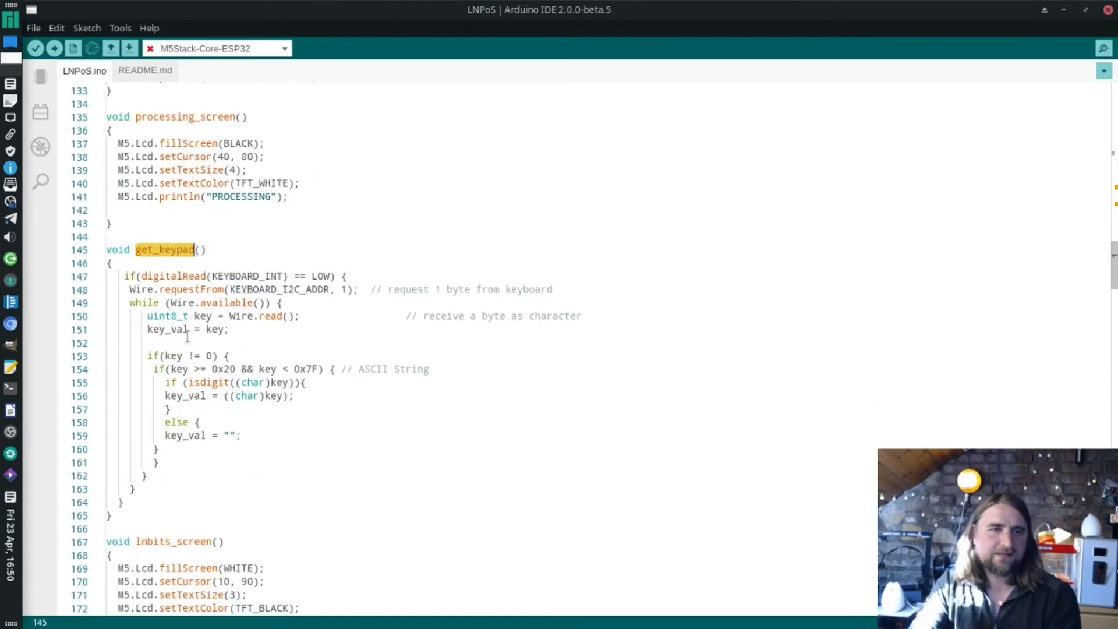
scroll(down, 3)
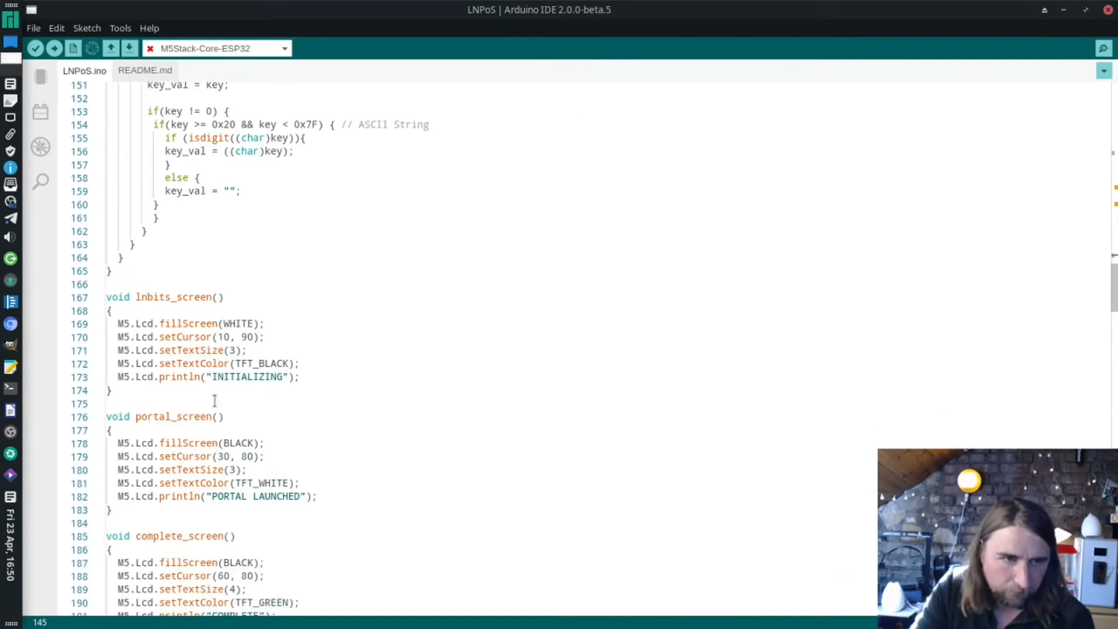
double_click(173, 297)
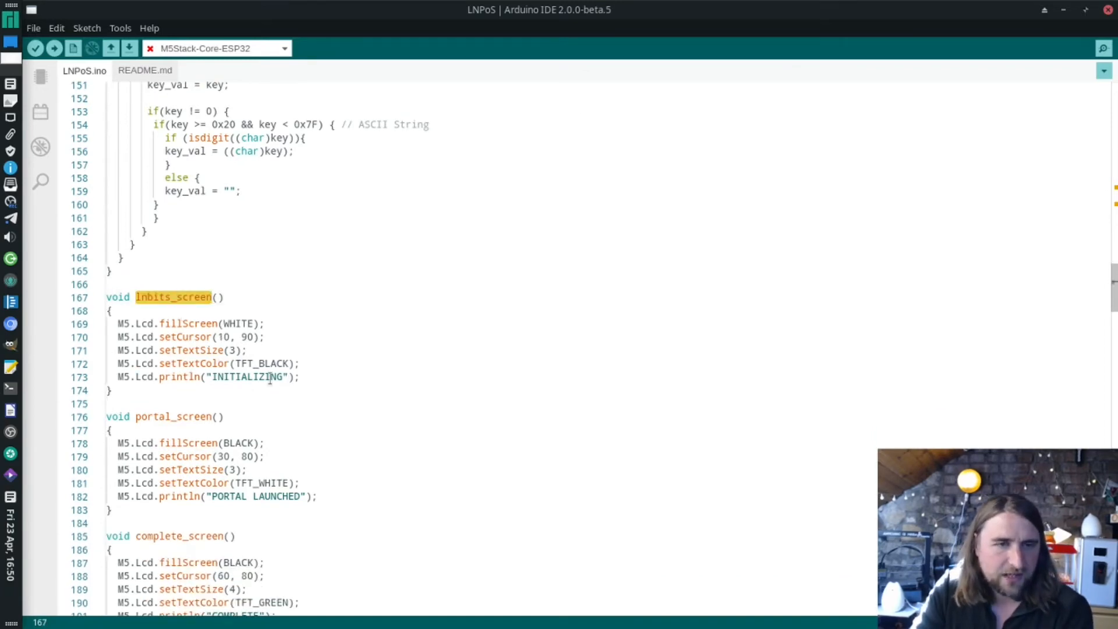
mouse_move(252, 483)
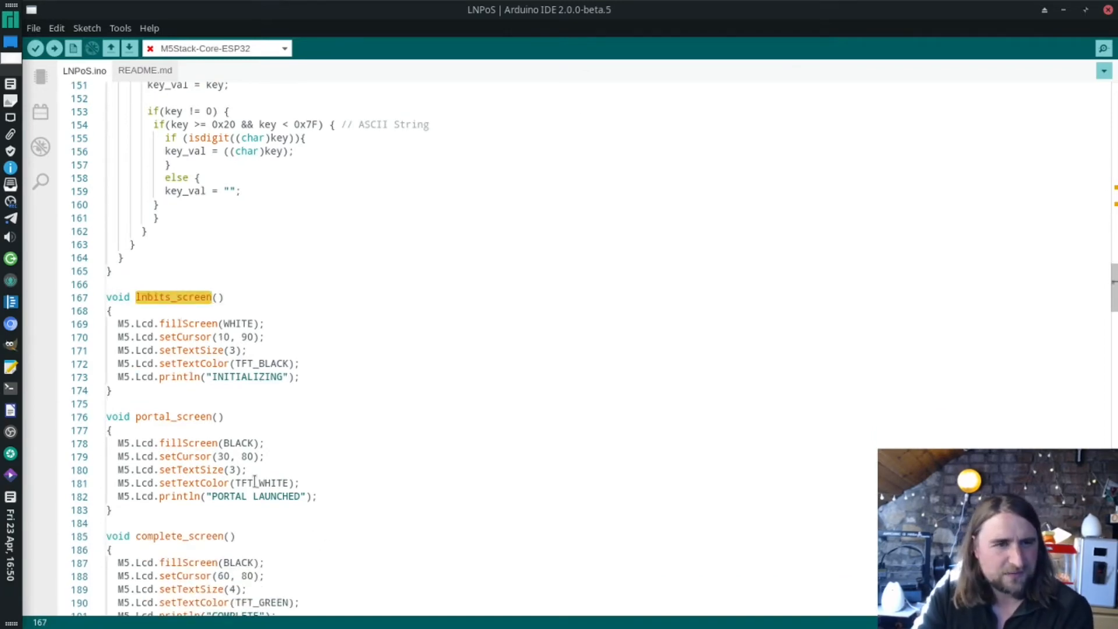
scroll(down, 3)
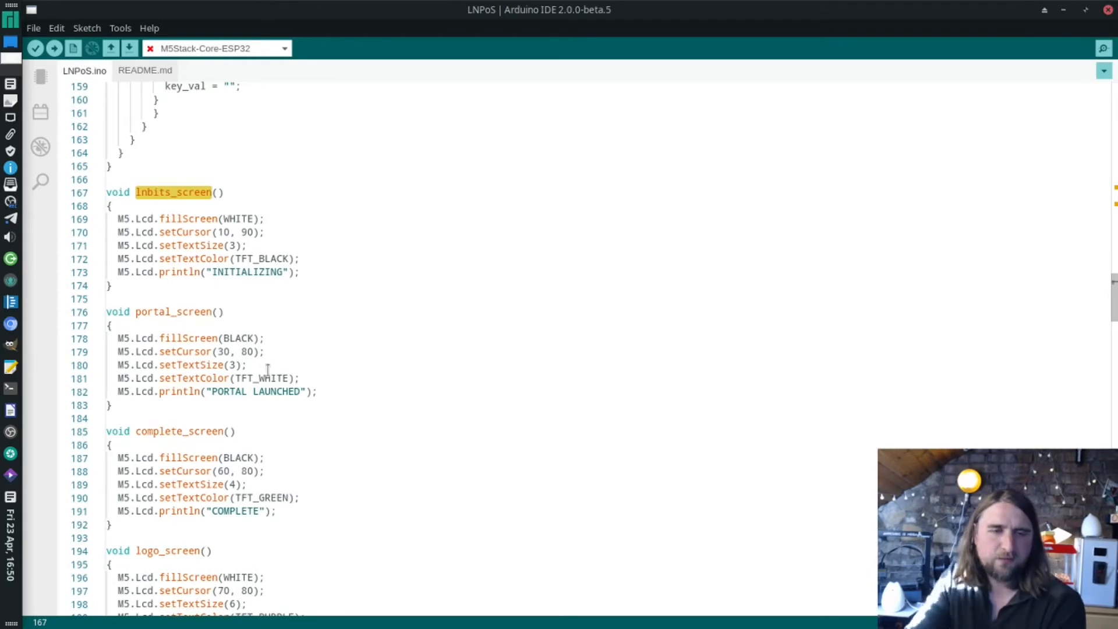
double_click(230, 511)
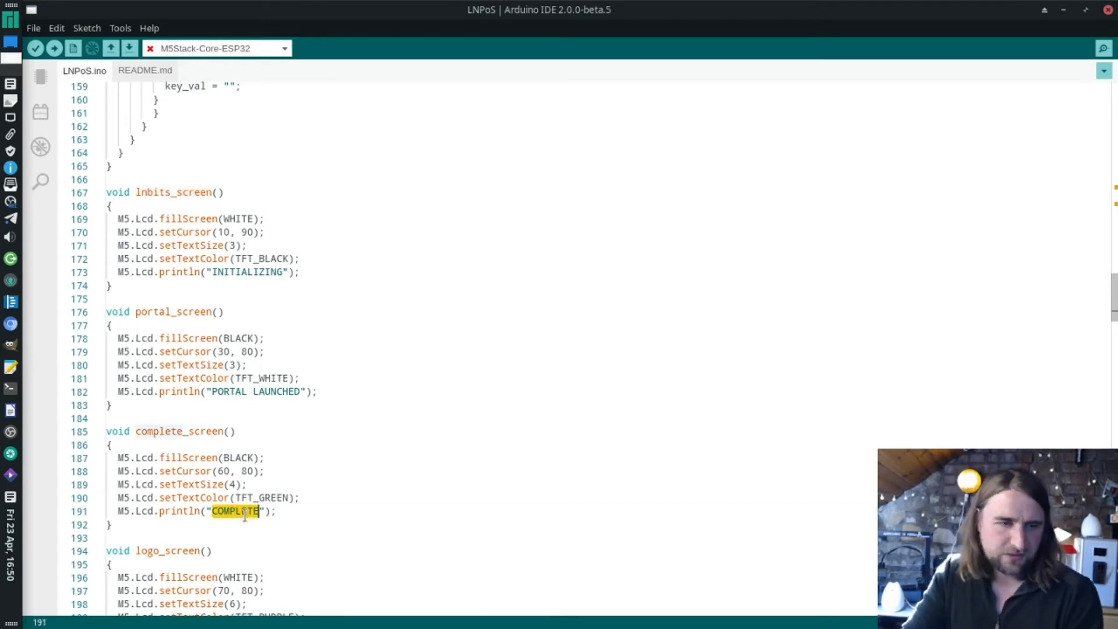
scroll(down, 3)
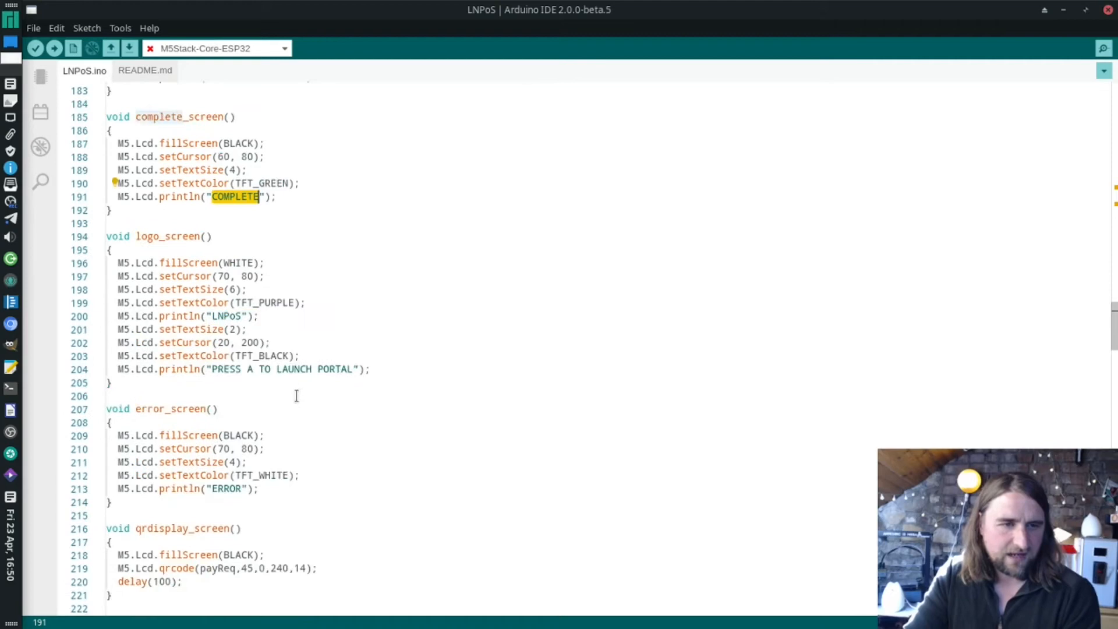
scroll(down, 3)
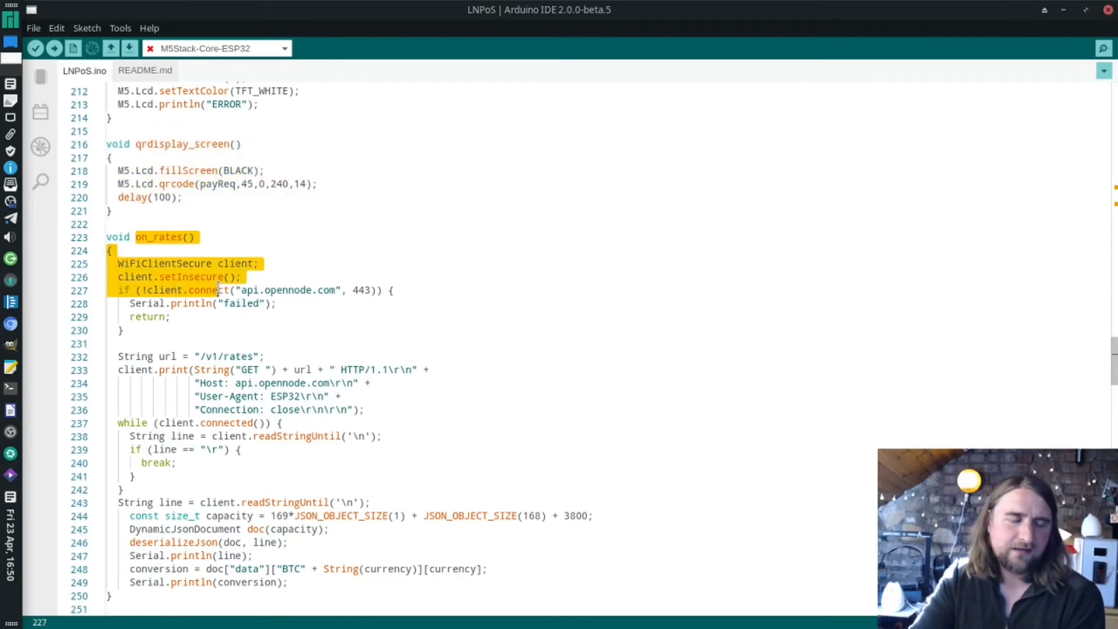
Scroll through on_rates() and getinvoice(), highlight lnbits_server, and select code back at loop()
scroll(down, 3)
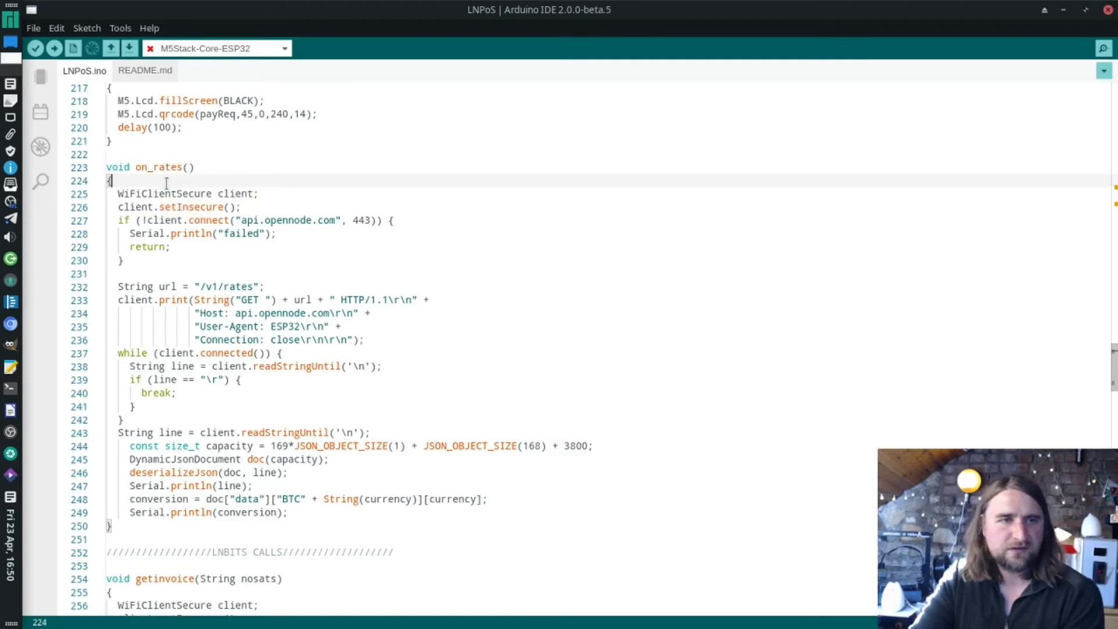
mouse_move(371, 255)
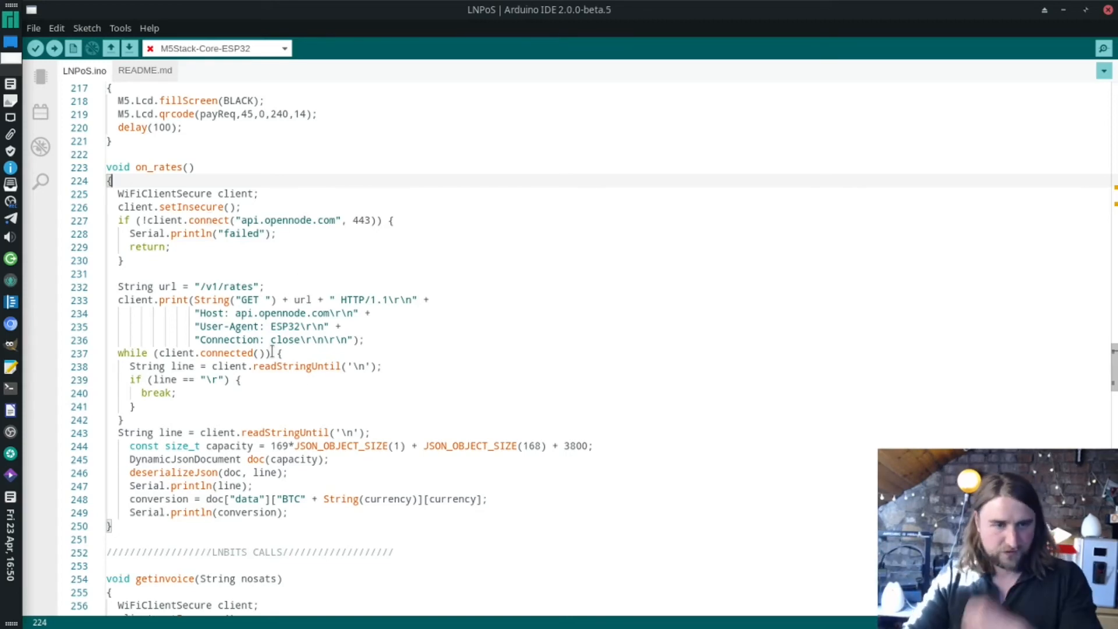
scroll(down, 3)
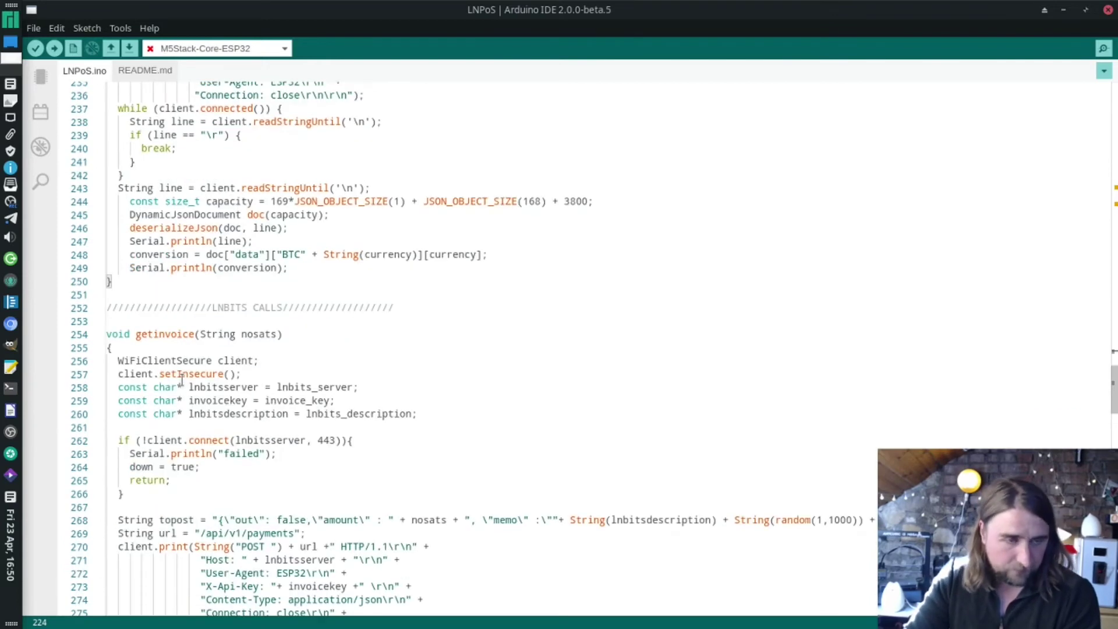
scroll(down, 3)
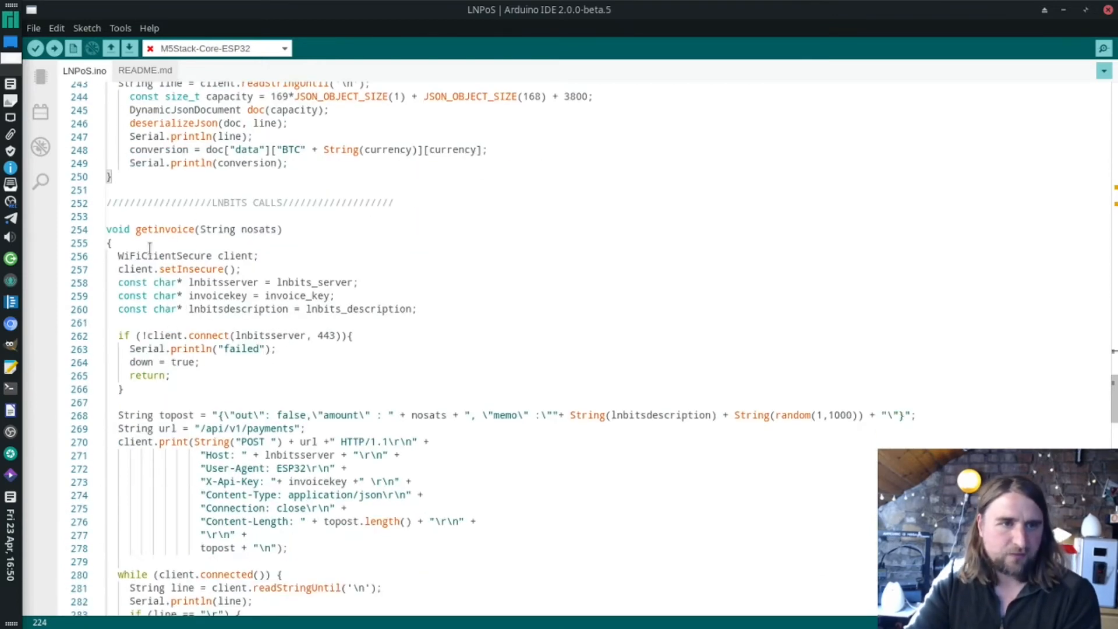
scroll(down, 3)
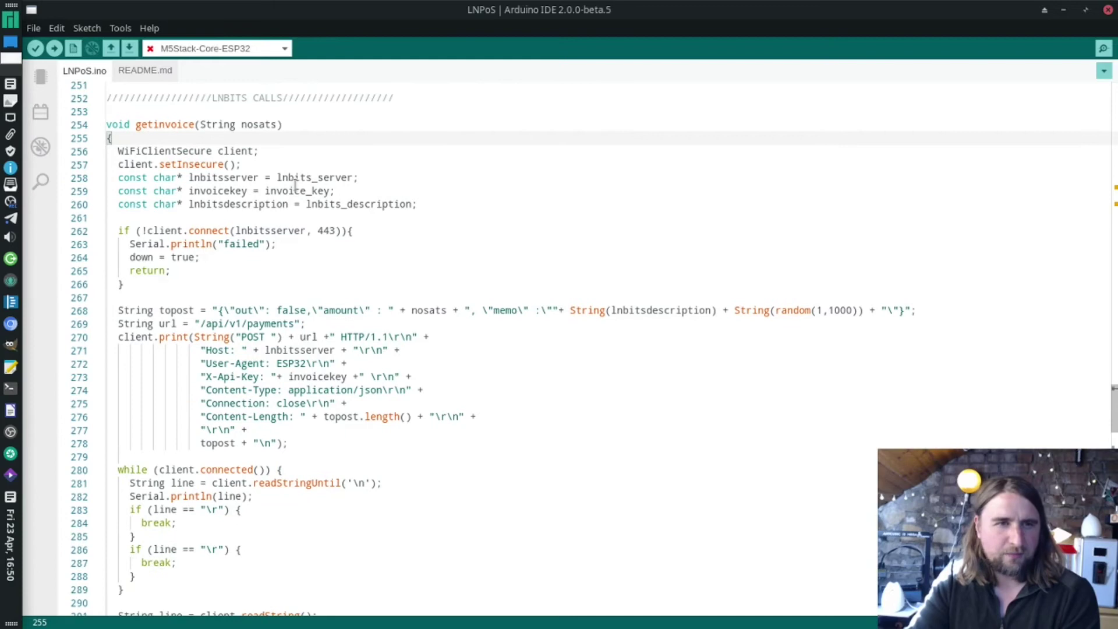
double_click(314, 177)
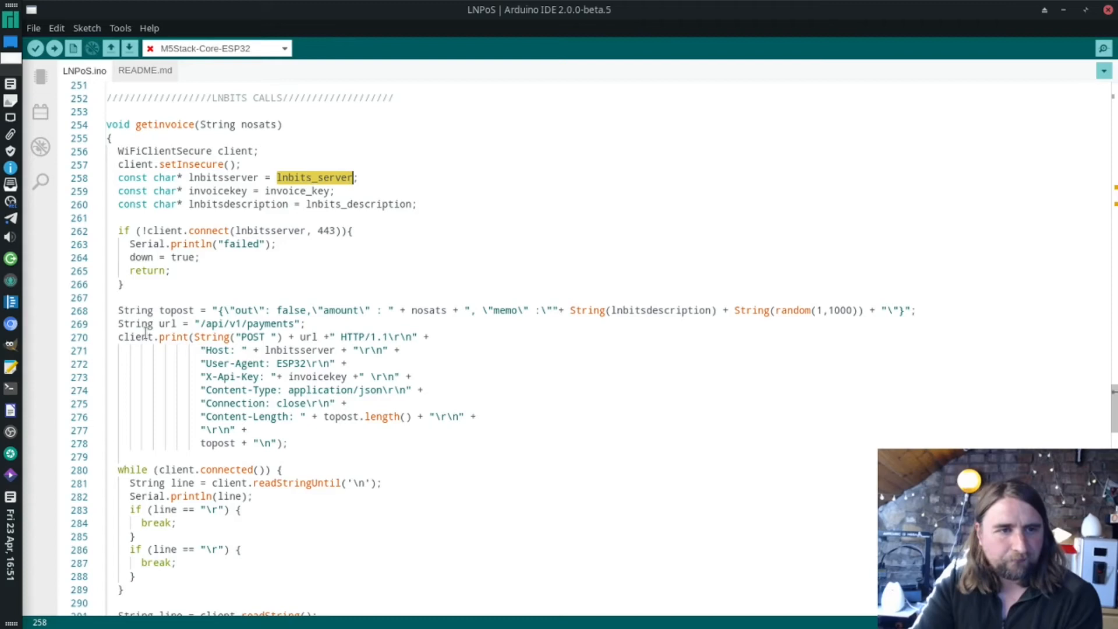
drag(118, 311, 413, 377)
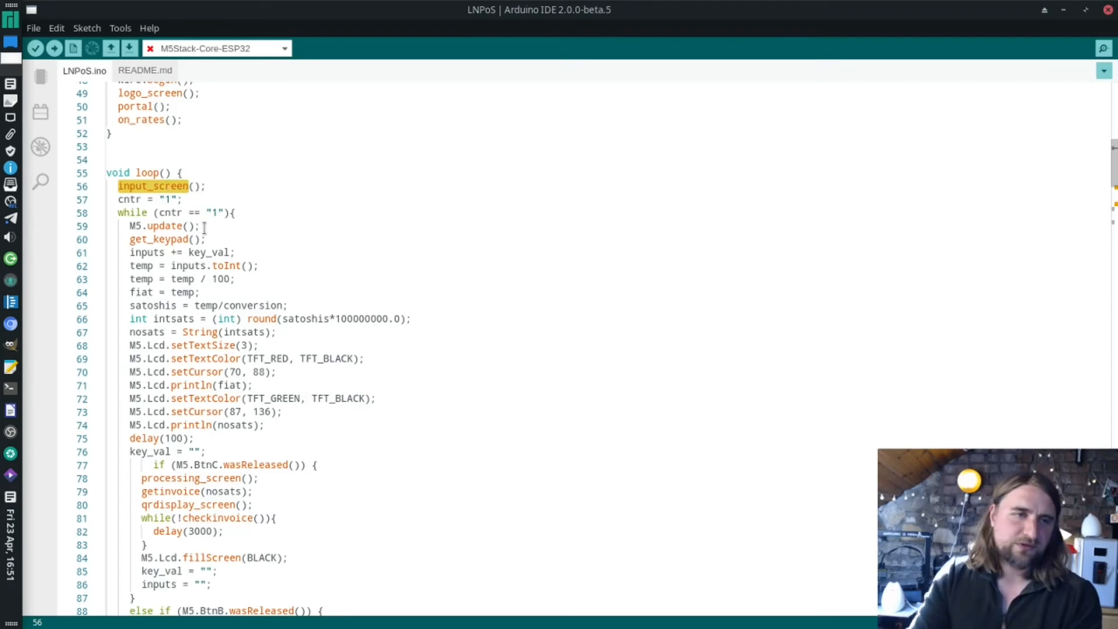
scroll(down, 3)
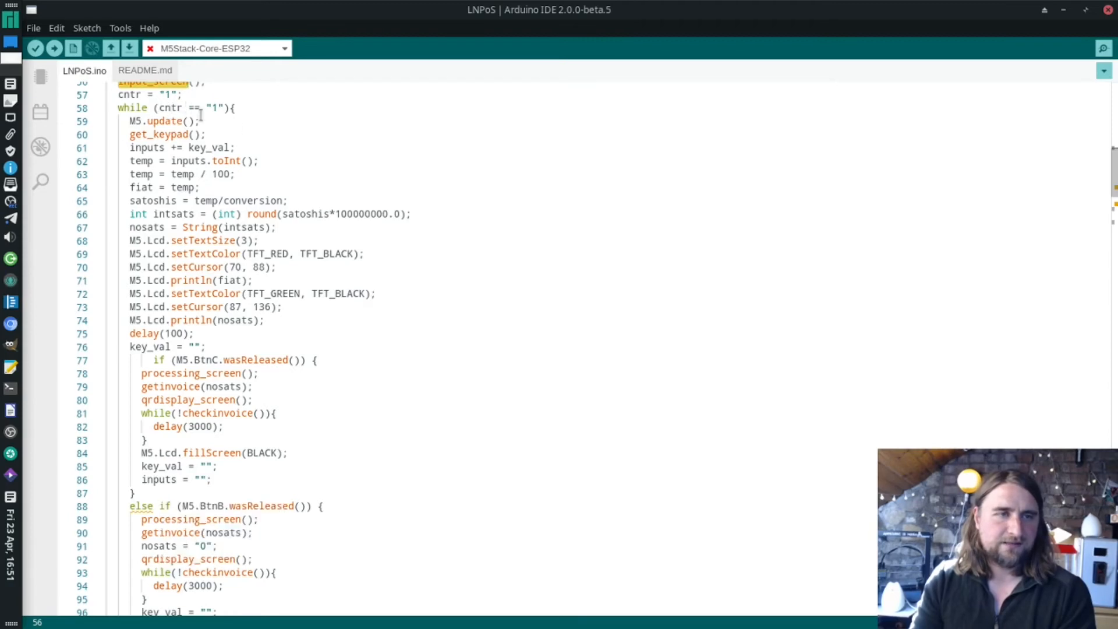
scroll(down, 3)
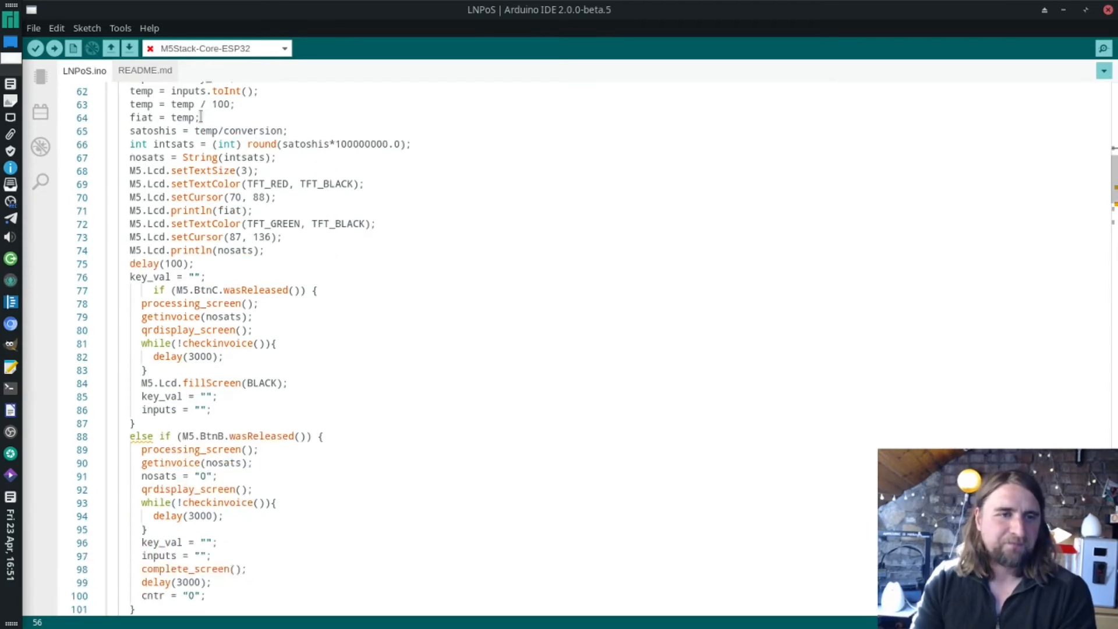
mouse_move(142, 185)
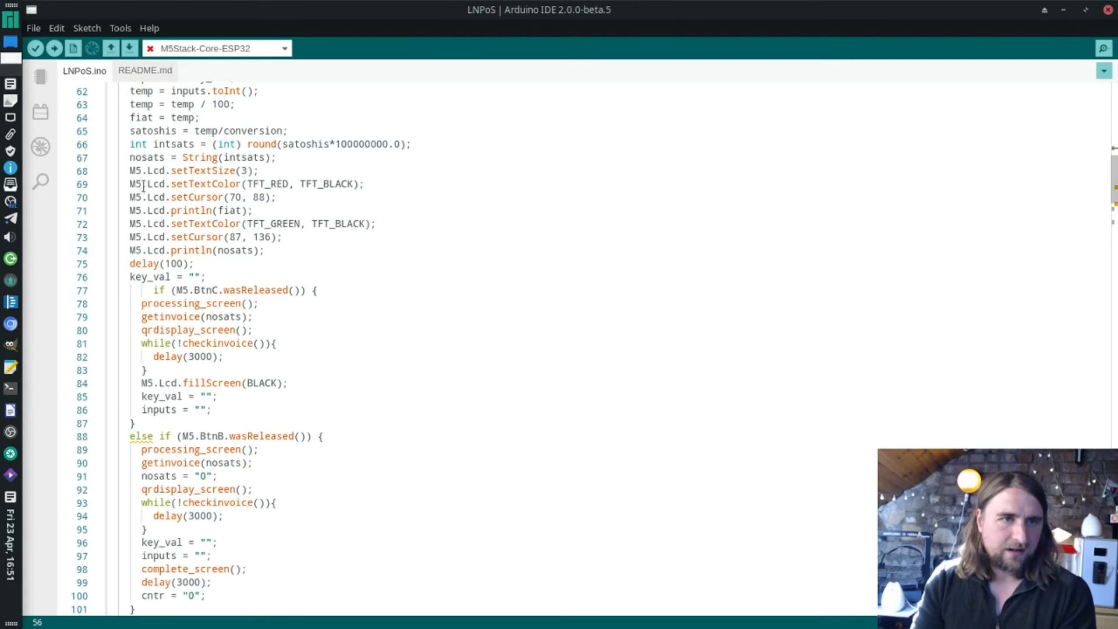
mouse_move(226, 290)
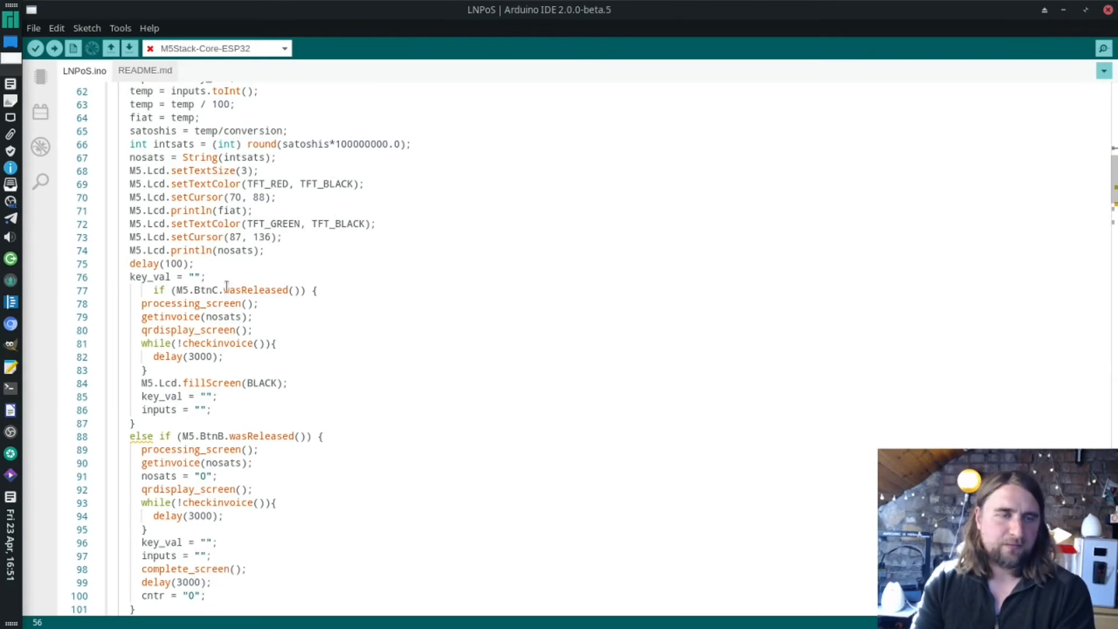
scroll(down, 3)
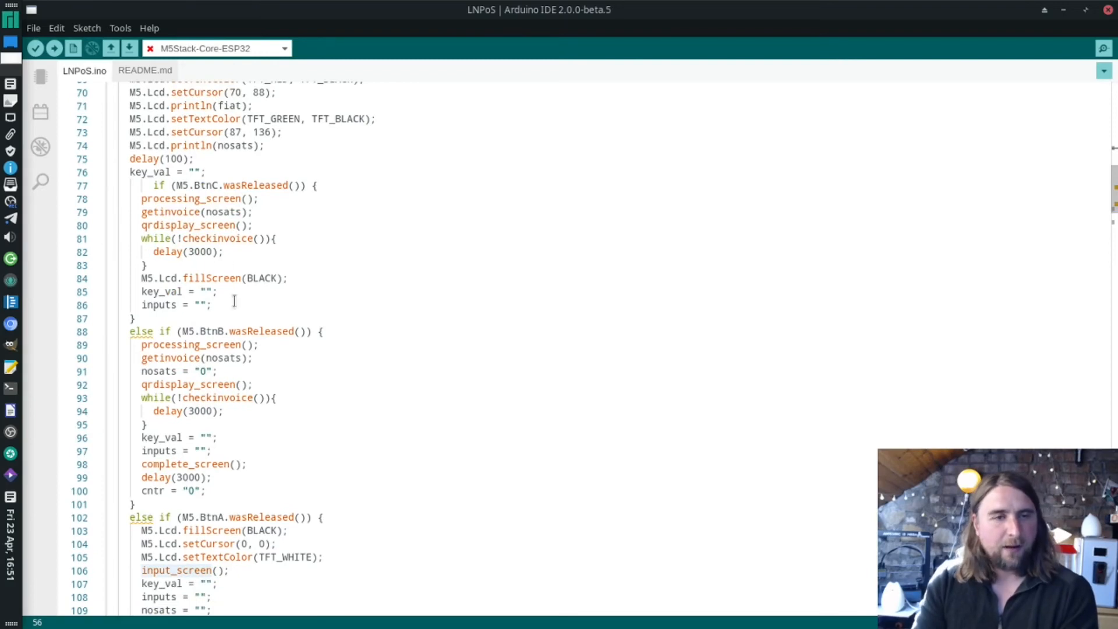
mouse_move(235, 448)
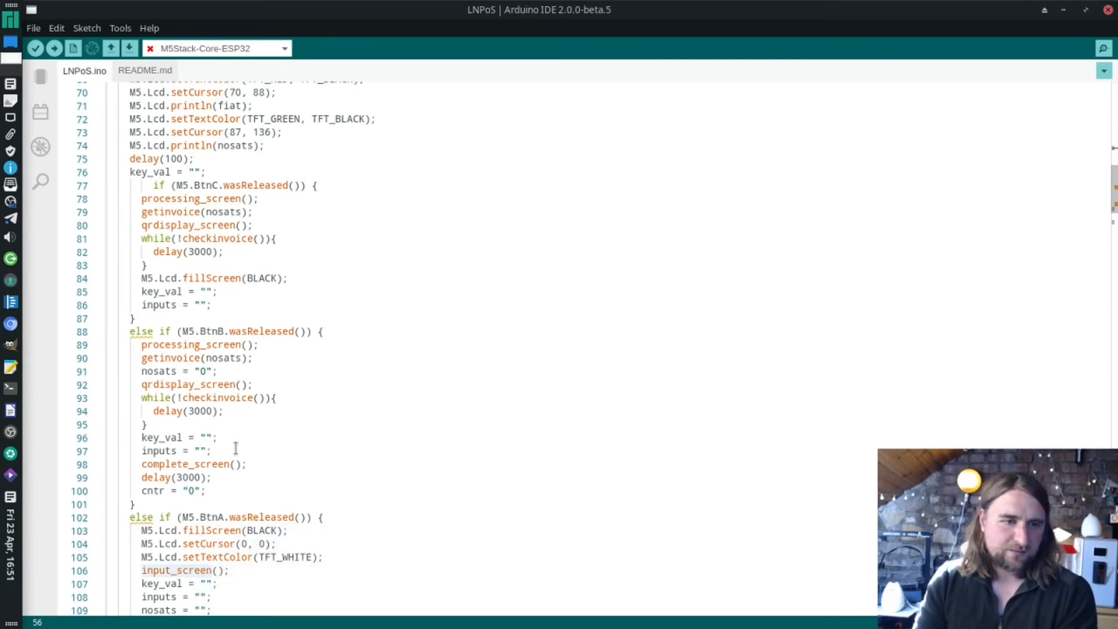
scroll(down, 3)
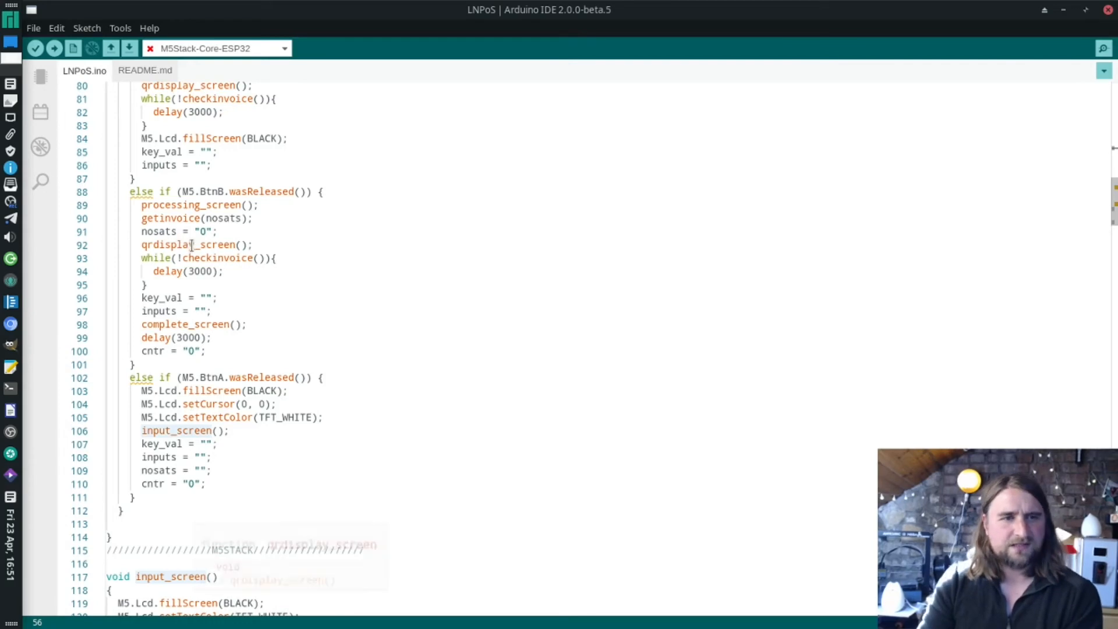
click(204, 205)
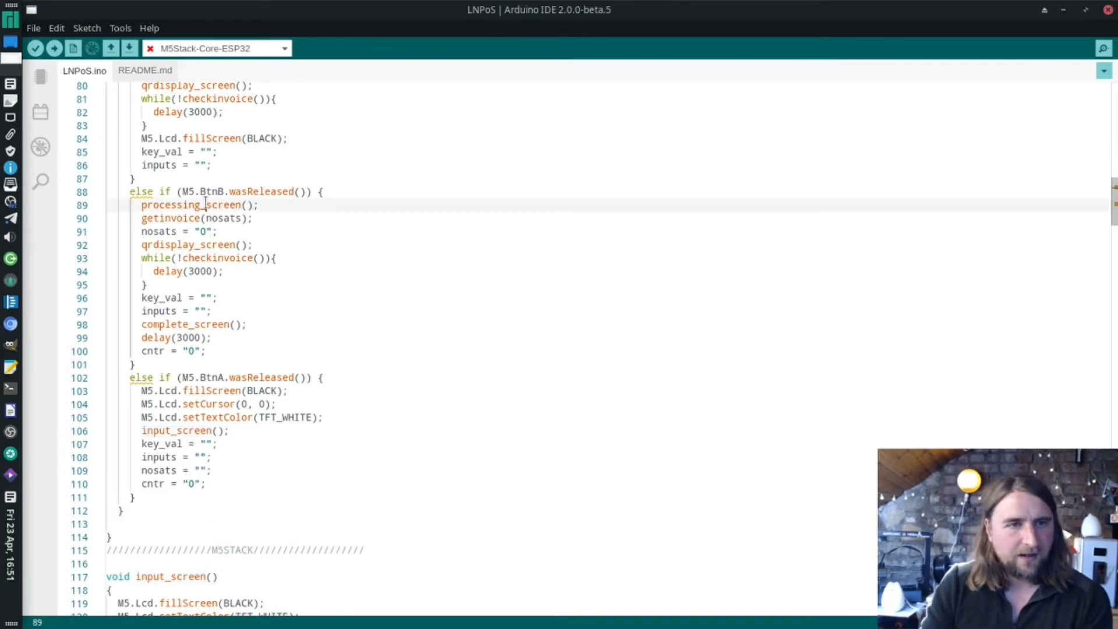
double_click(168, 219)
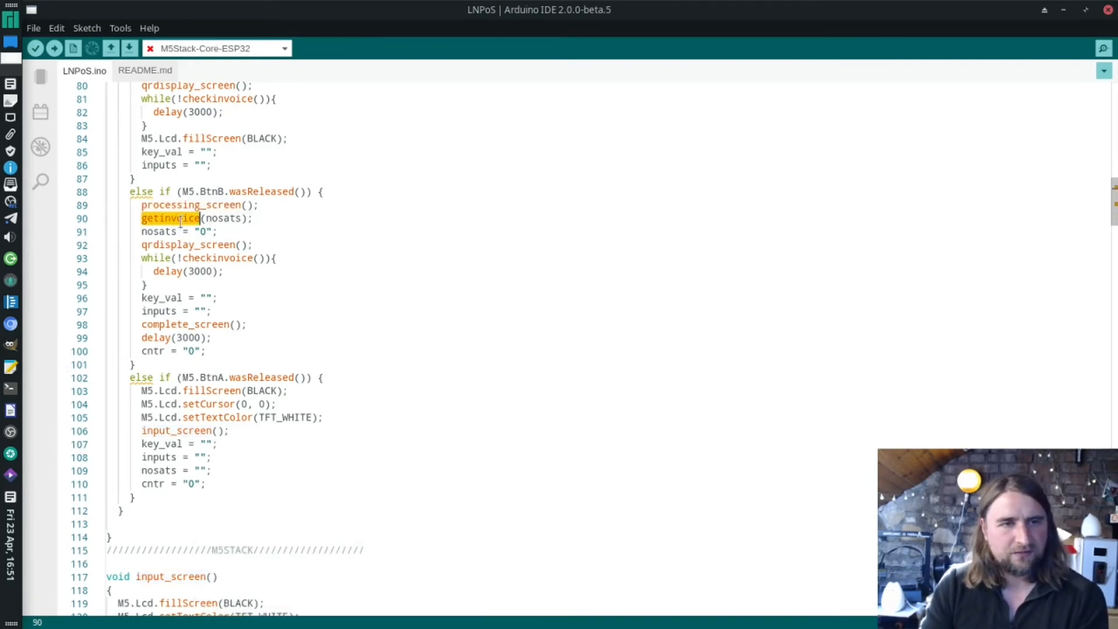
scroll(down, 3)
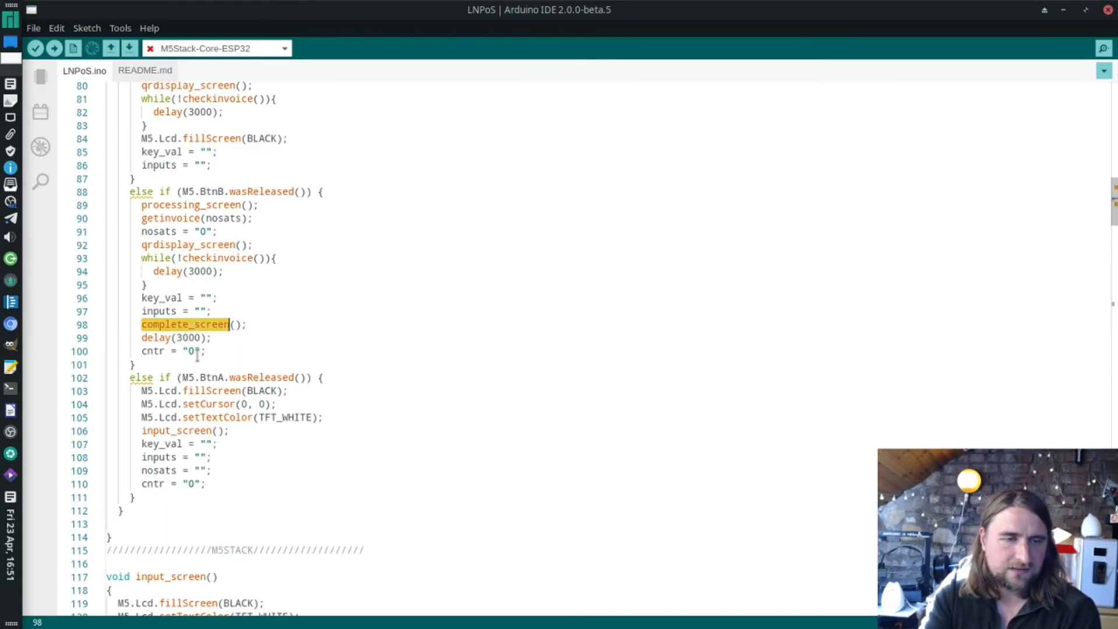
mouse_move(398, 468)
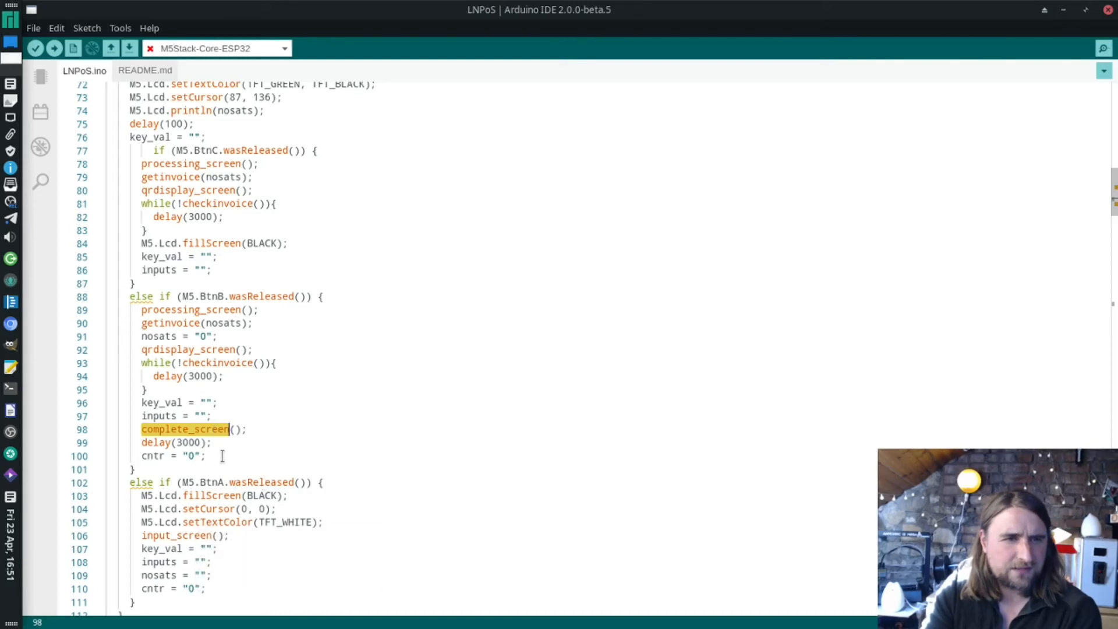
mouse_move(210, 466)
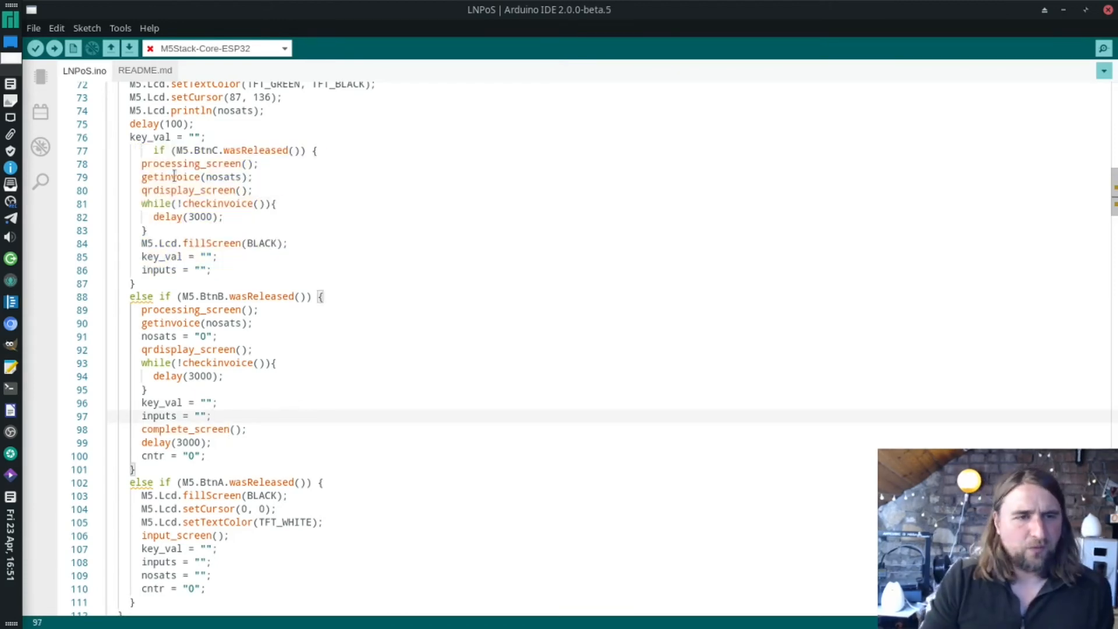
scroll(down, 3)
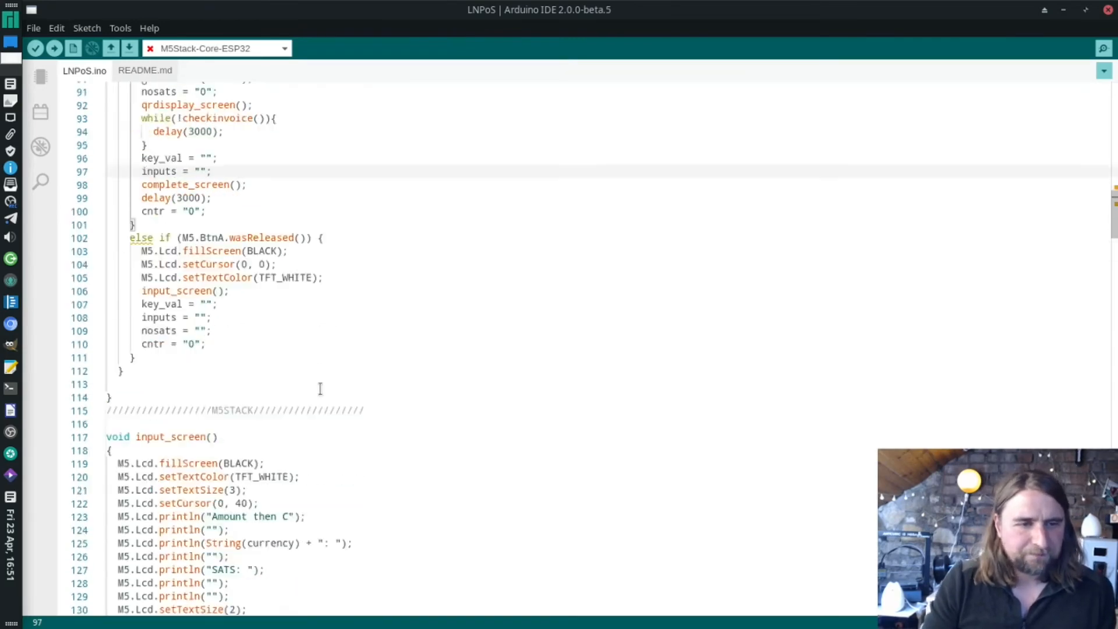
scroll(down, 3)
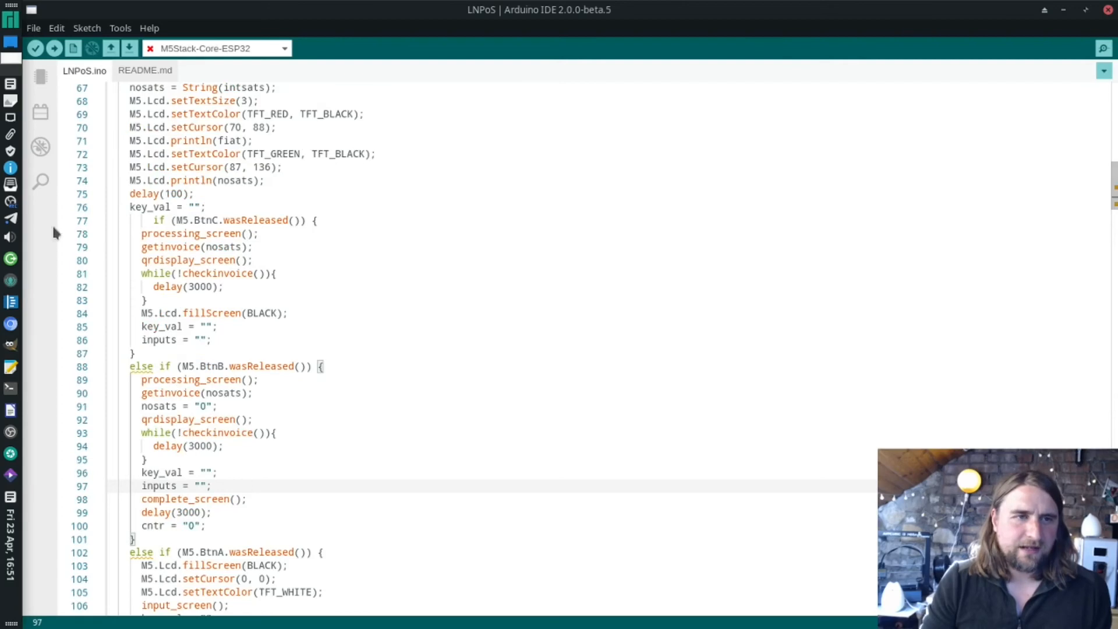
Scroll past checkinvoice()'s paid-status check down to portal() and its reset check
scroll(down, 3)
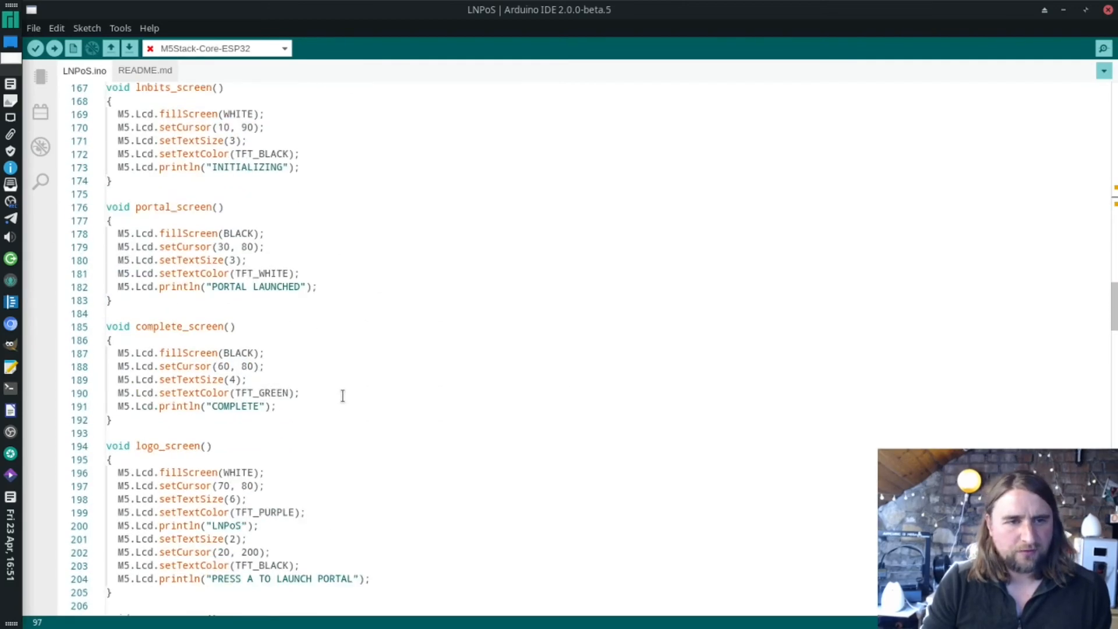
scroll(down, 3)
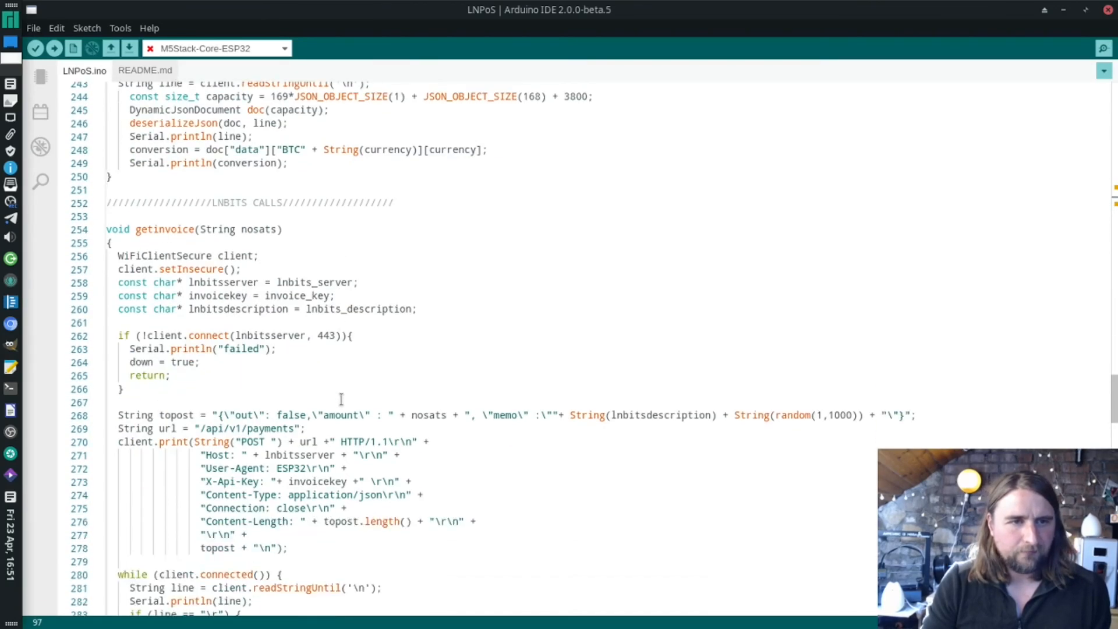
scroll(down, 3)
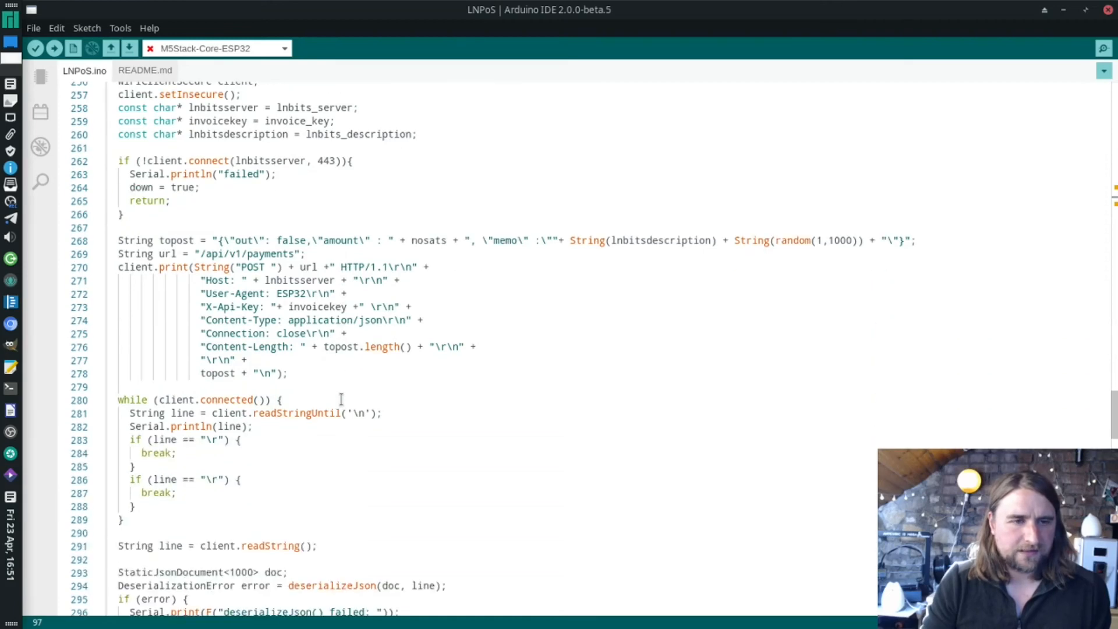
scroll(down, 3)
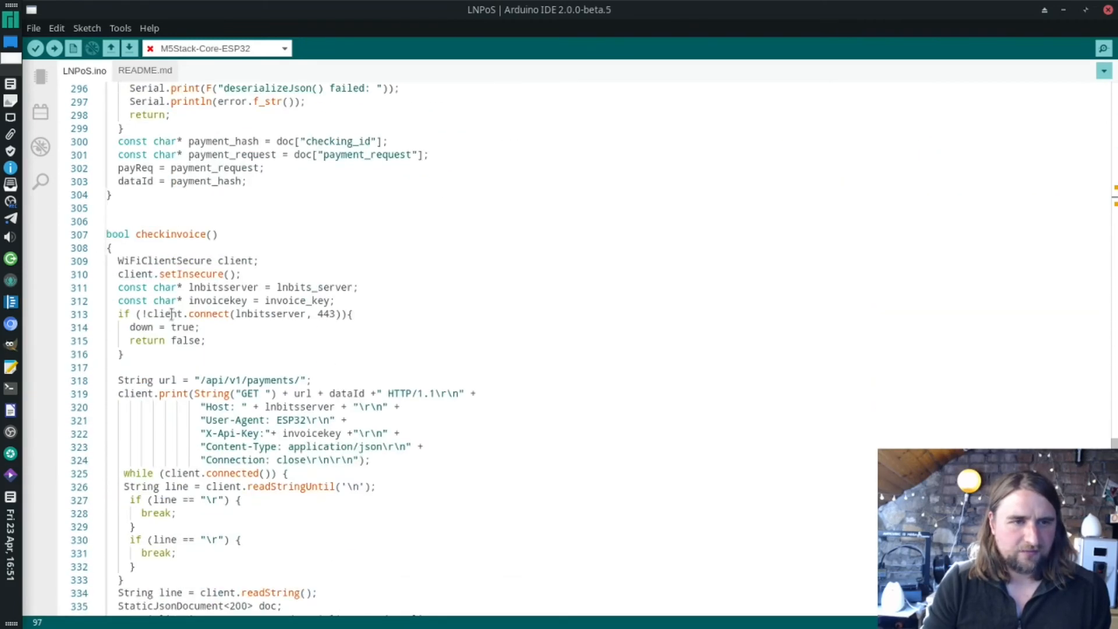
scroll(down, 3)
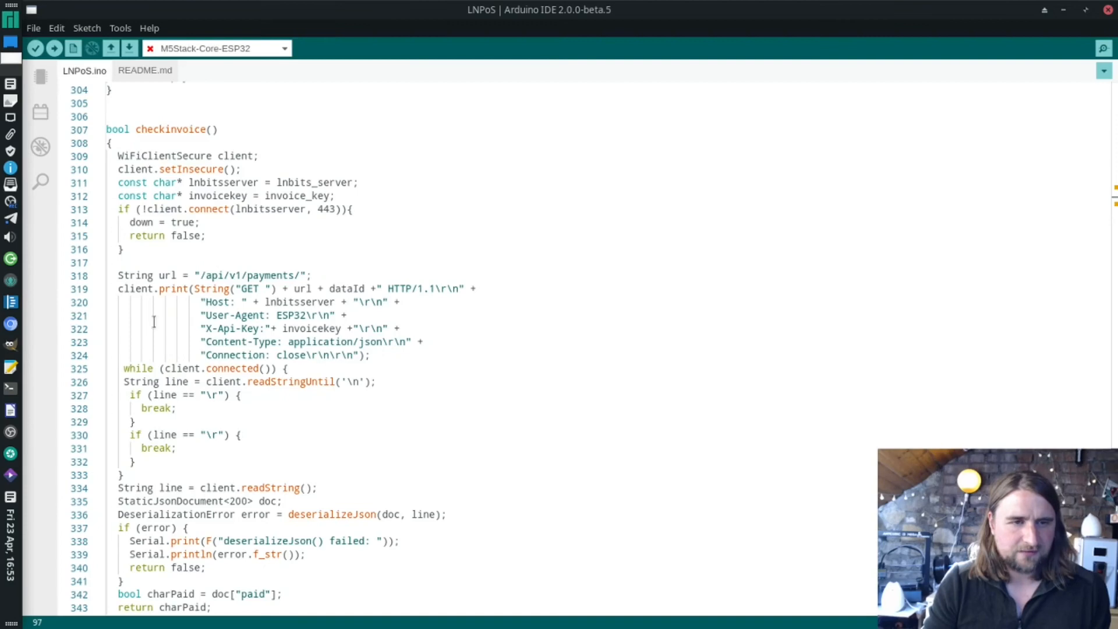
scroll(down, 3)
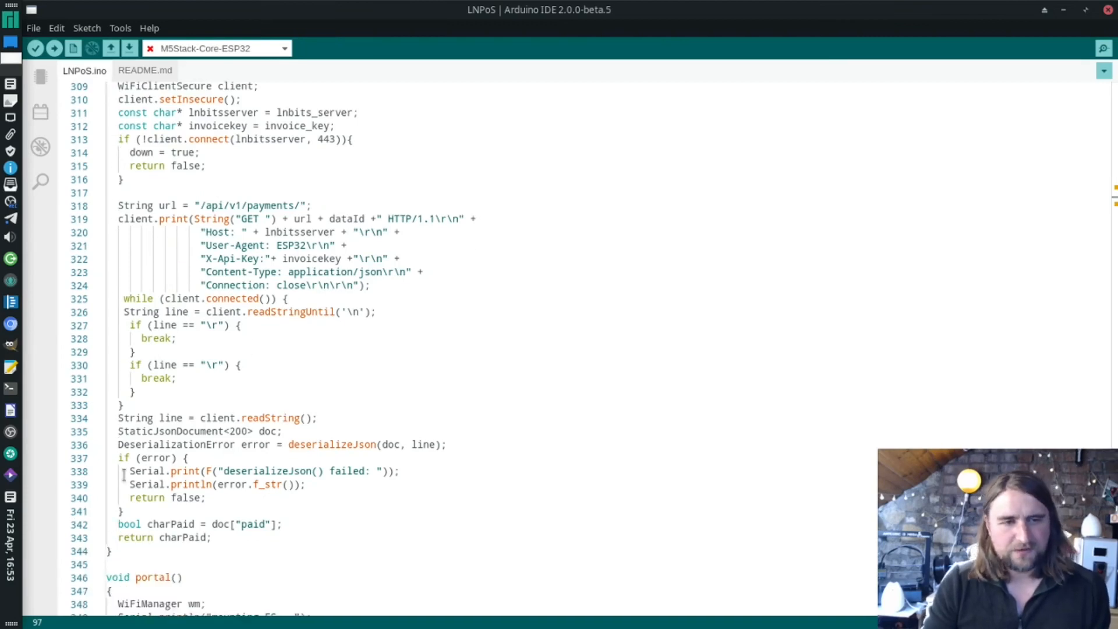
scroll(down, 3)
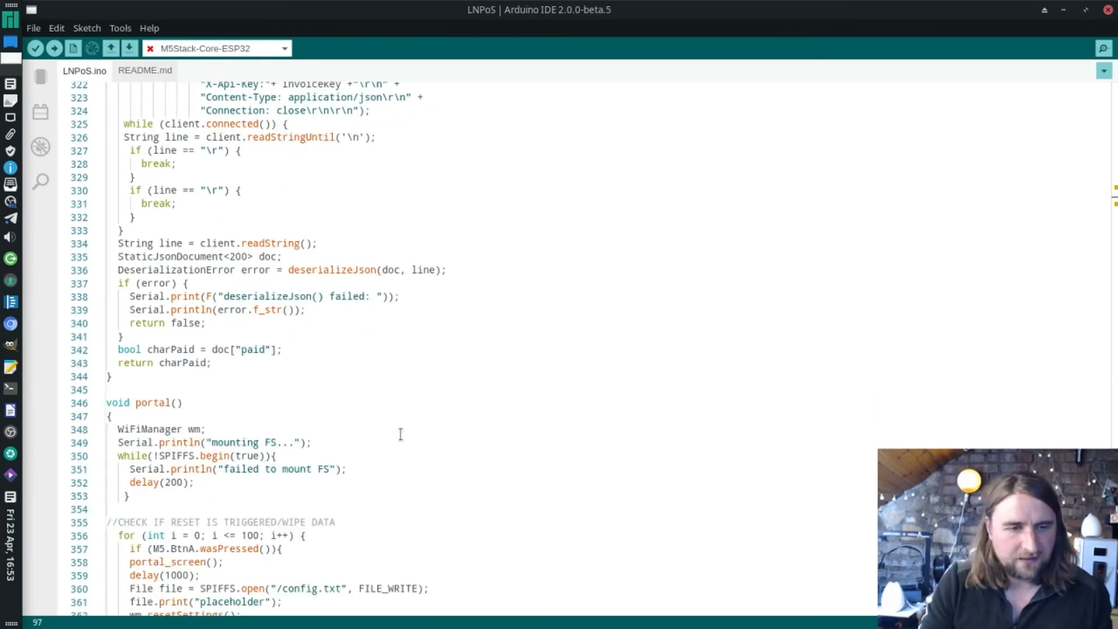
scroll(down, 3)
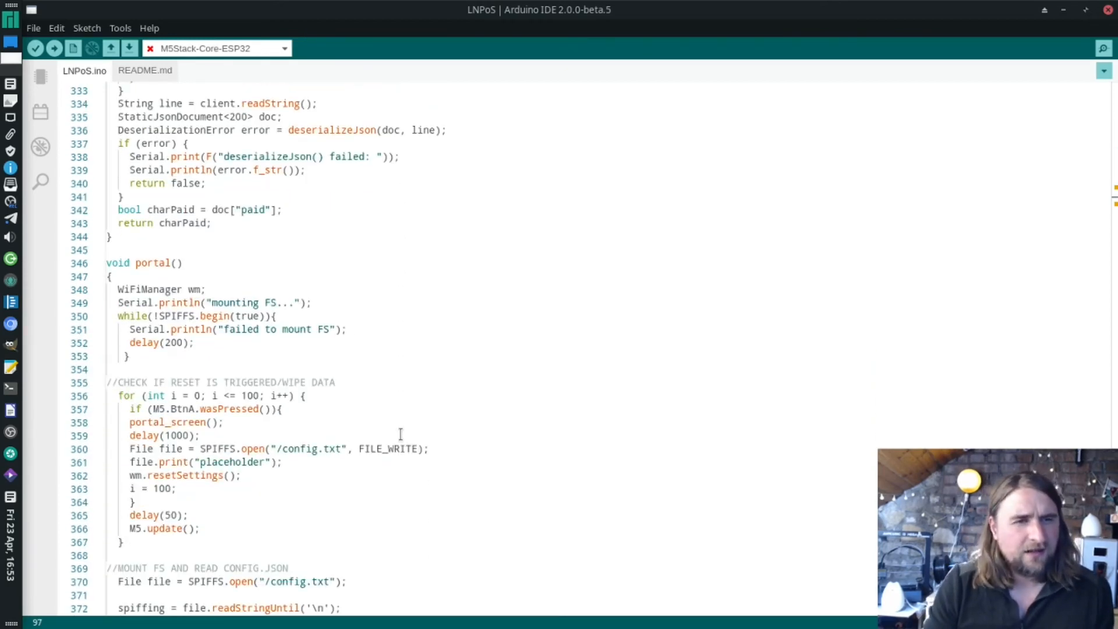
Scroll from portal() through config.txt loading to the server, memo, invoice key, currency and password parameters
click(116, 263)
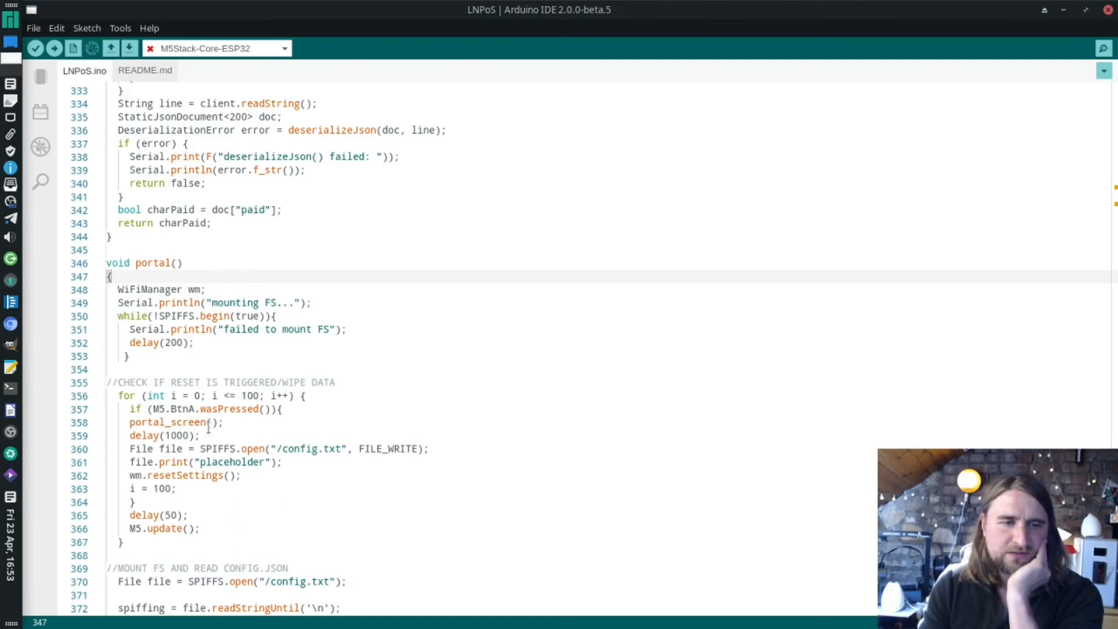
scroll(down, 3)
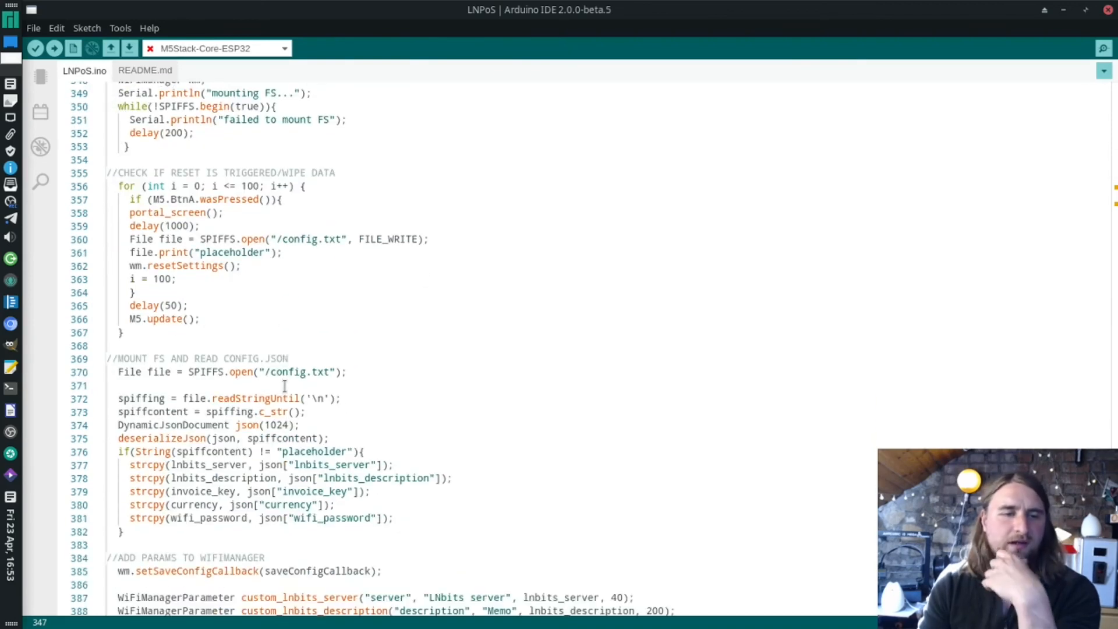
scroll(down, 3)
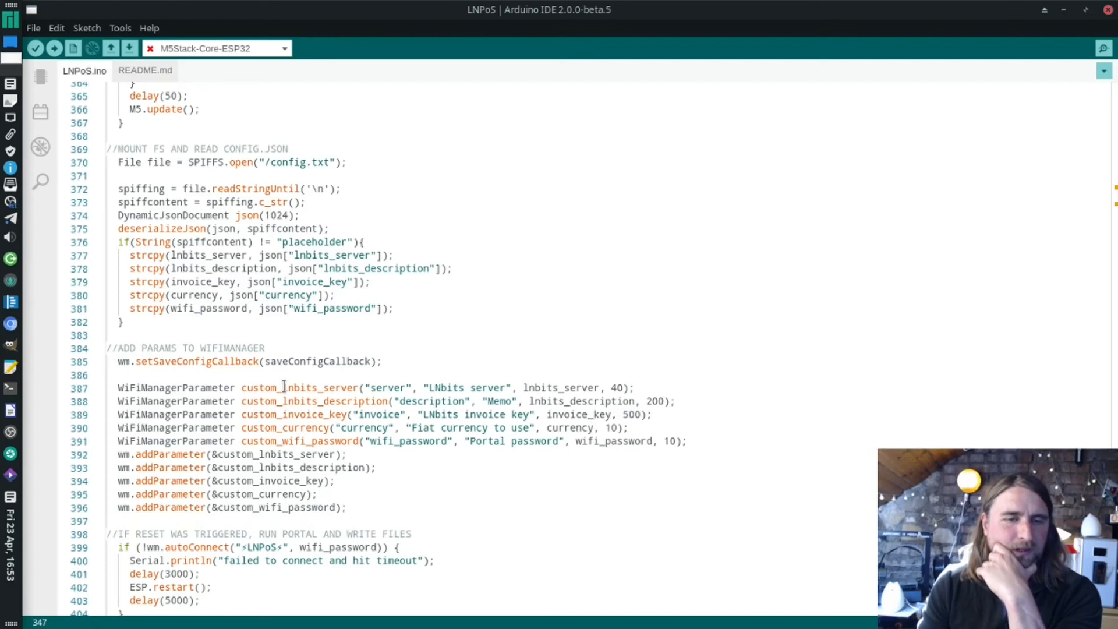
scroll(down, 3)
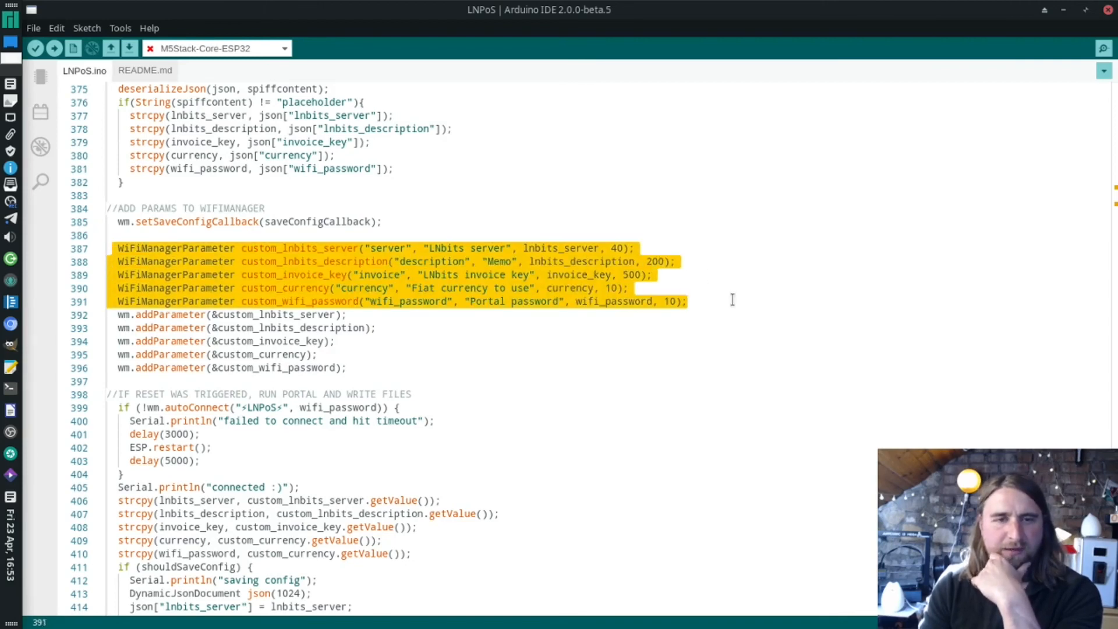
mouse_move(383, 243)
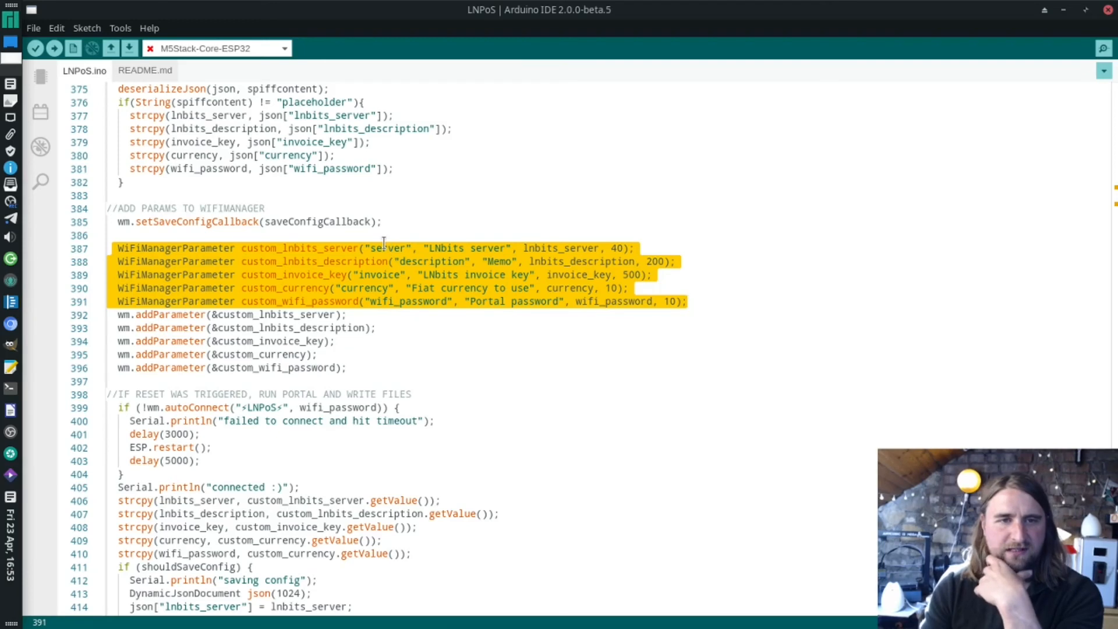
Highlight the currency and wifi_password parameters, then scroll to autoConnect, config saving and saveConfigCallback
double_click(432, 262)
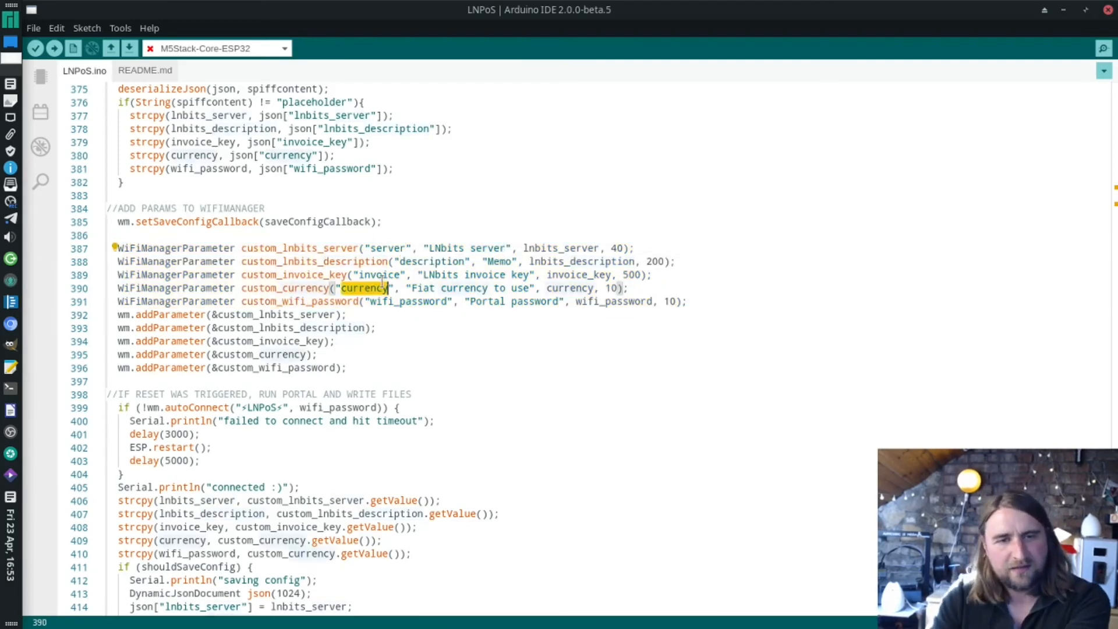
double_click(407, 302)
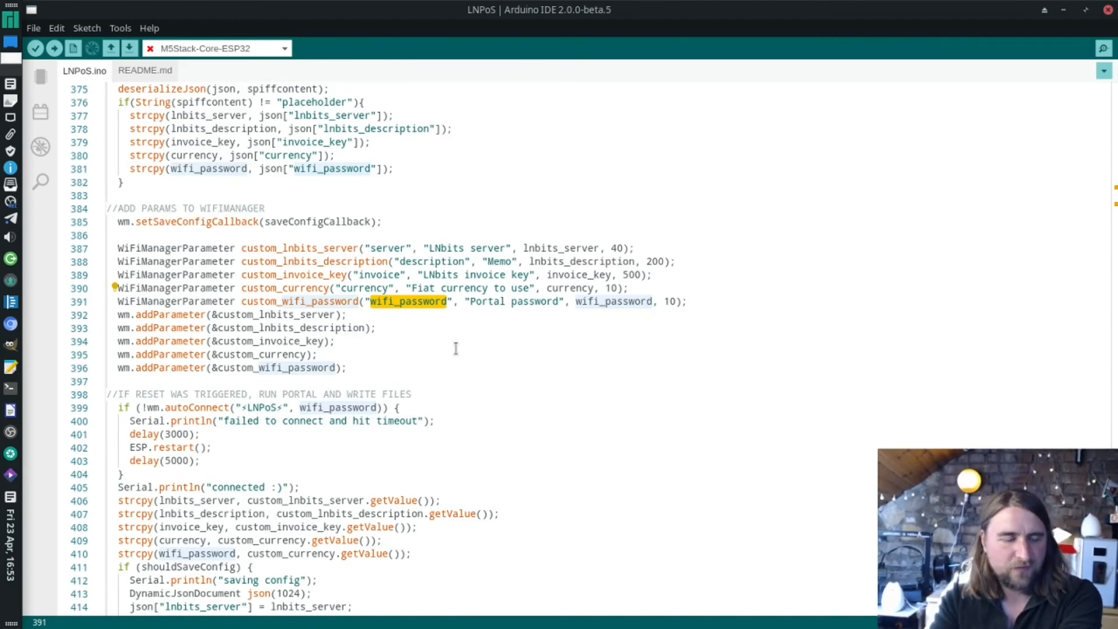
scroll(down, 3)
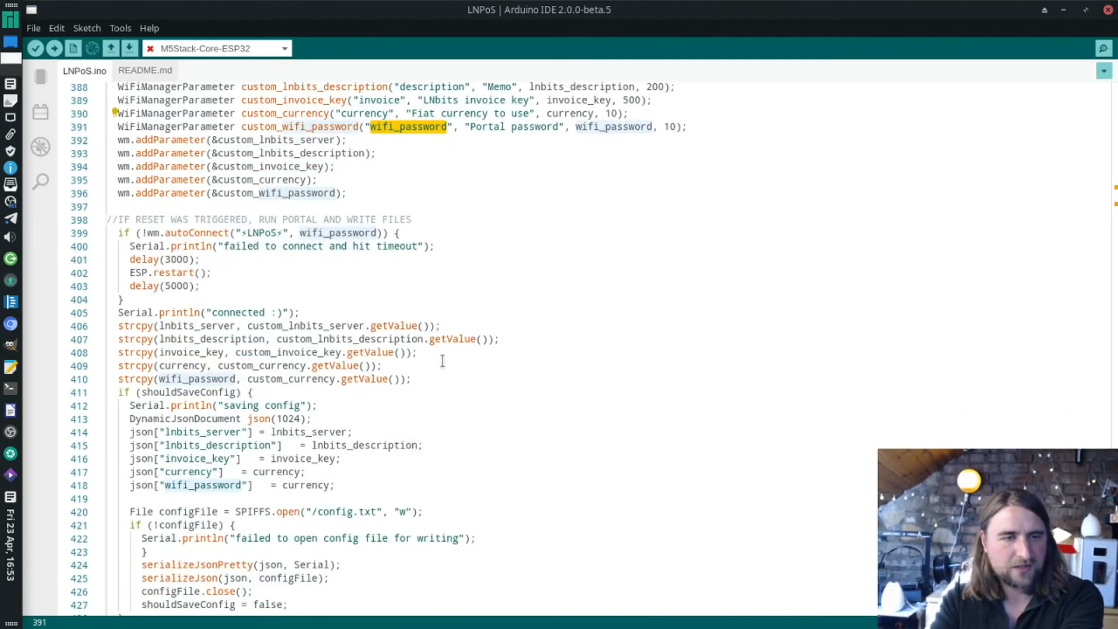
mouse_move(379, 301)
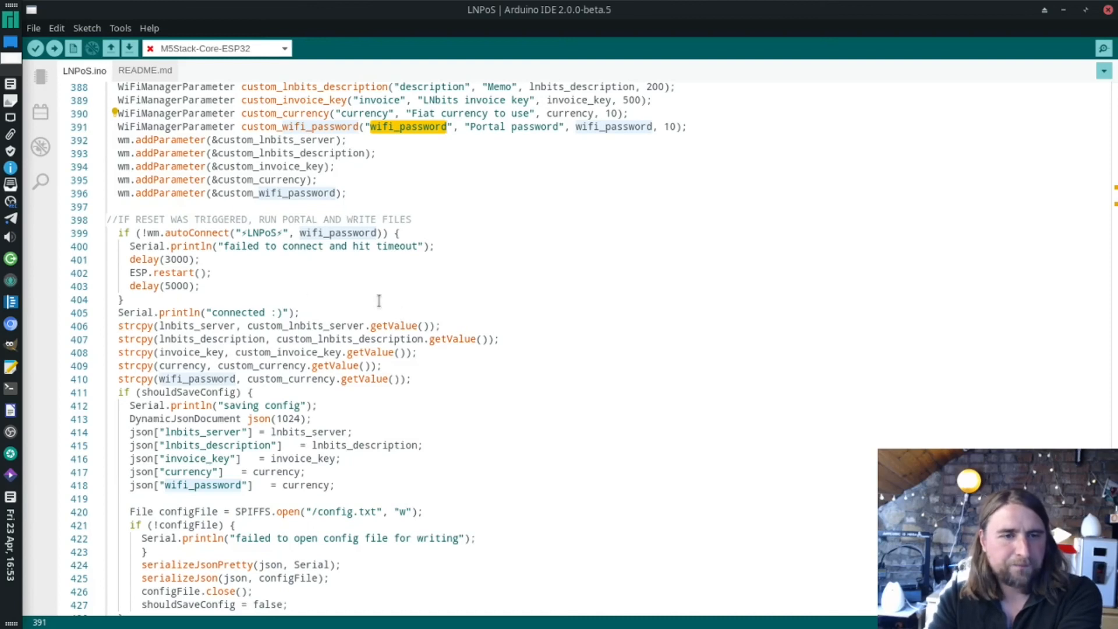
scroll(down, 3)
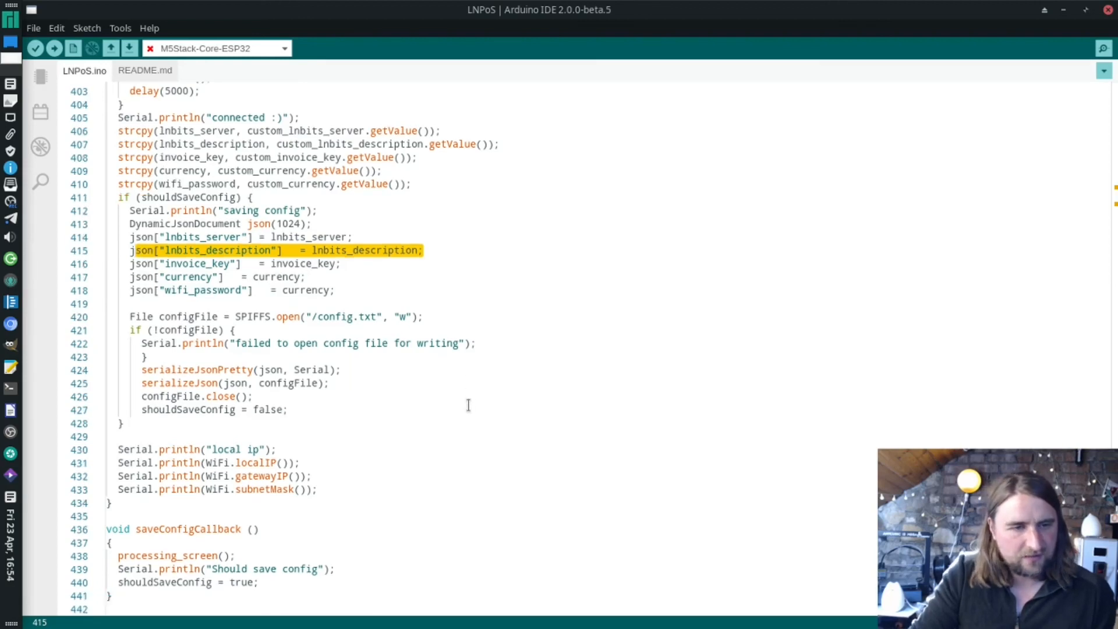
mouse_move(430, 404)
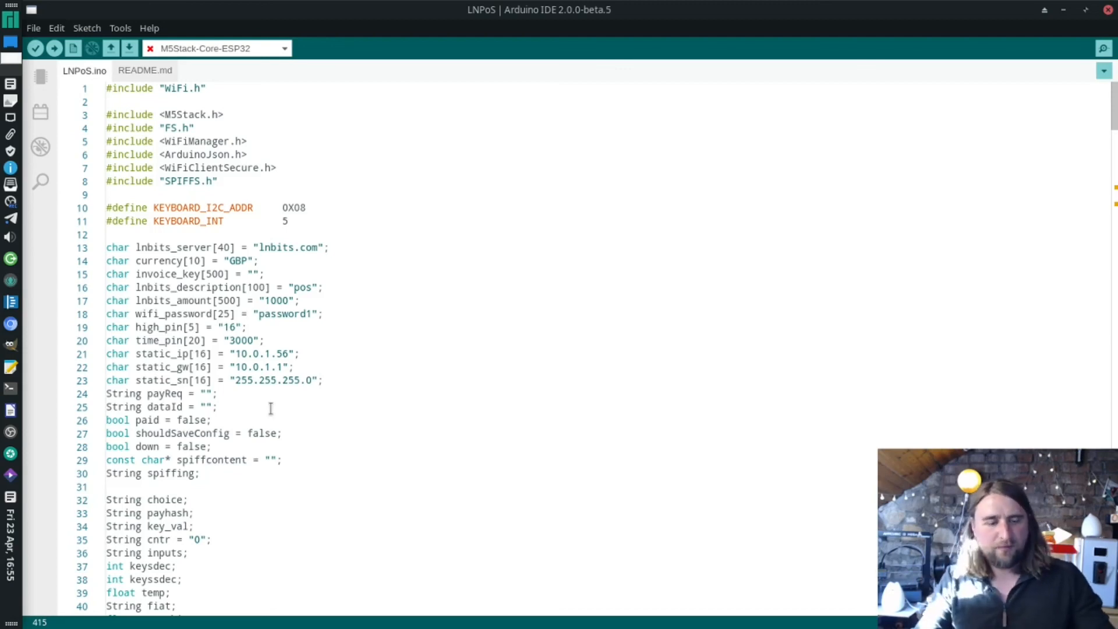
mouse_move(262, 406)
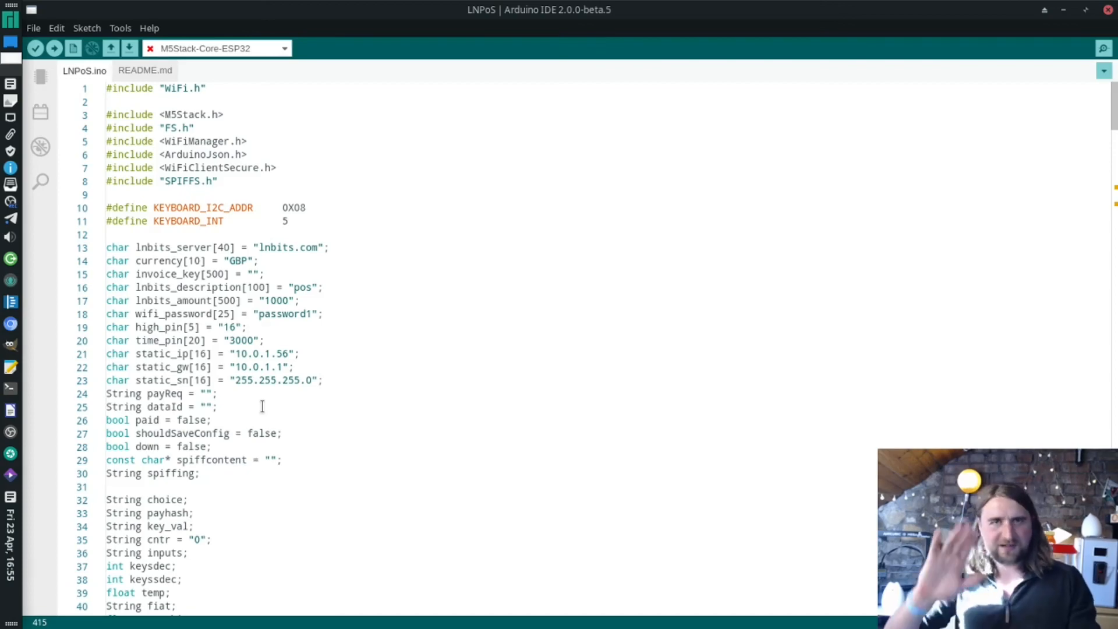